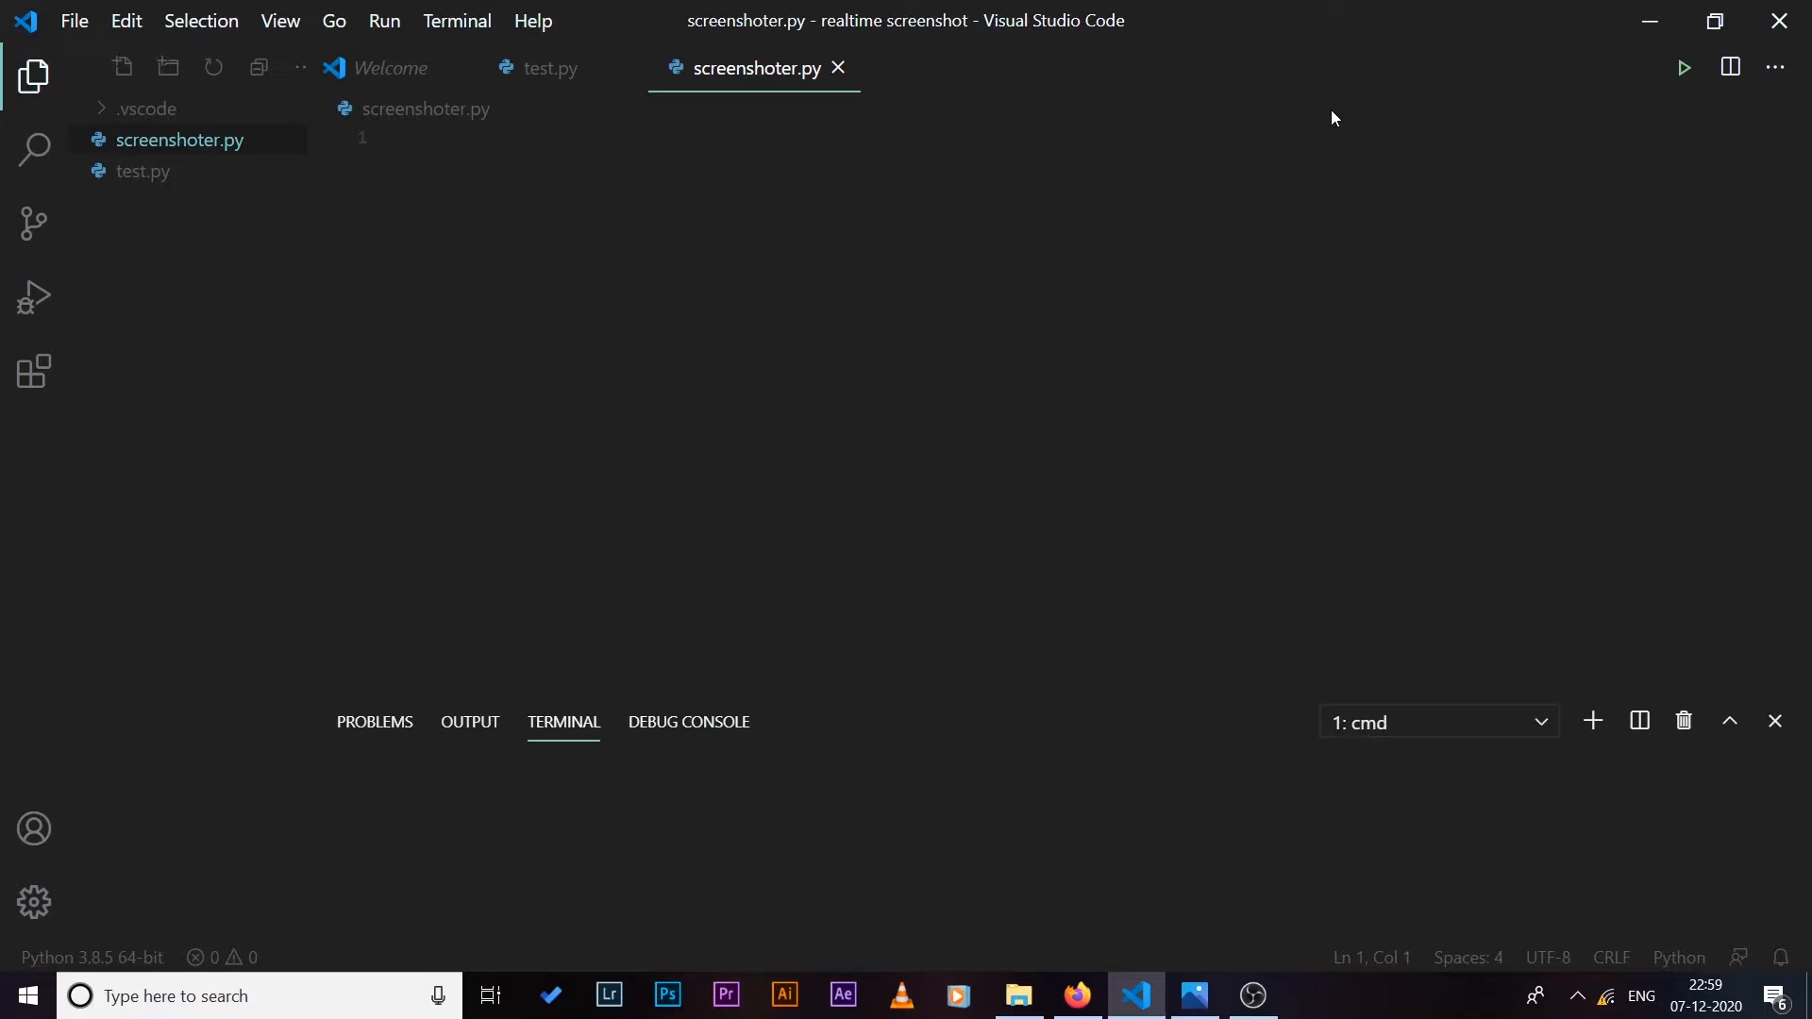
Step: Add the lines 'import keyboard', 'from PIL import ImageGrab' and 'import time' at the top of screenshoter.py
left_click(407, 135)
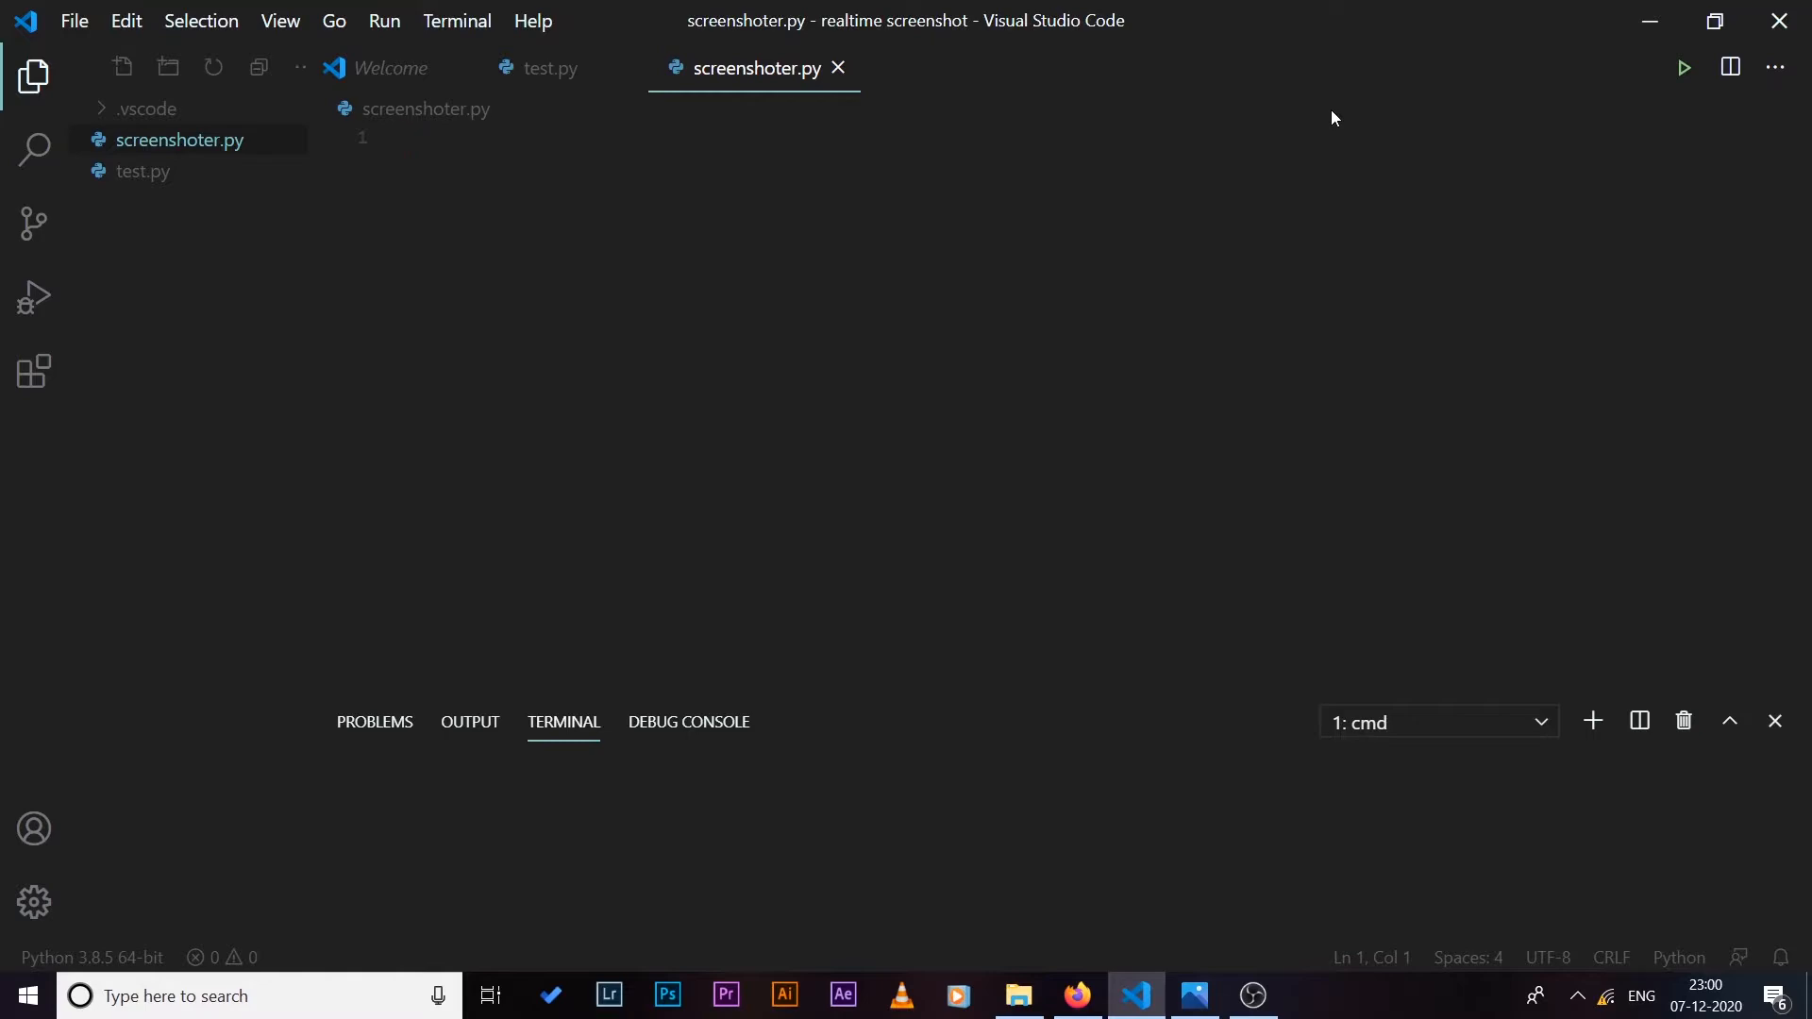
type("import keyb")
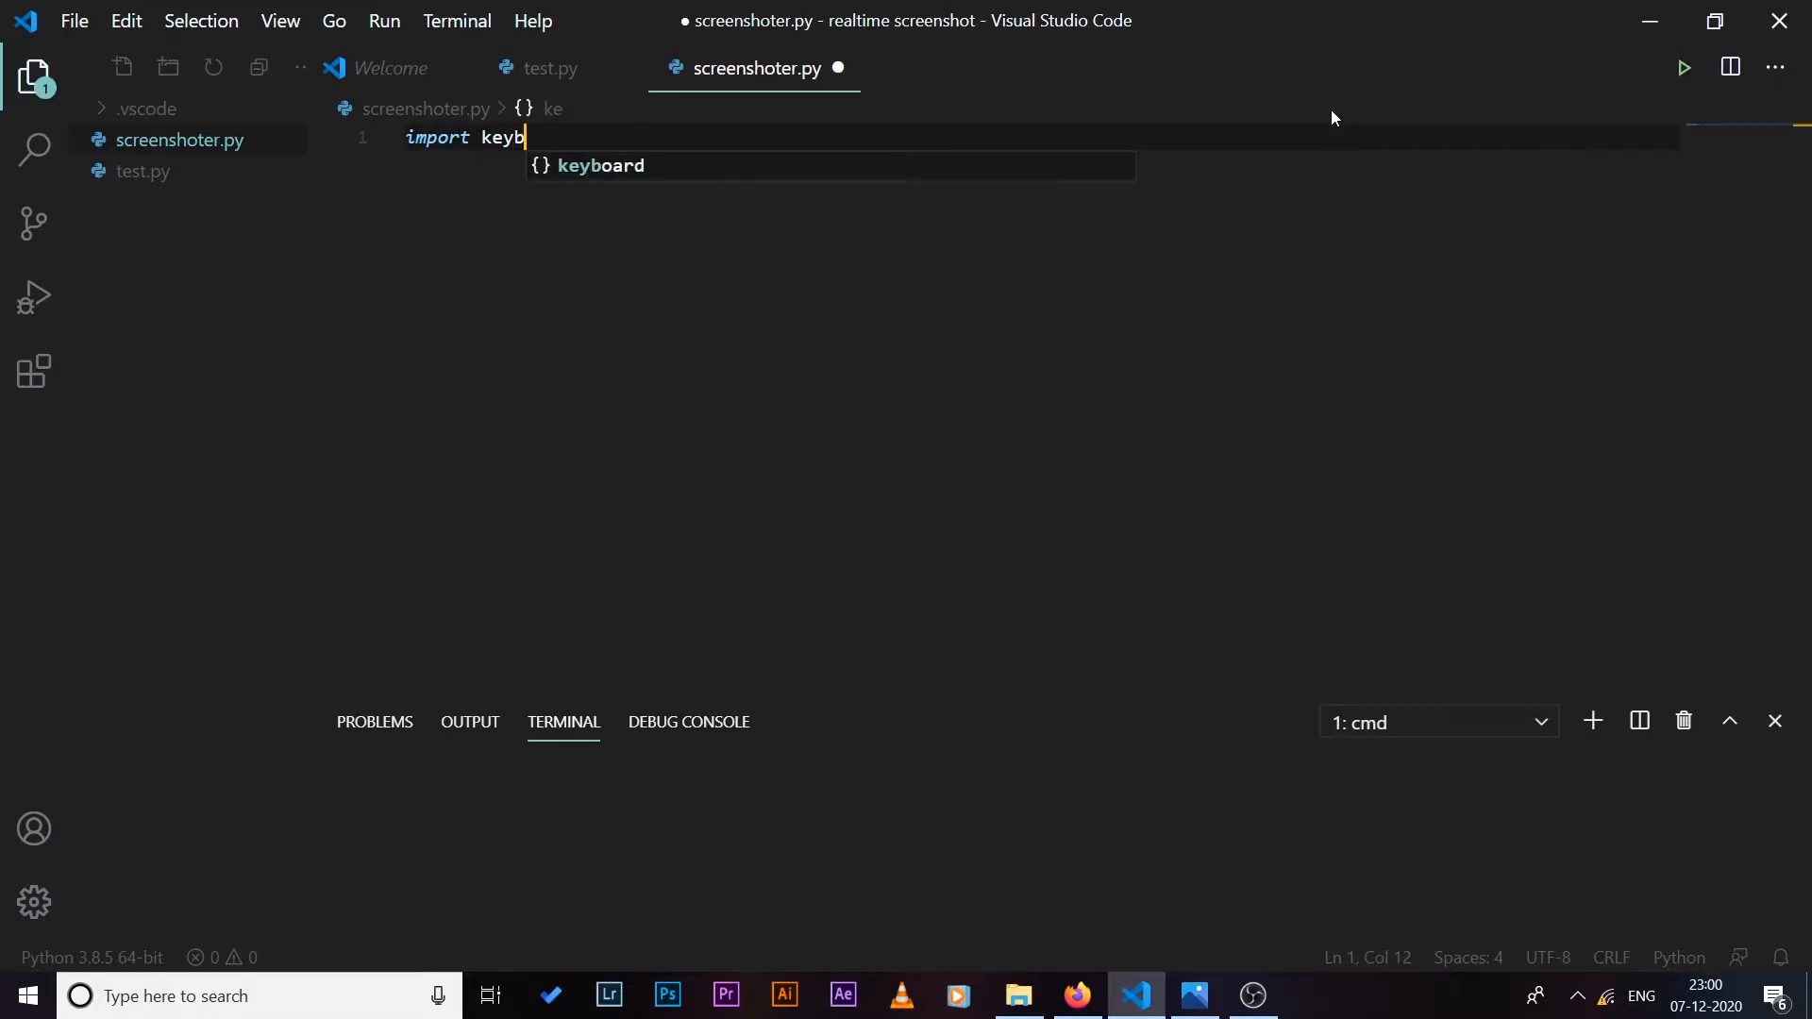
key("enter")
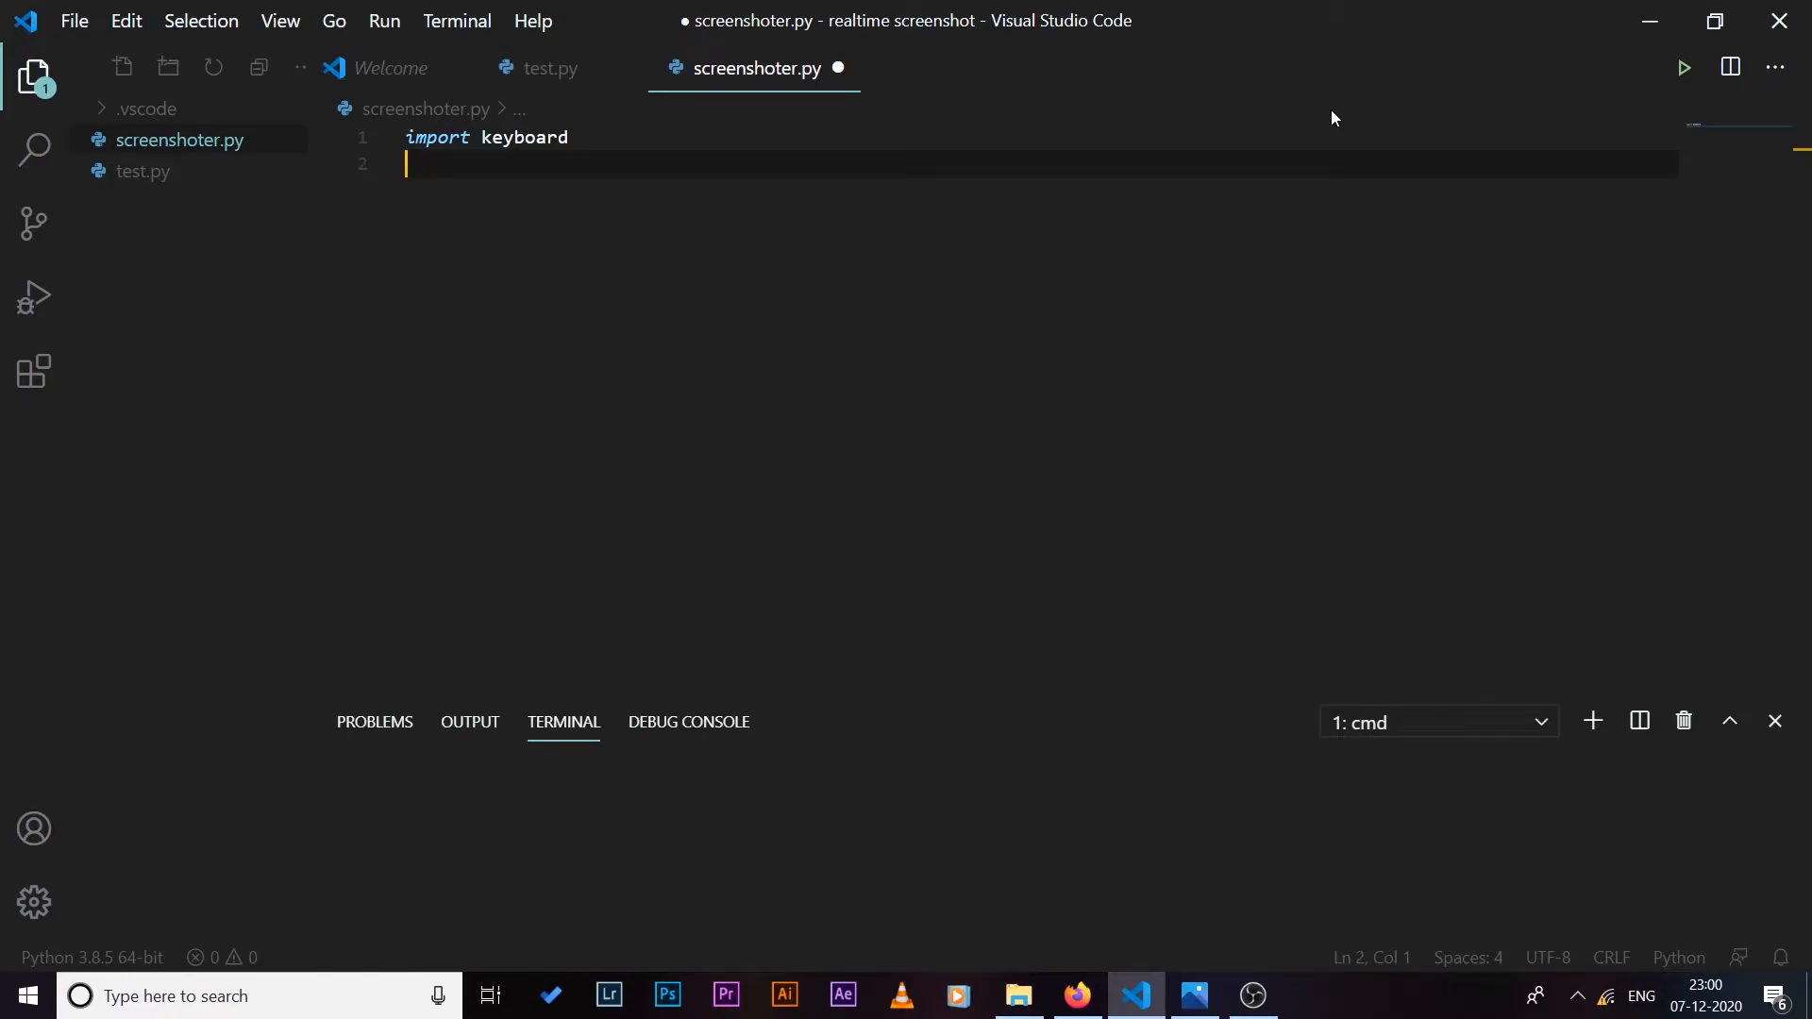
type("from PIL im")
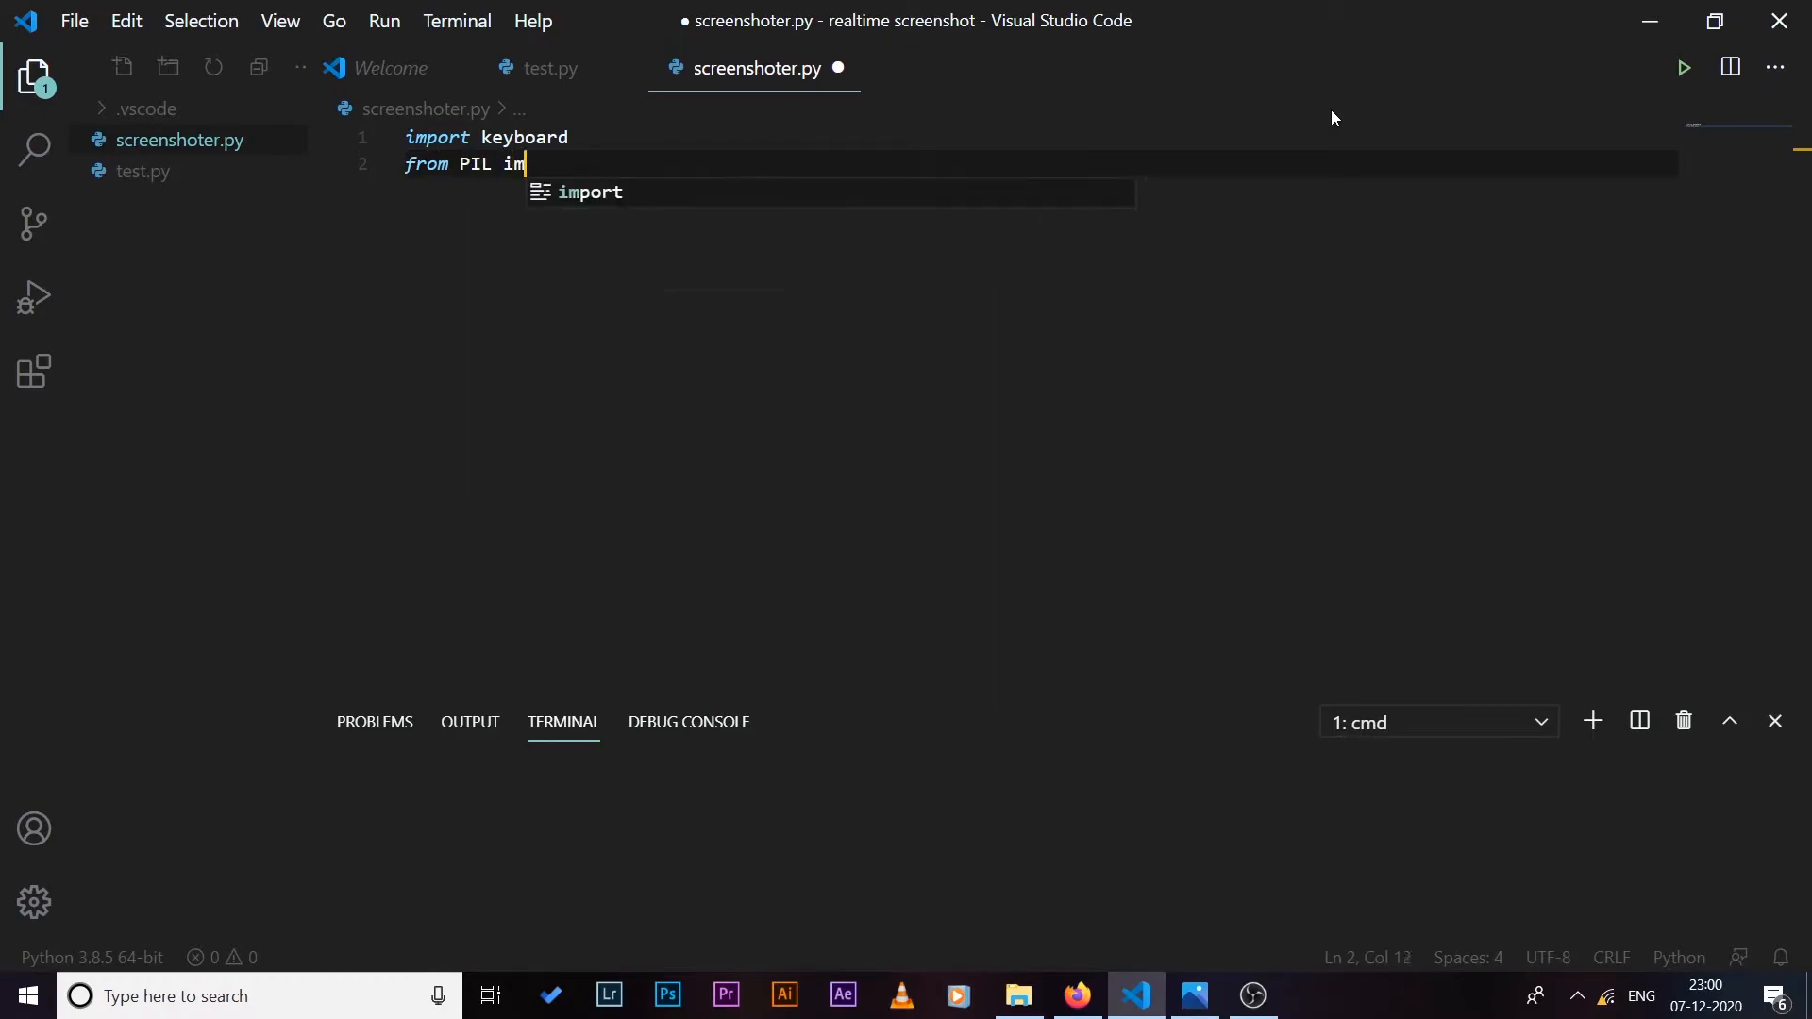
type("port ImageGrab")
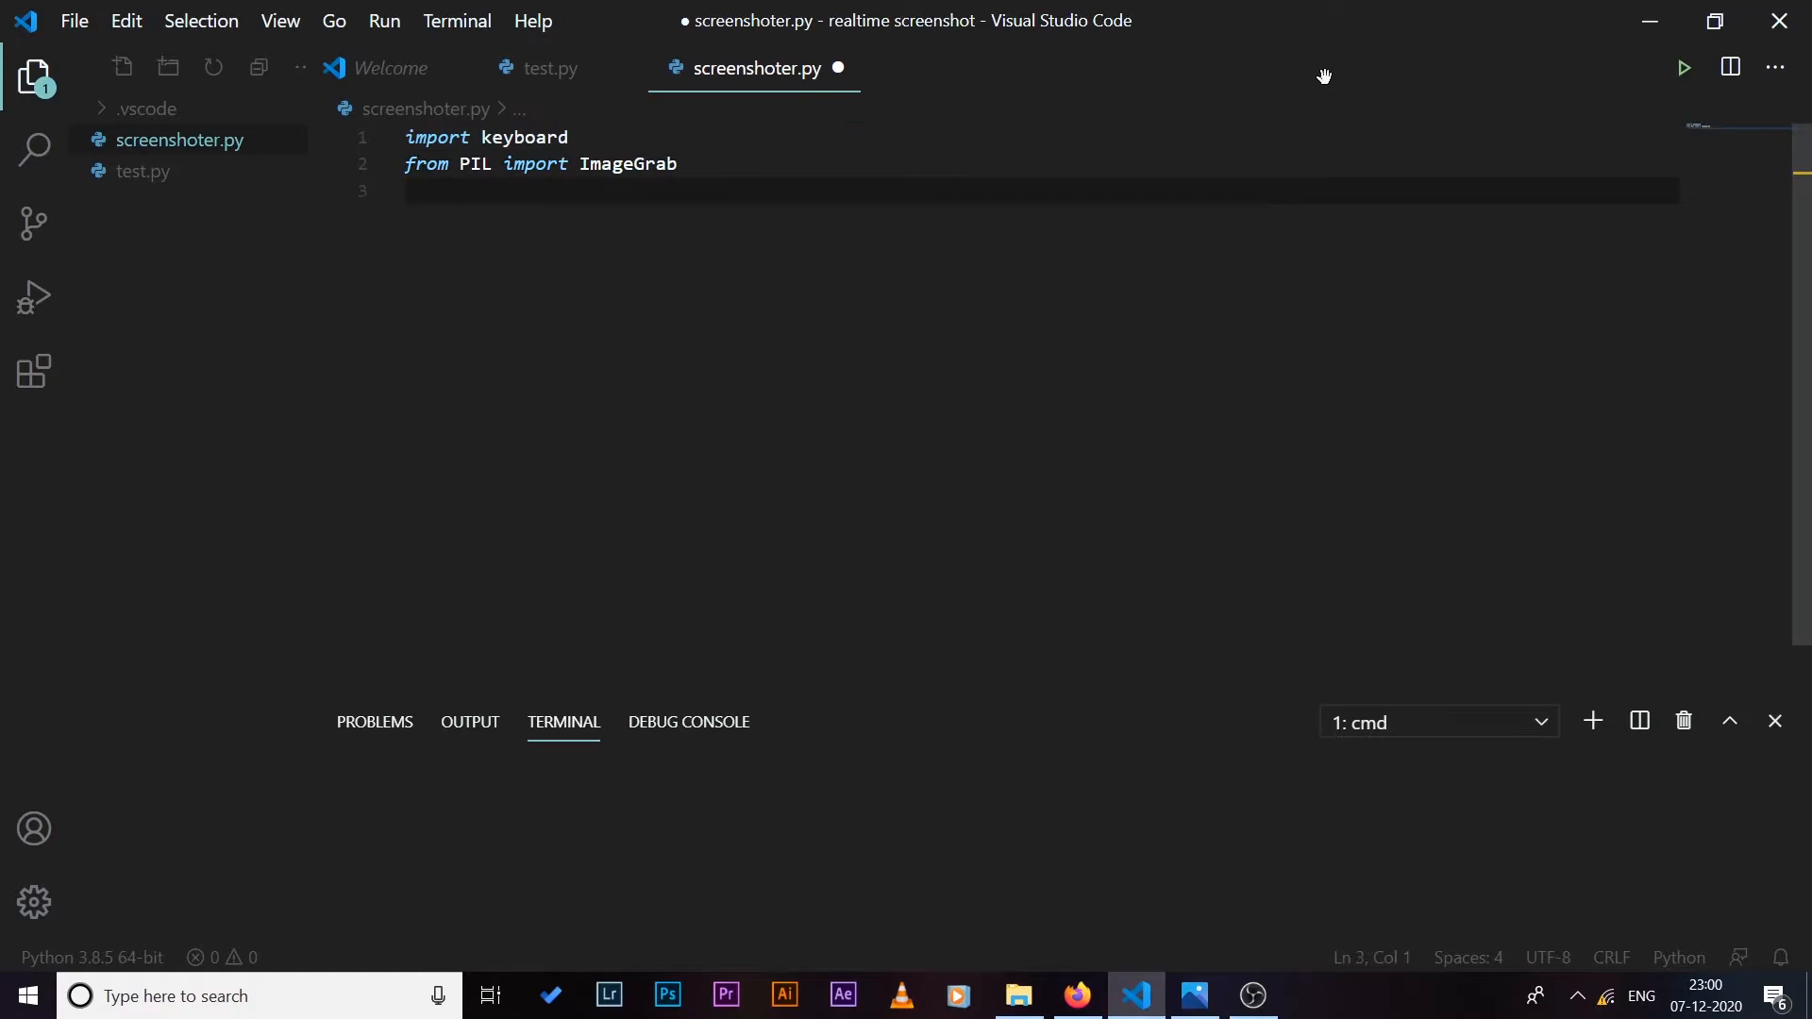
type("import")
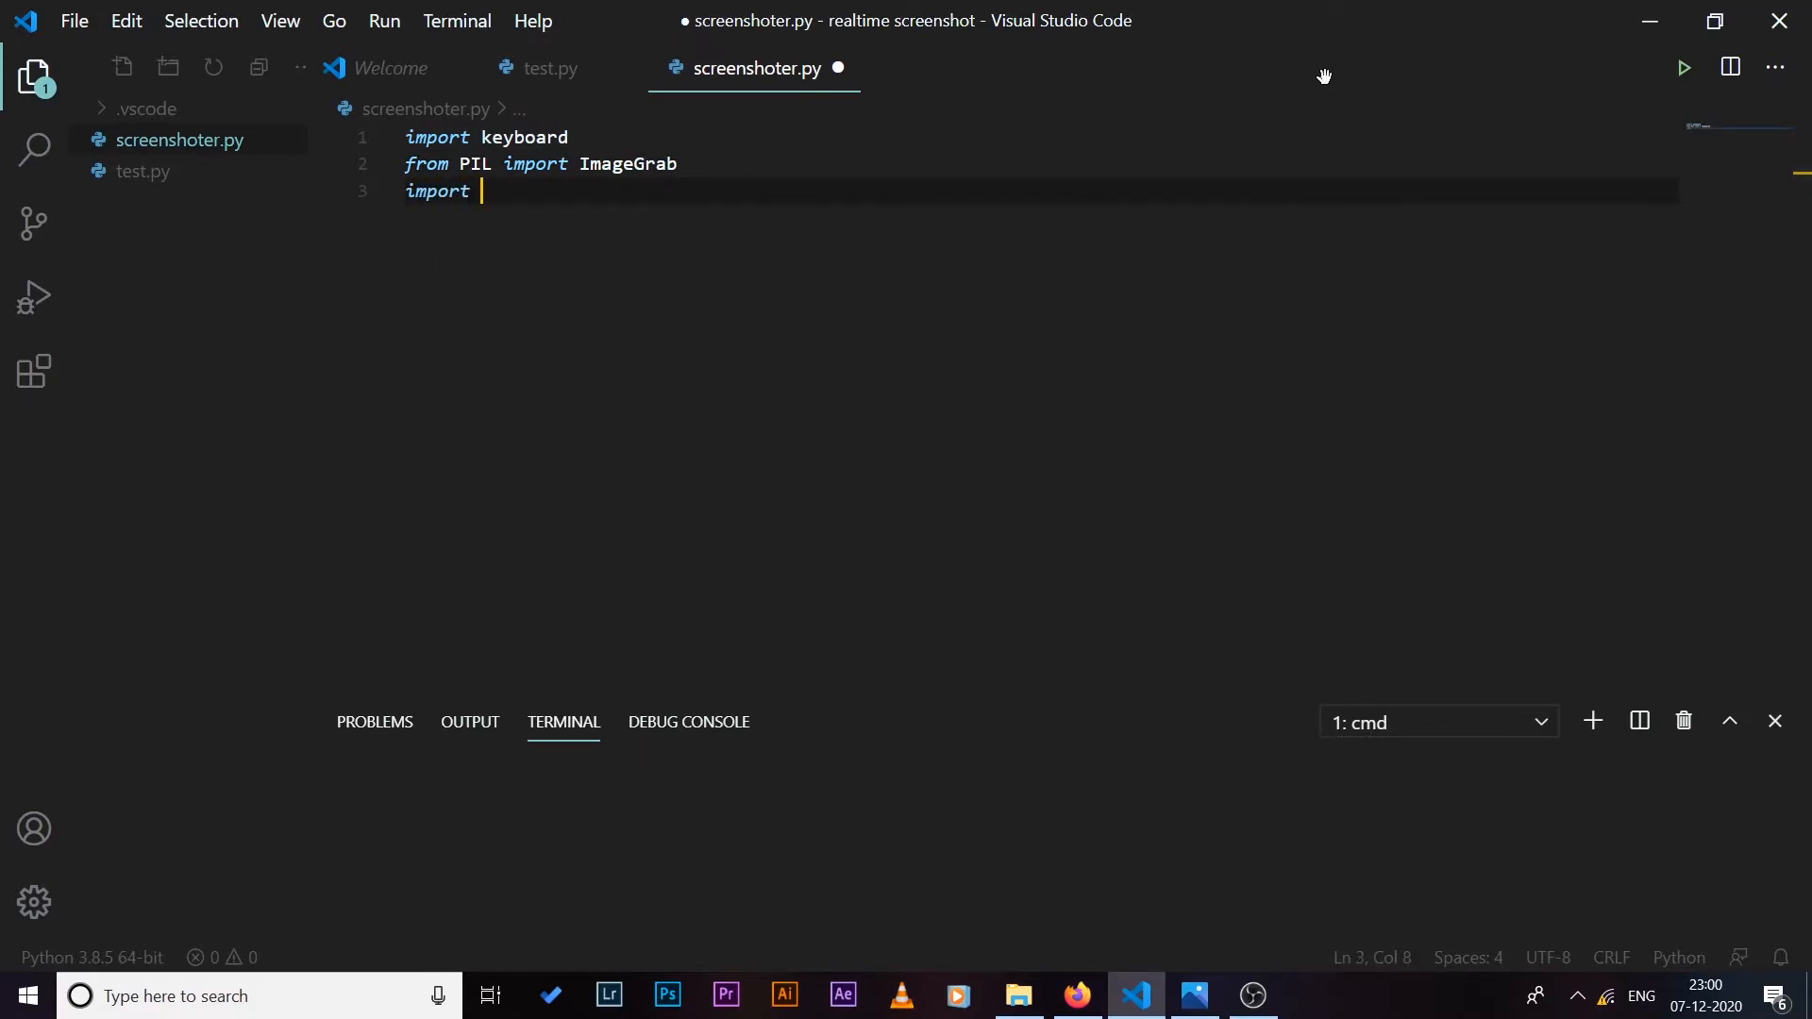
type("time")
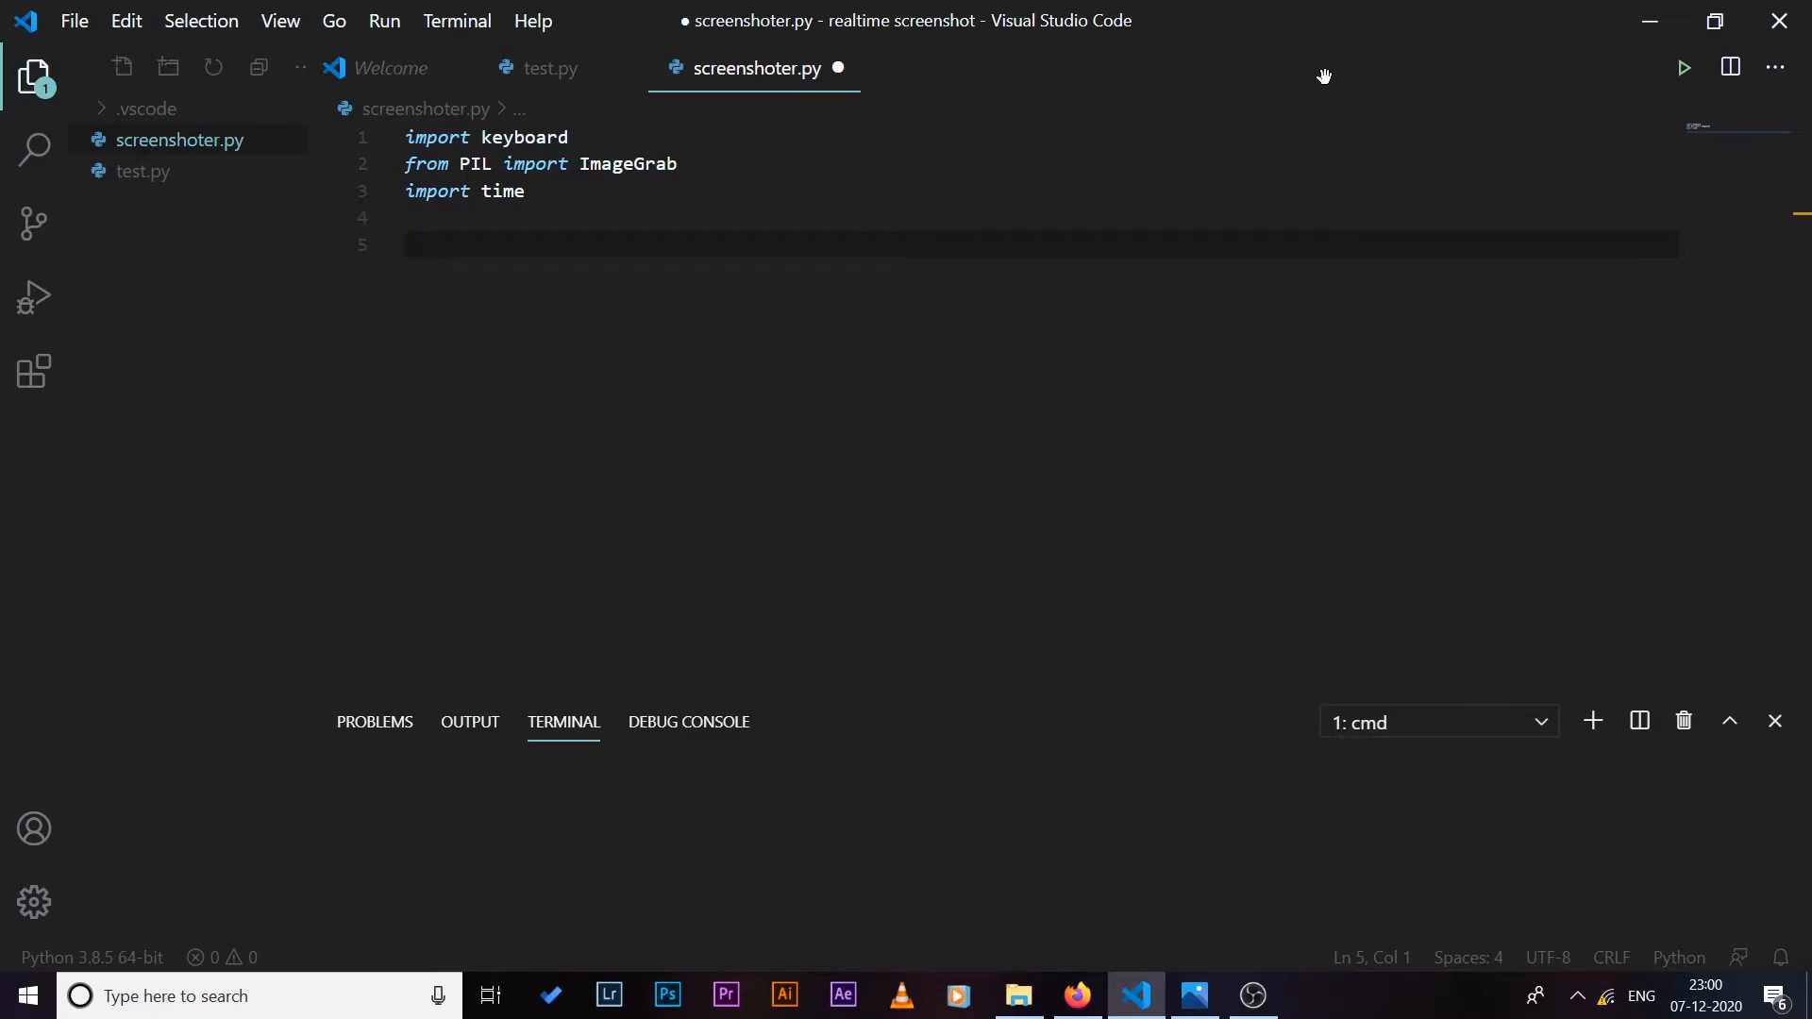
Step: Write a while(True) loop with a try block and 'except Exception as e: print(e)', leaving the try body empty
type("while(True):")
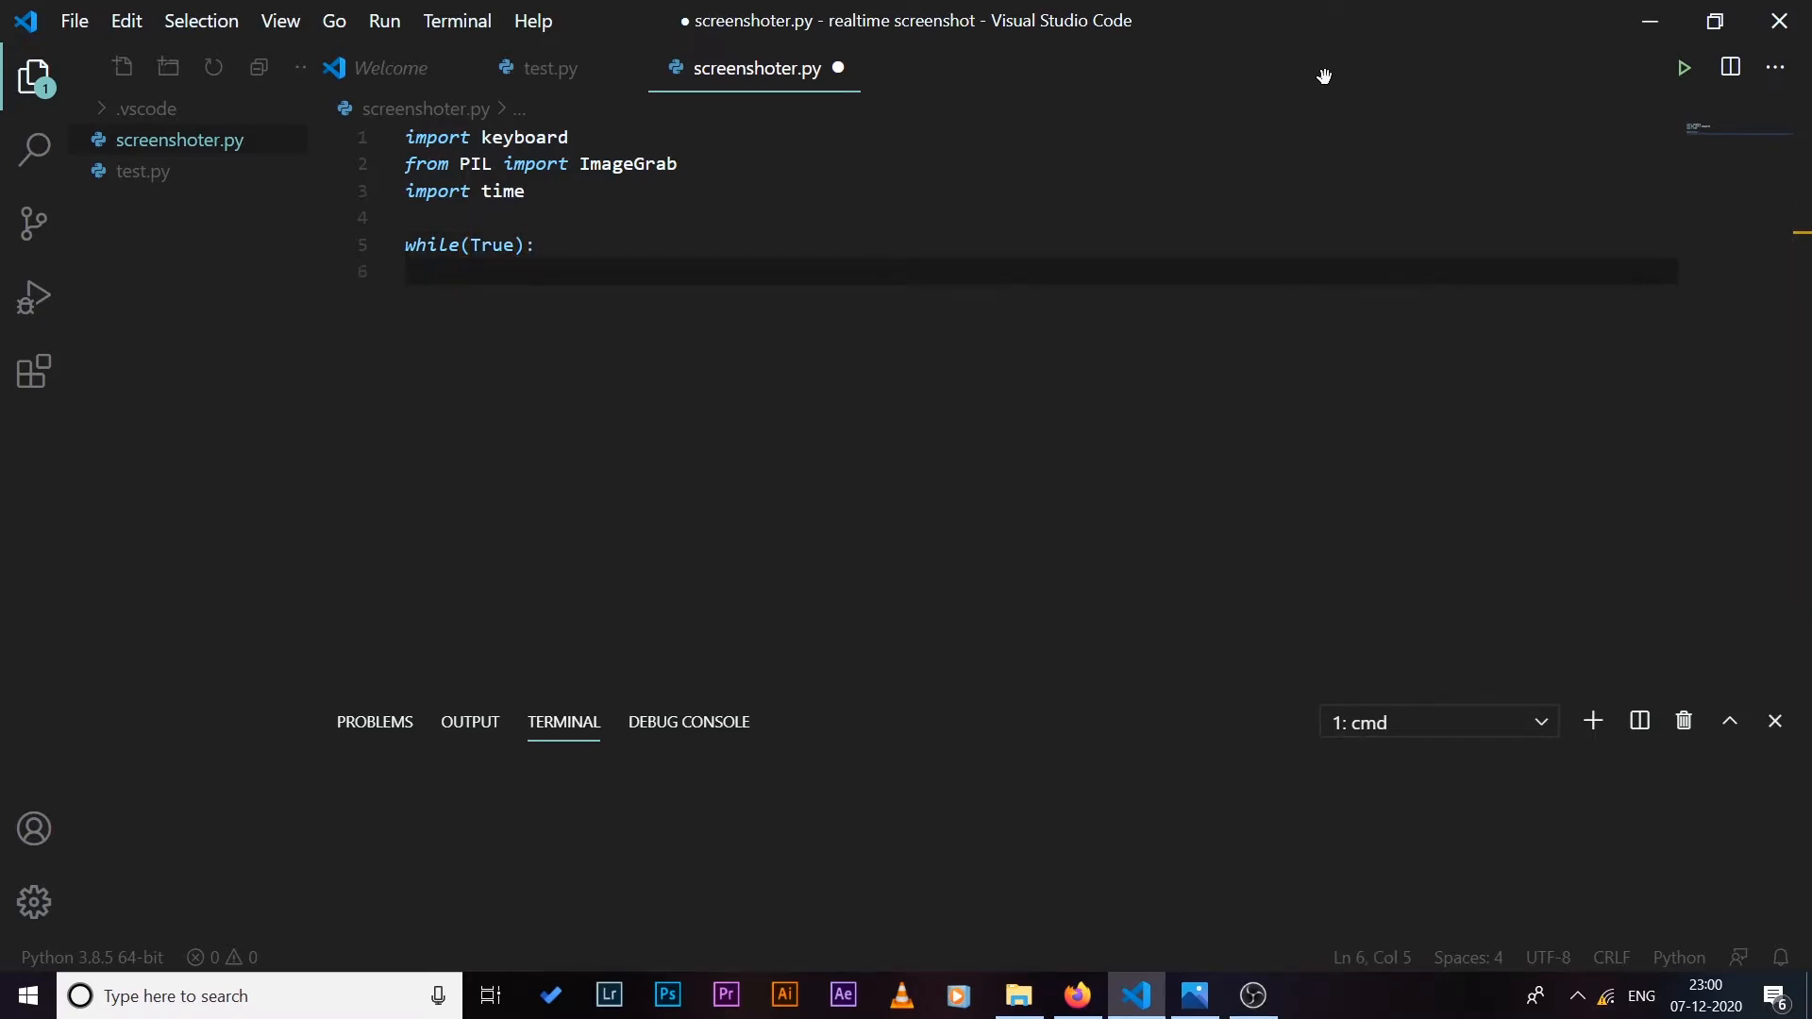
type("try:")
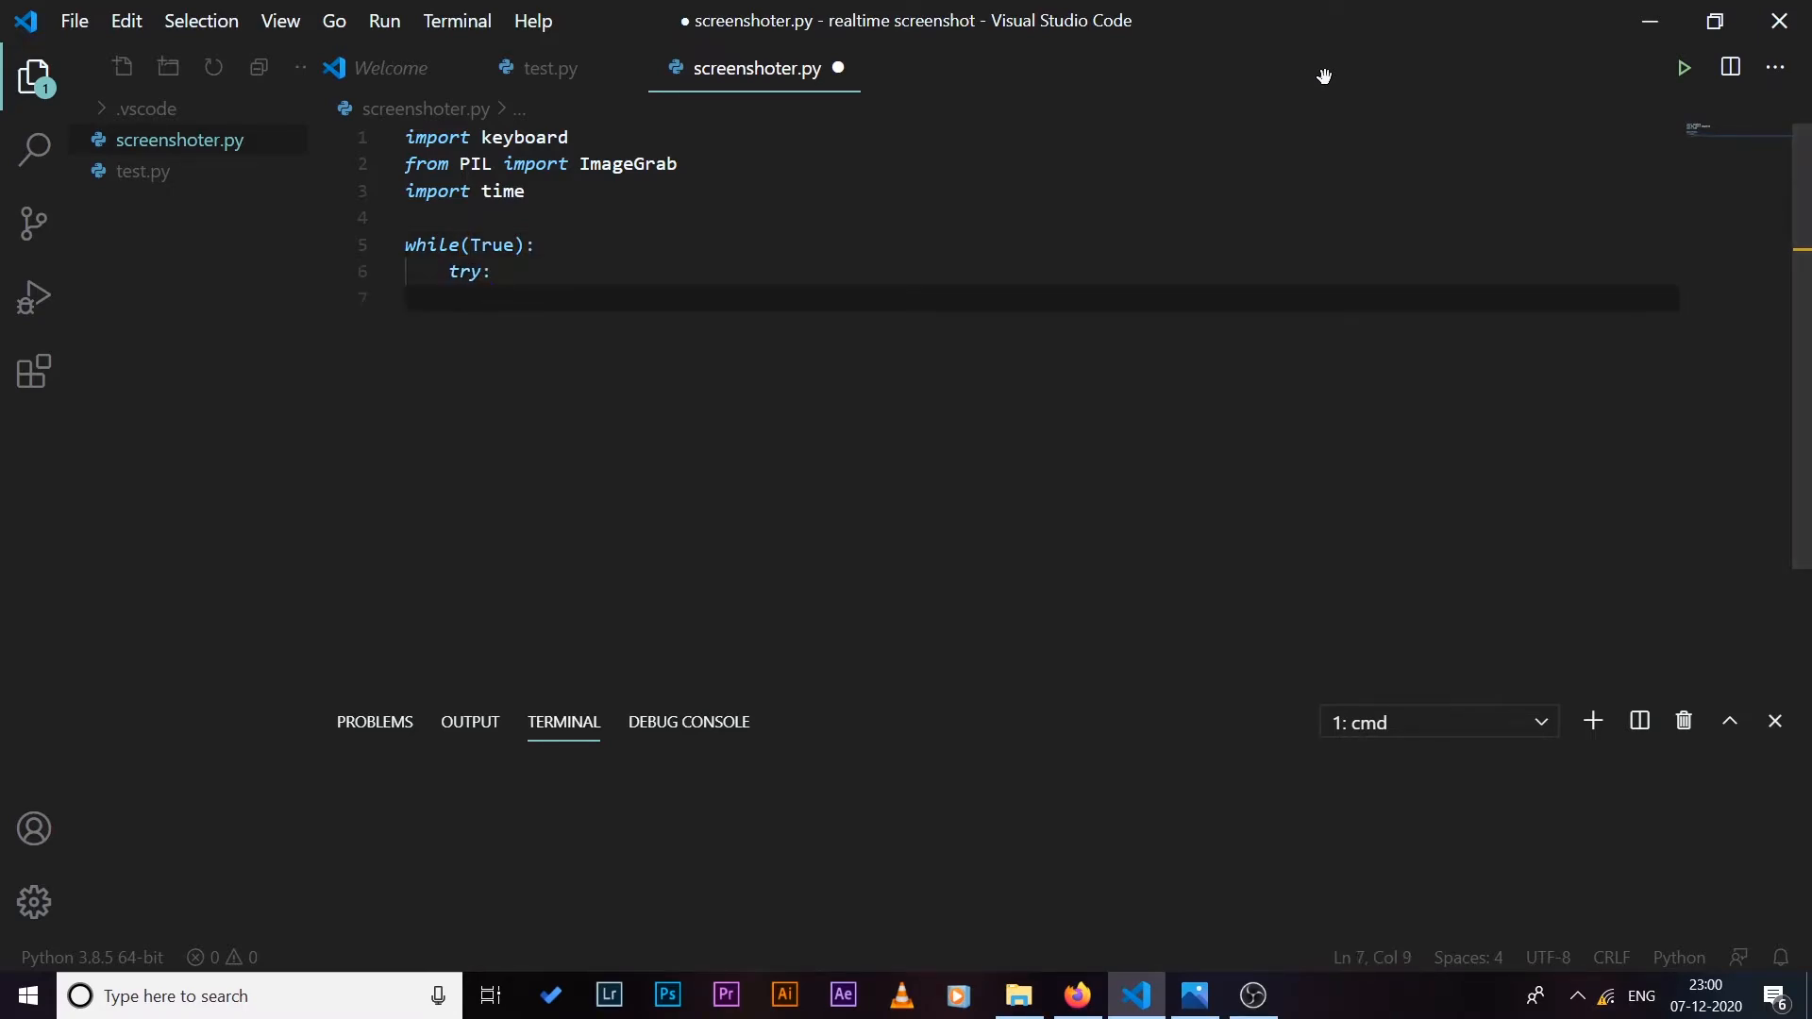
type("pass")
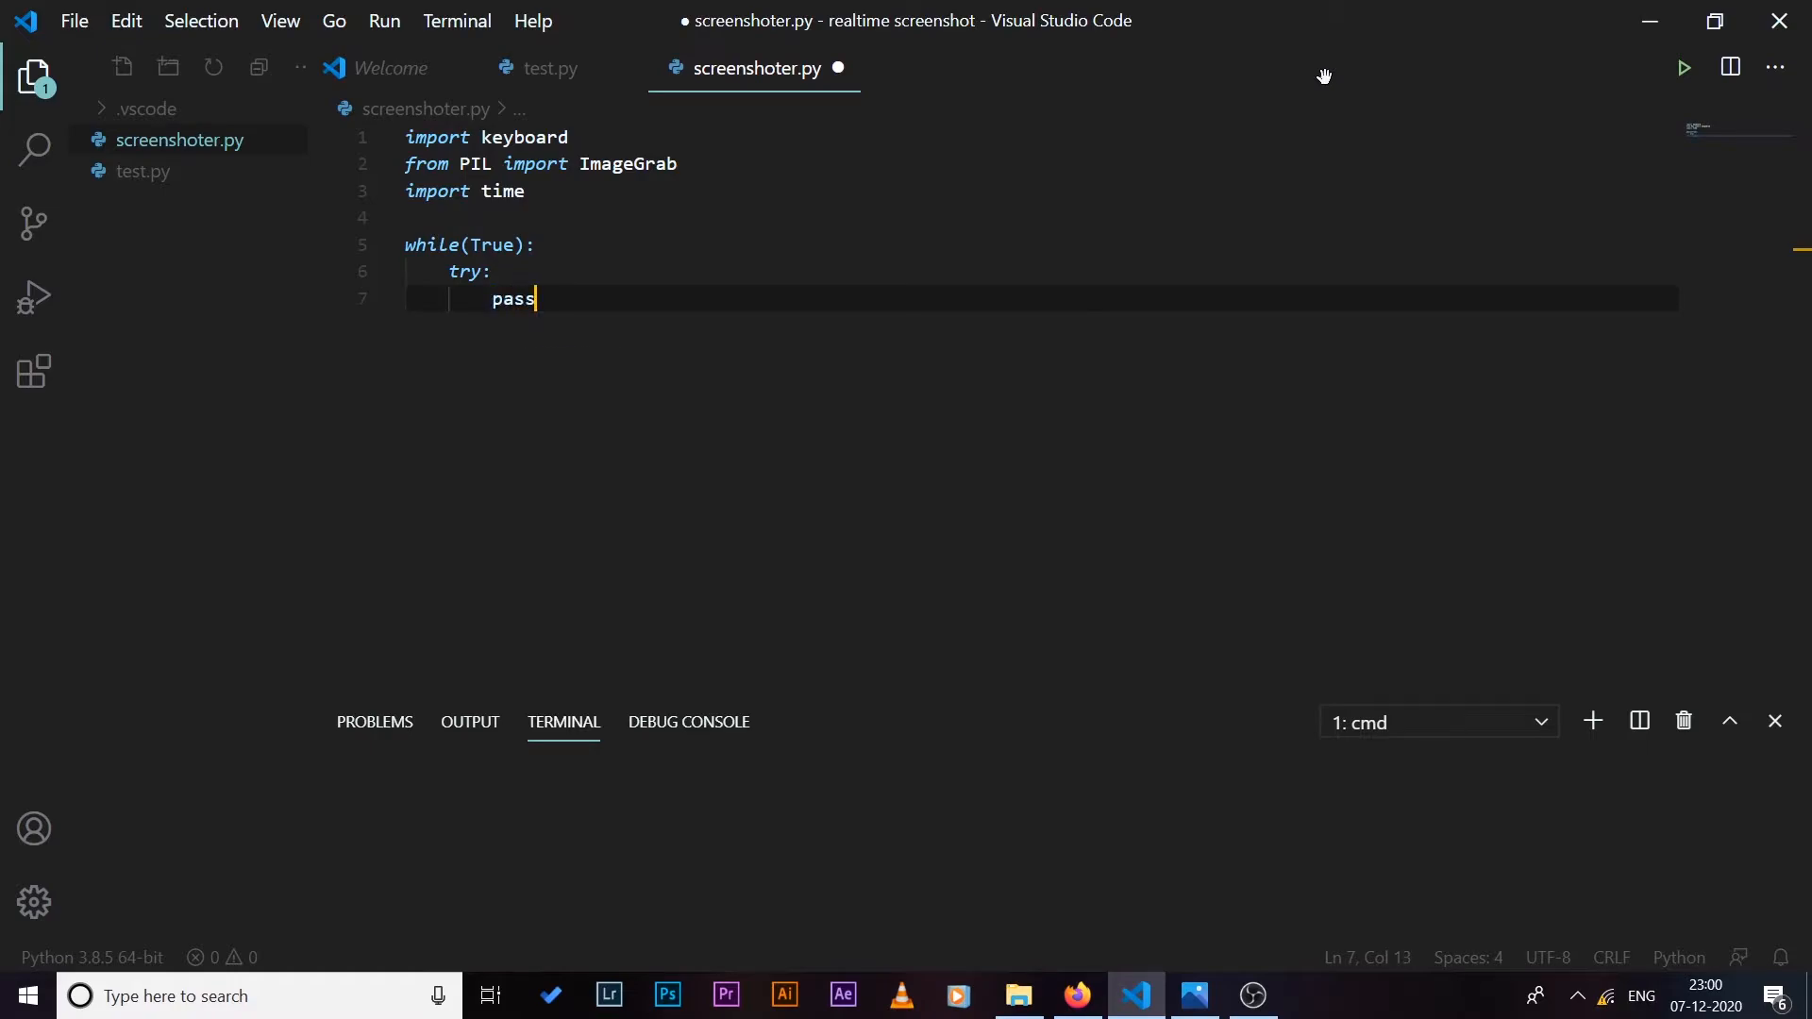
type("except")
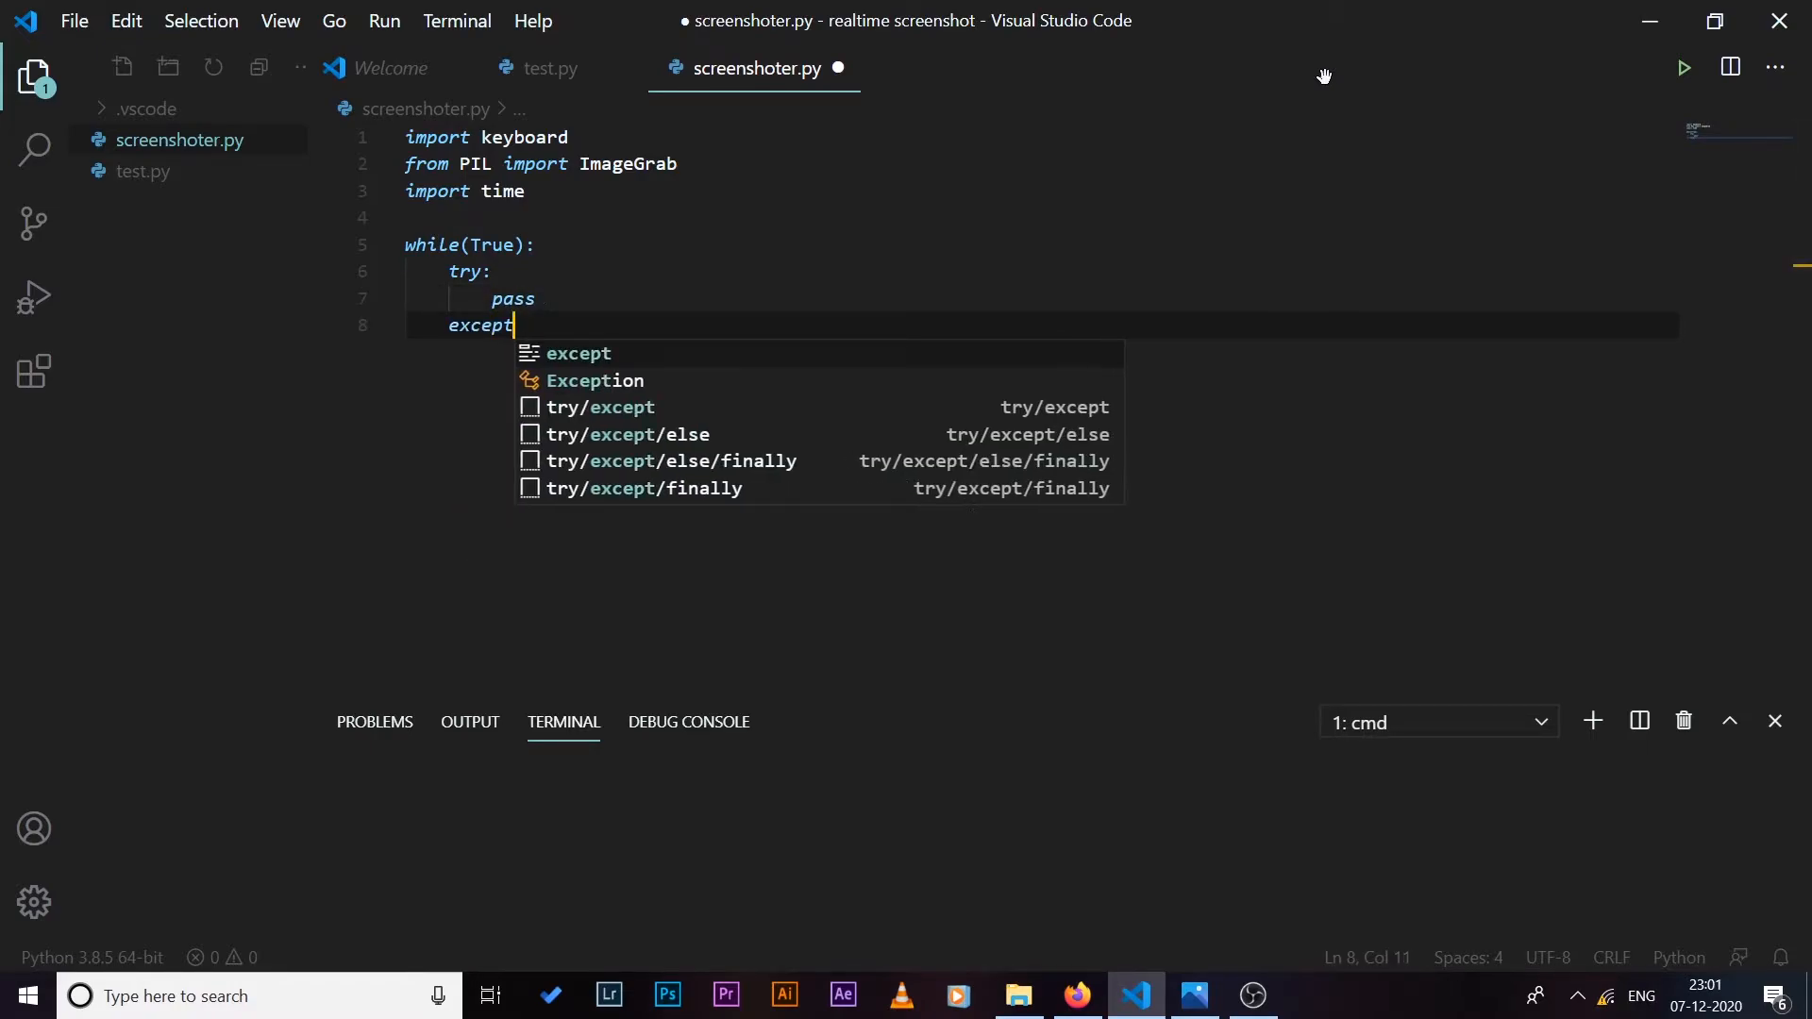
type("Exception as e:")
type("pri")
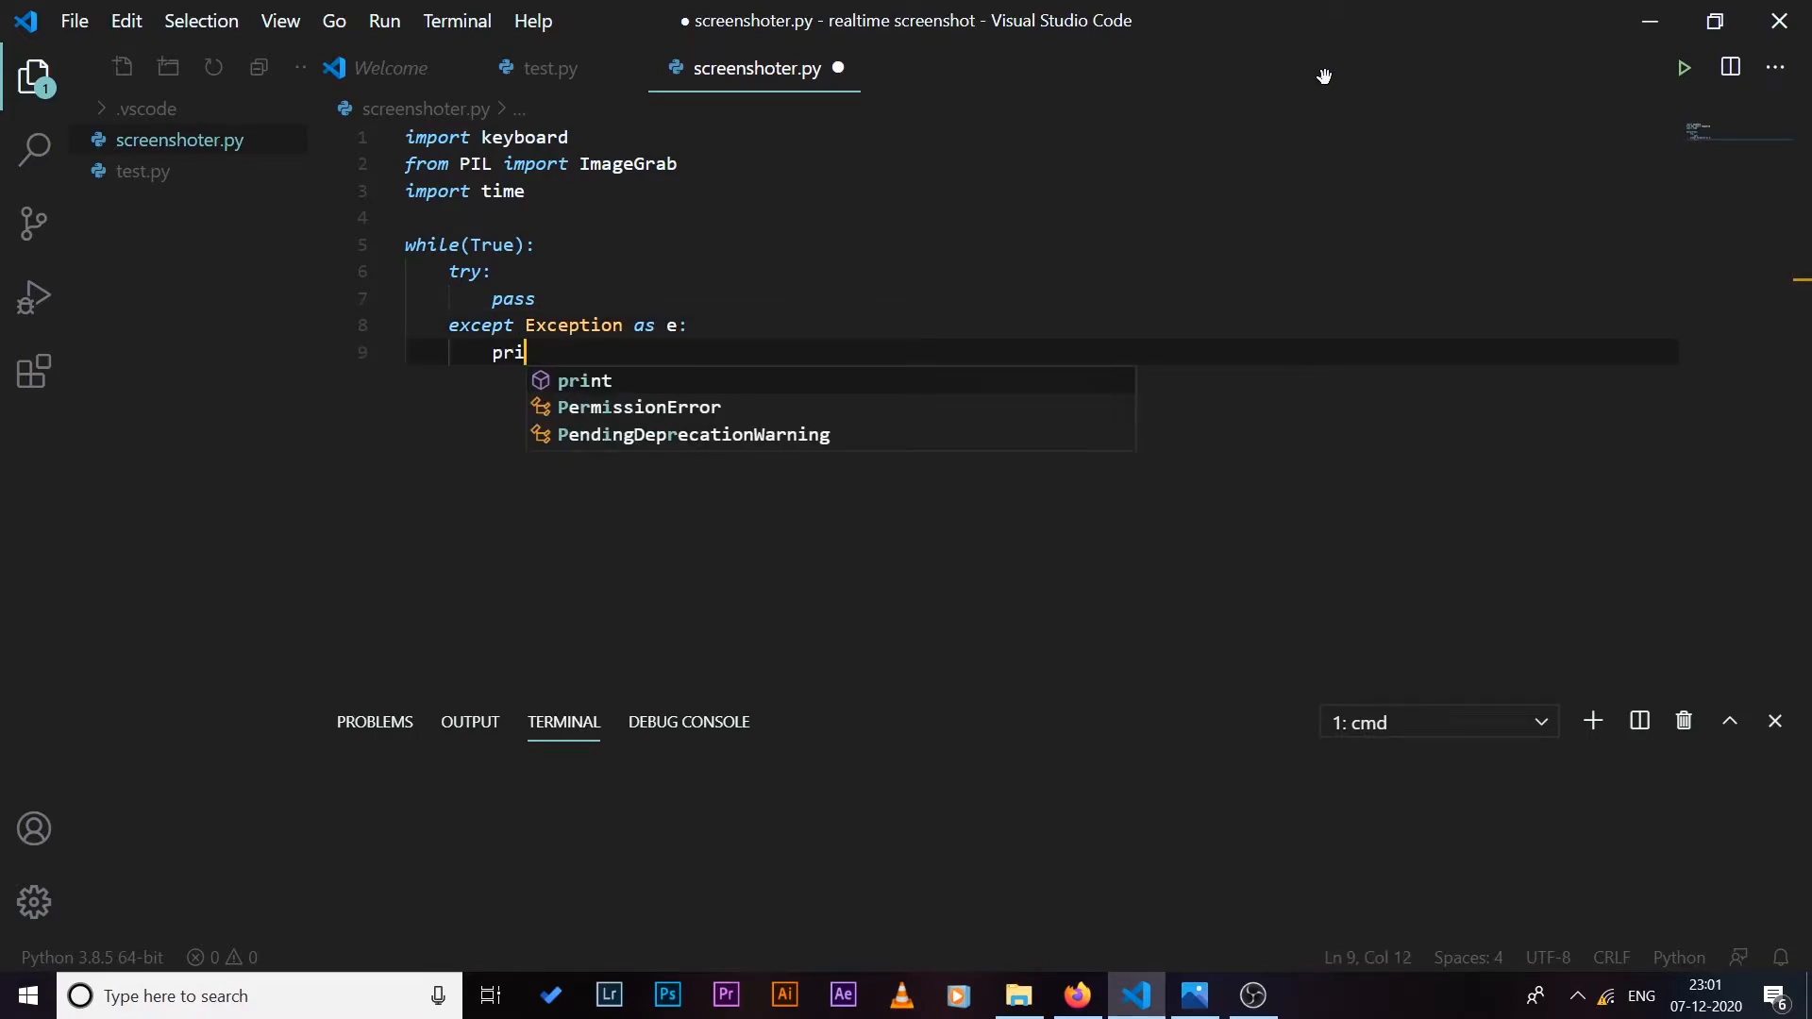
type("nt(e")
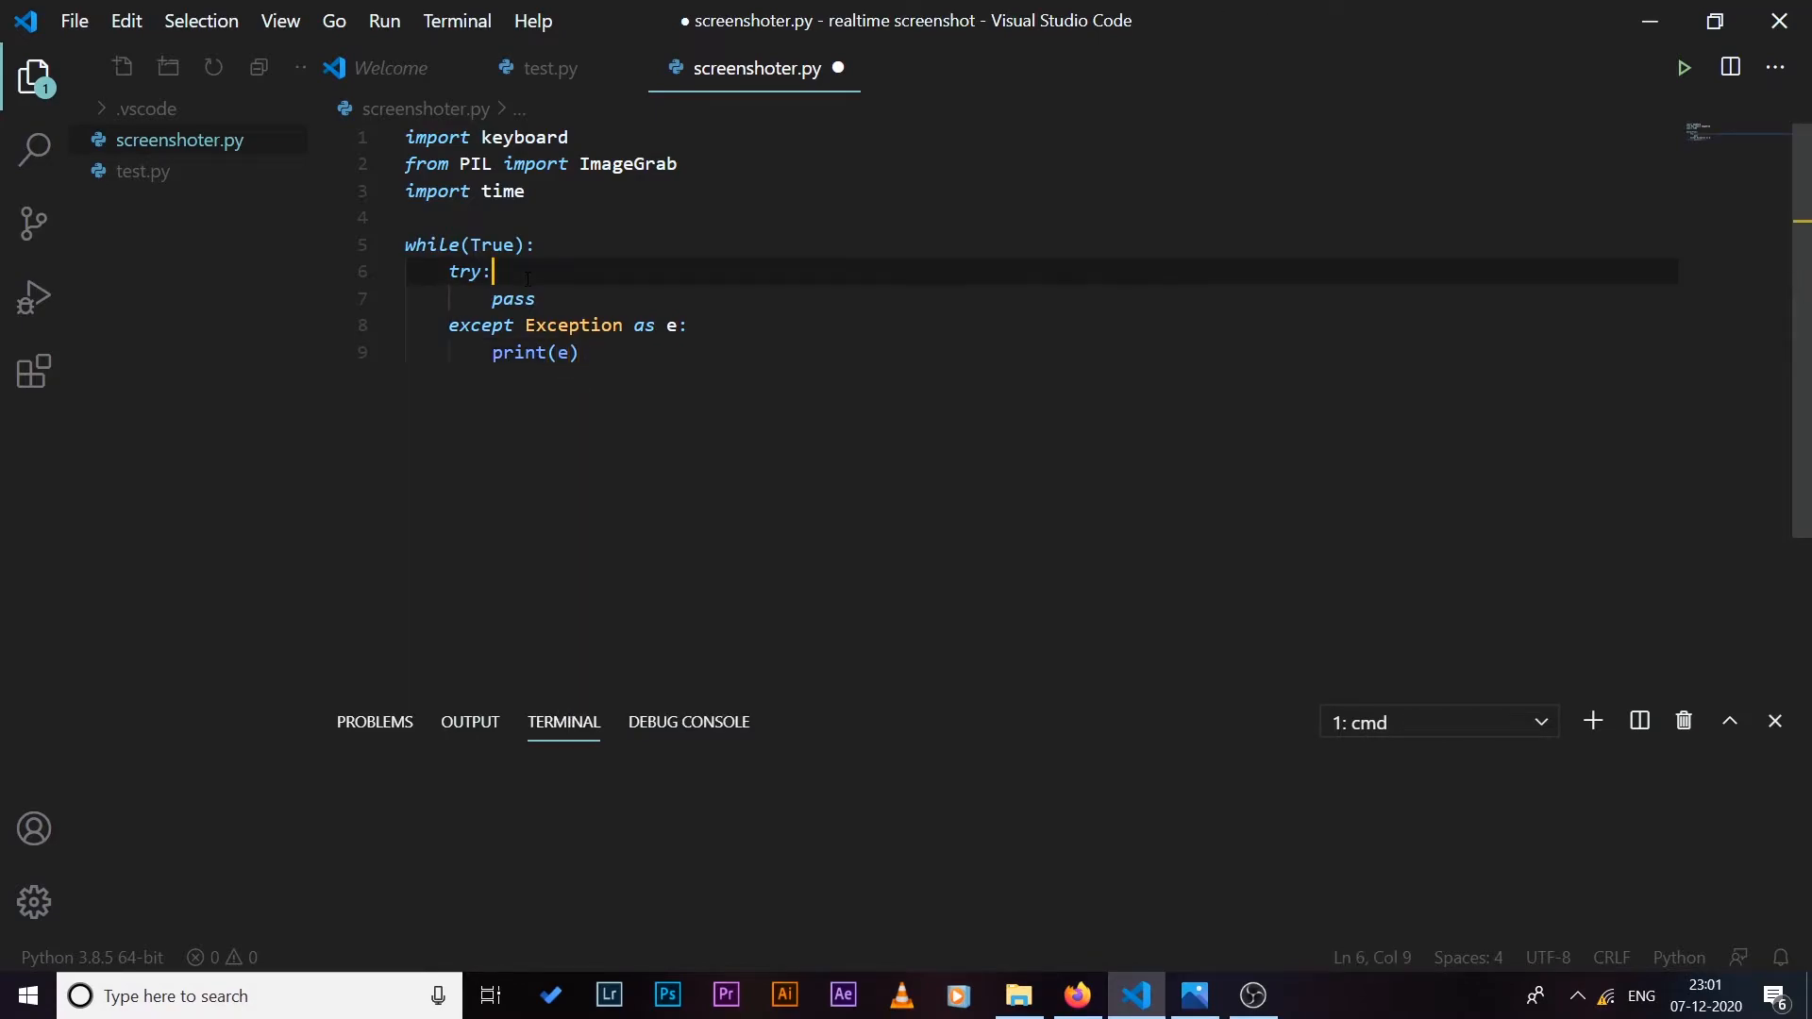
key("enter")
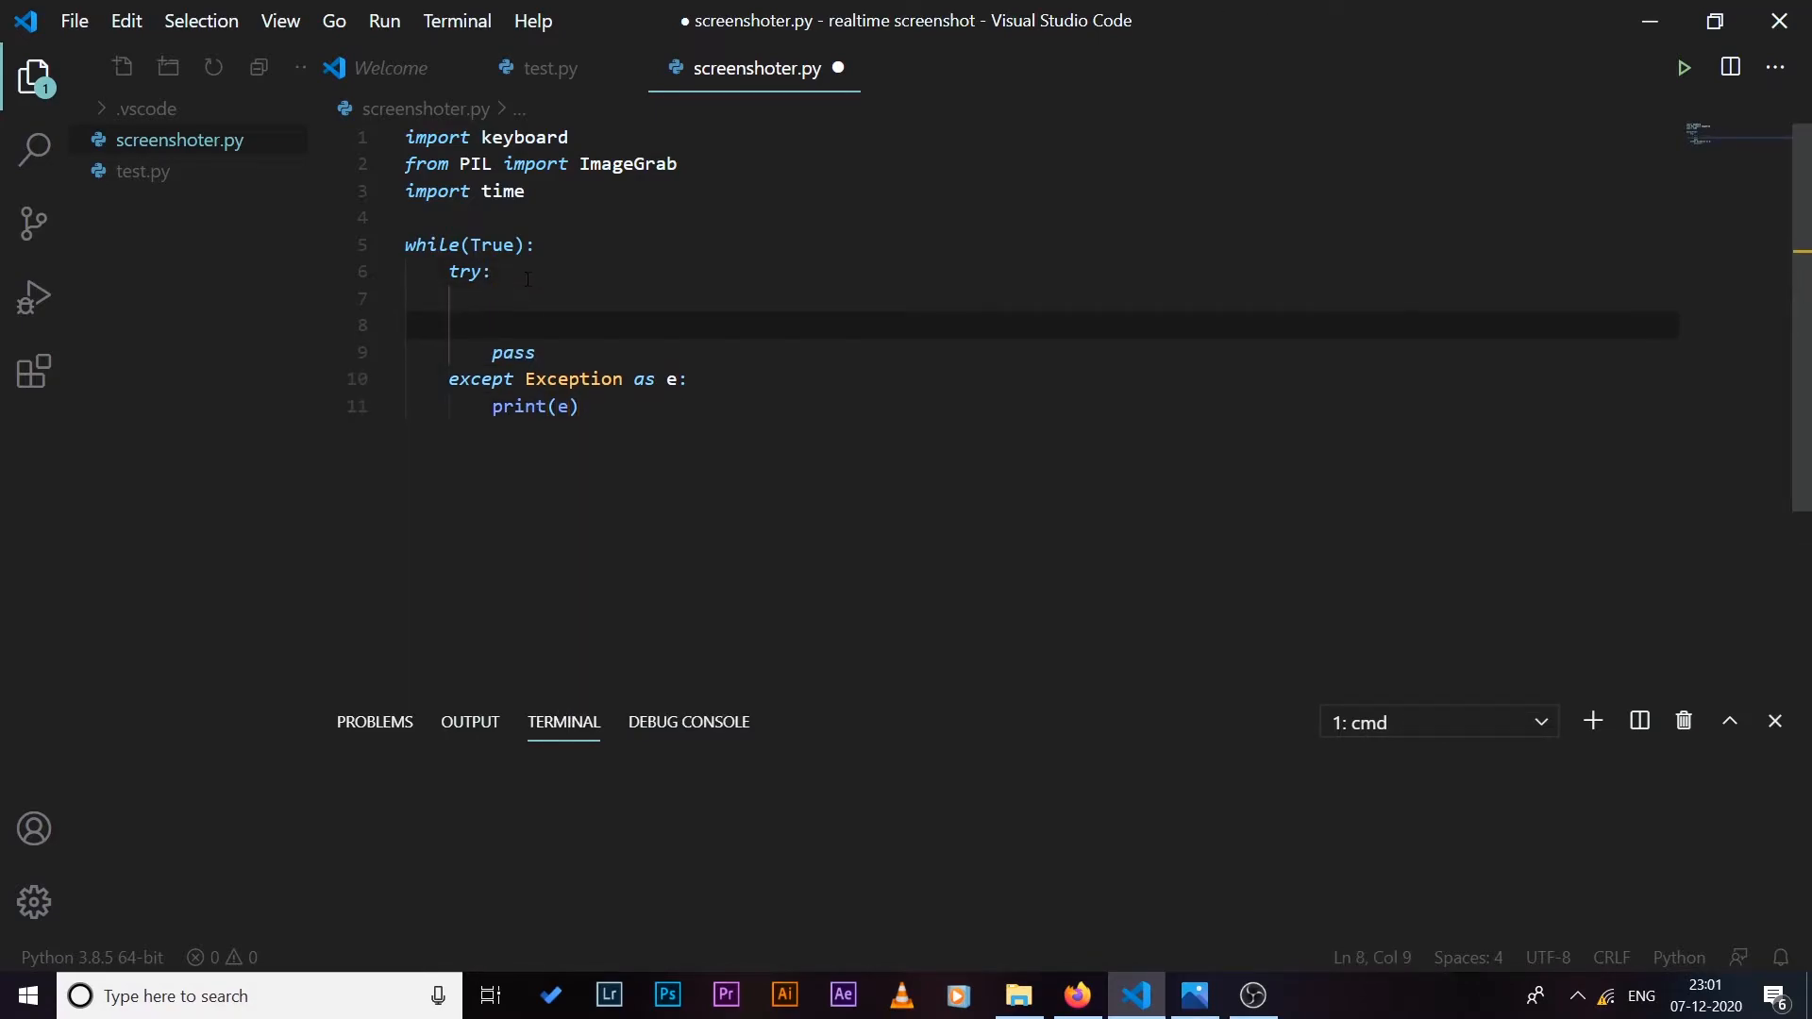
key("Backspace")
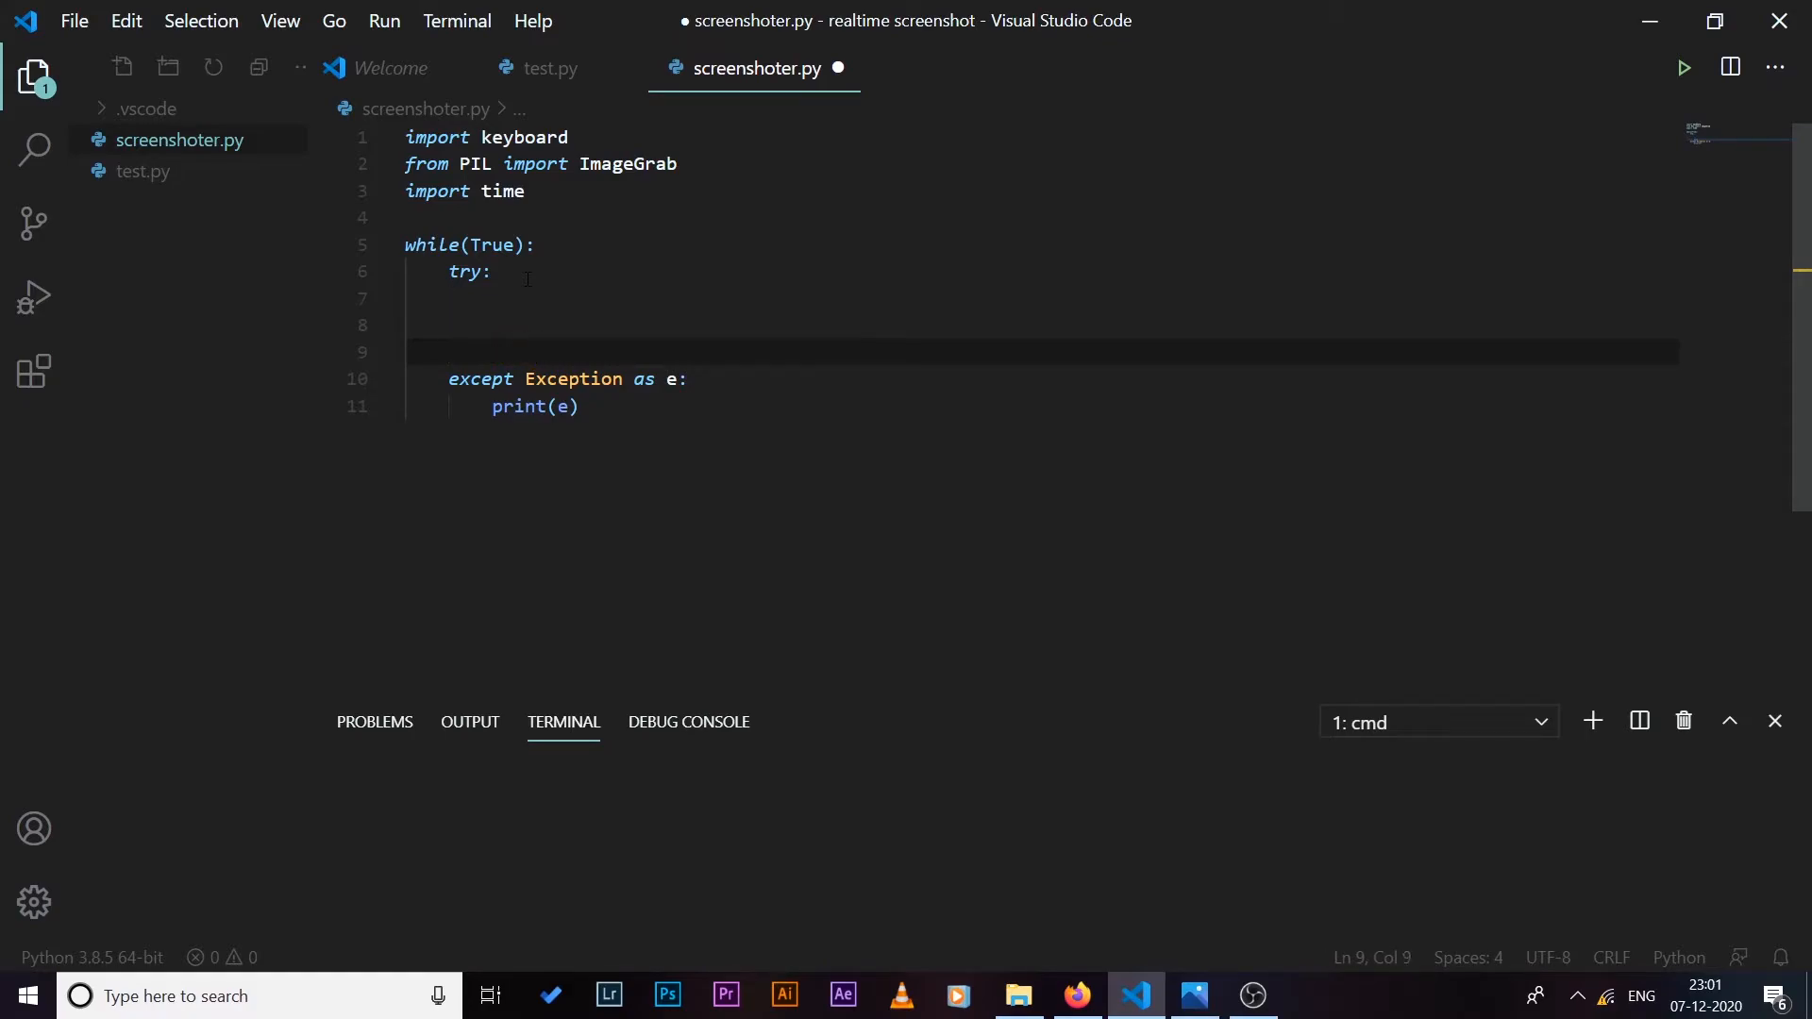
Step: Begin the try body with 'if keyboard.is_pressed("s") :' and start its first statement
type("if")
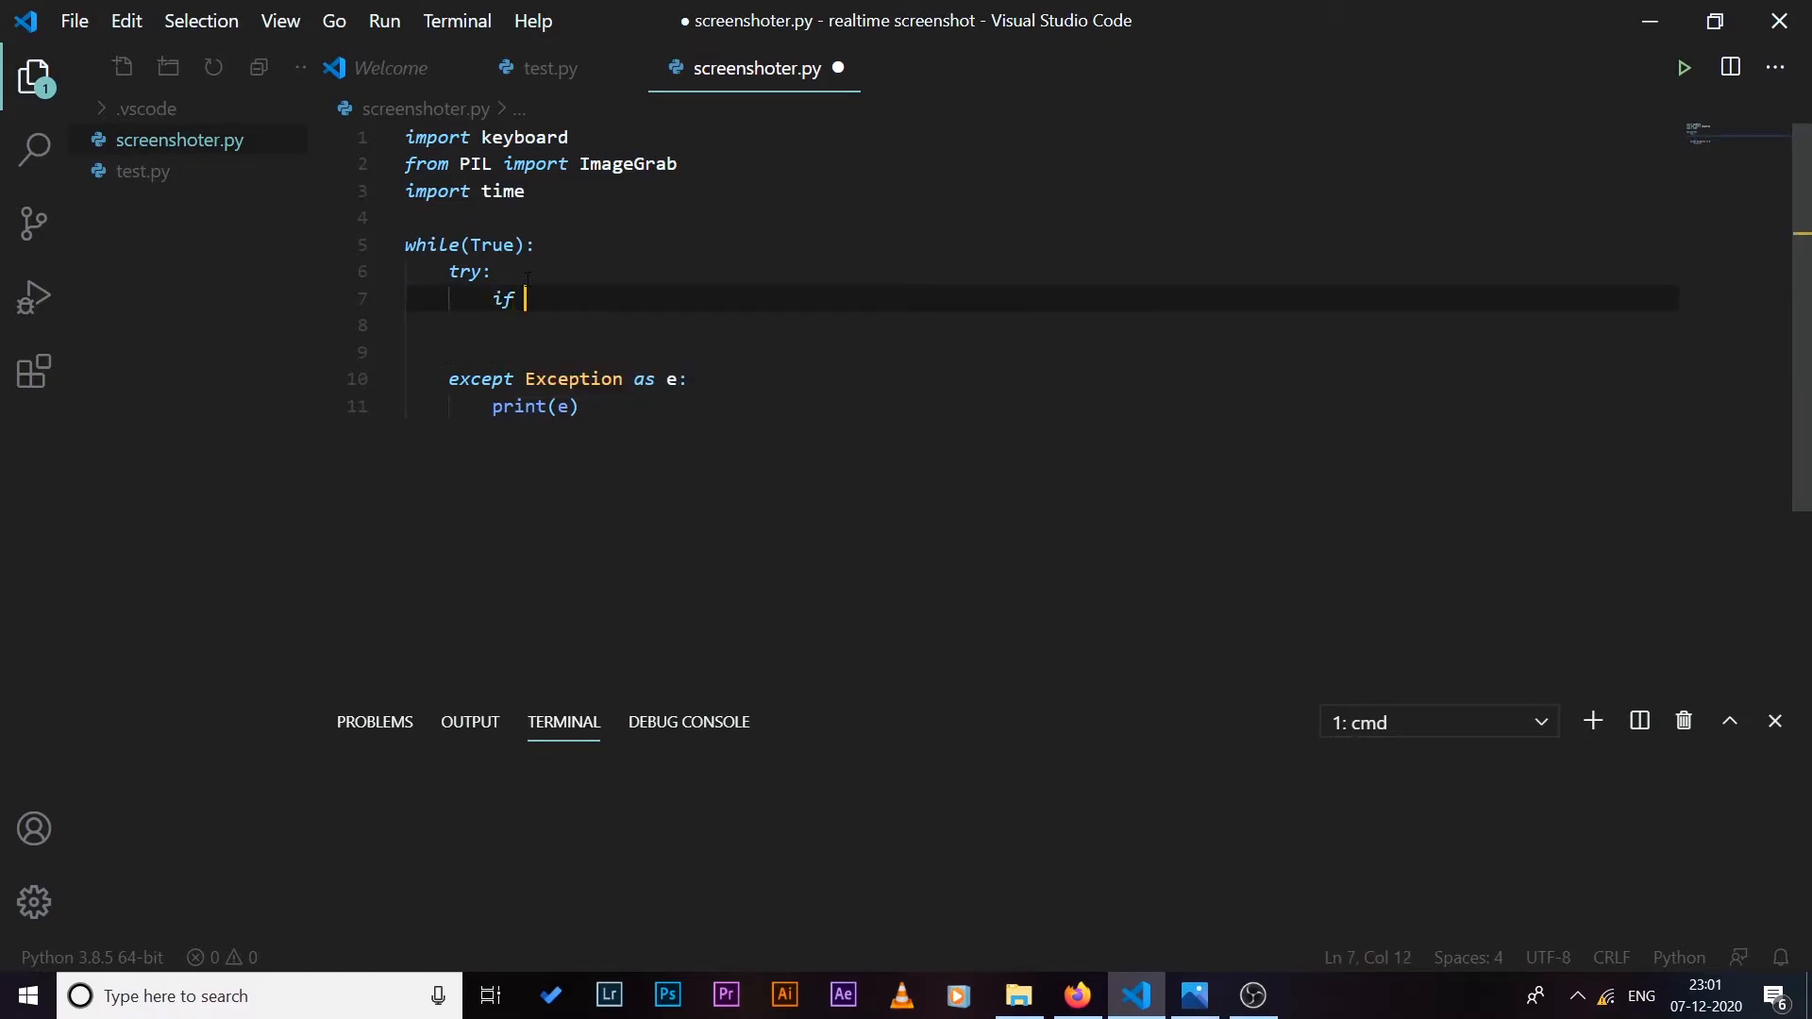
type("keyboard")
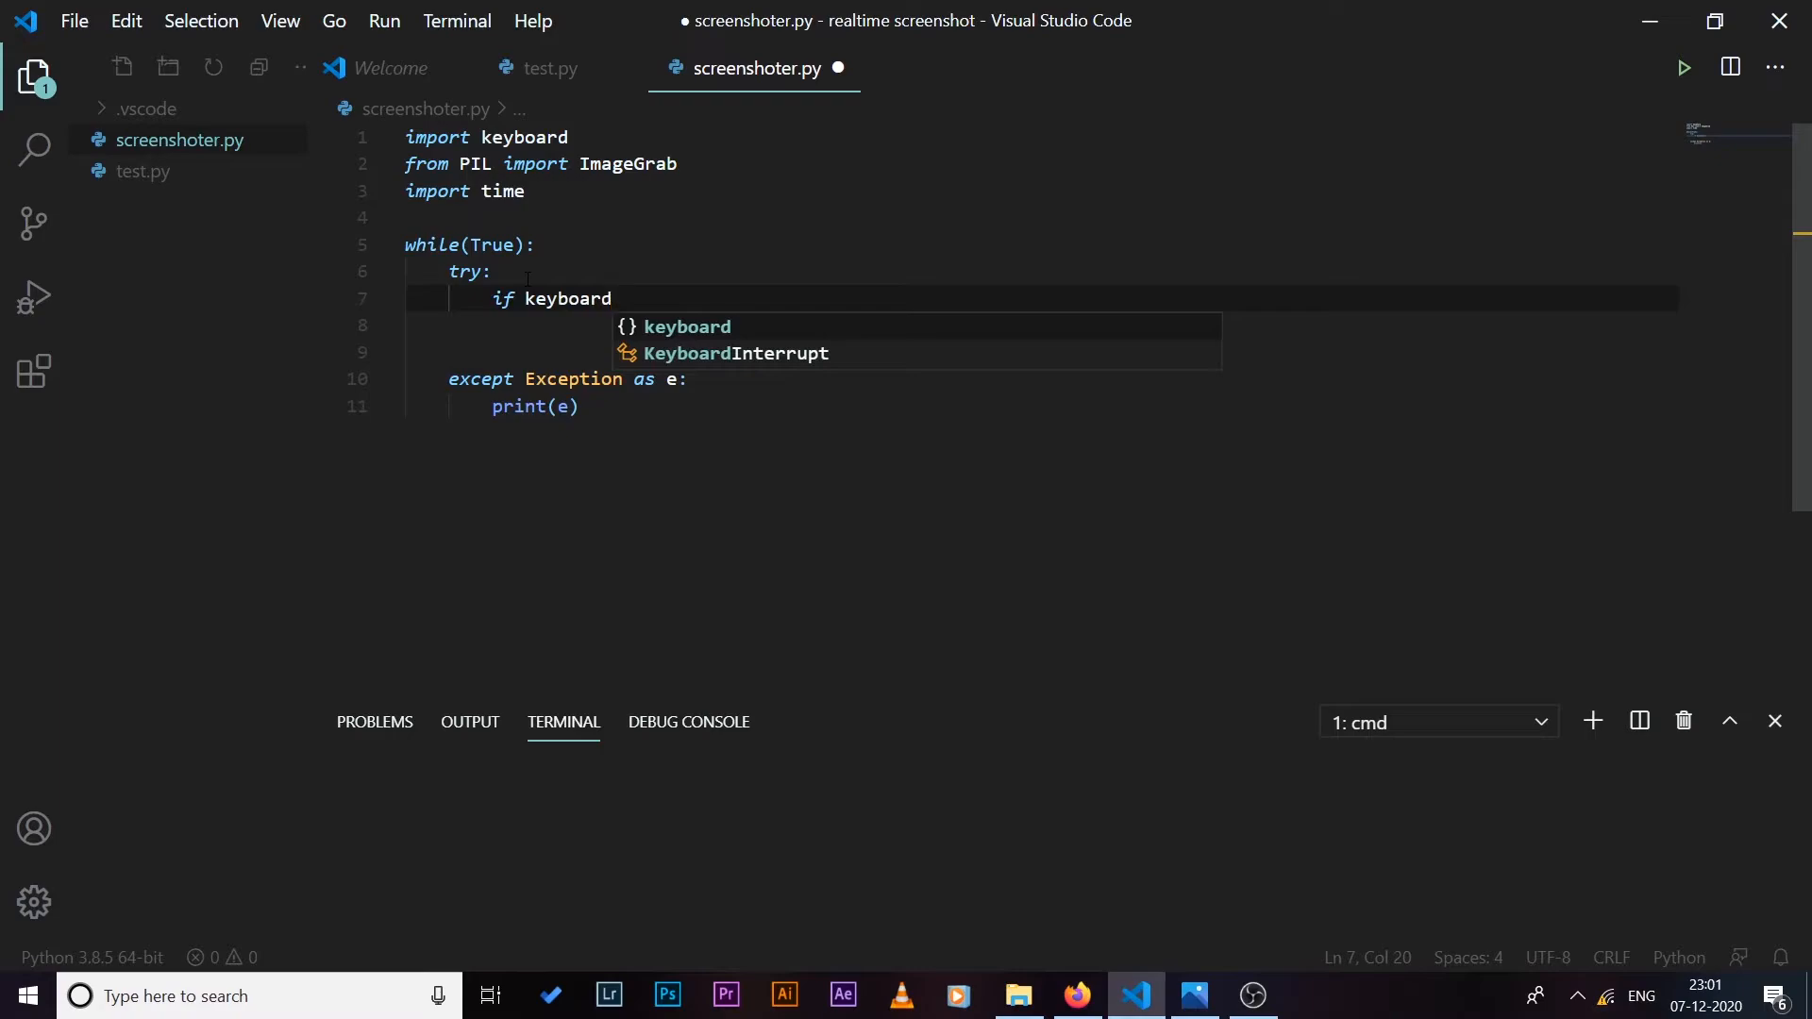
type(".is_pressed(")
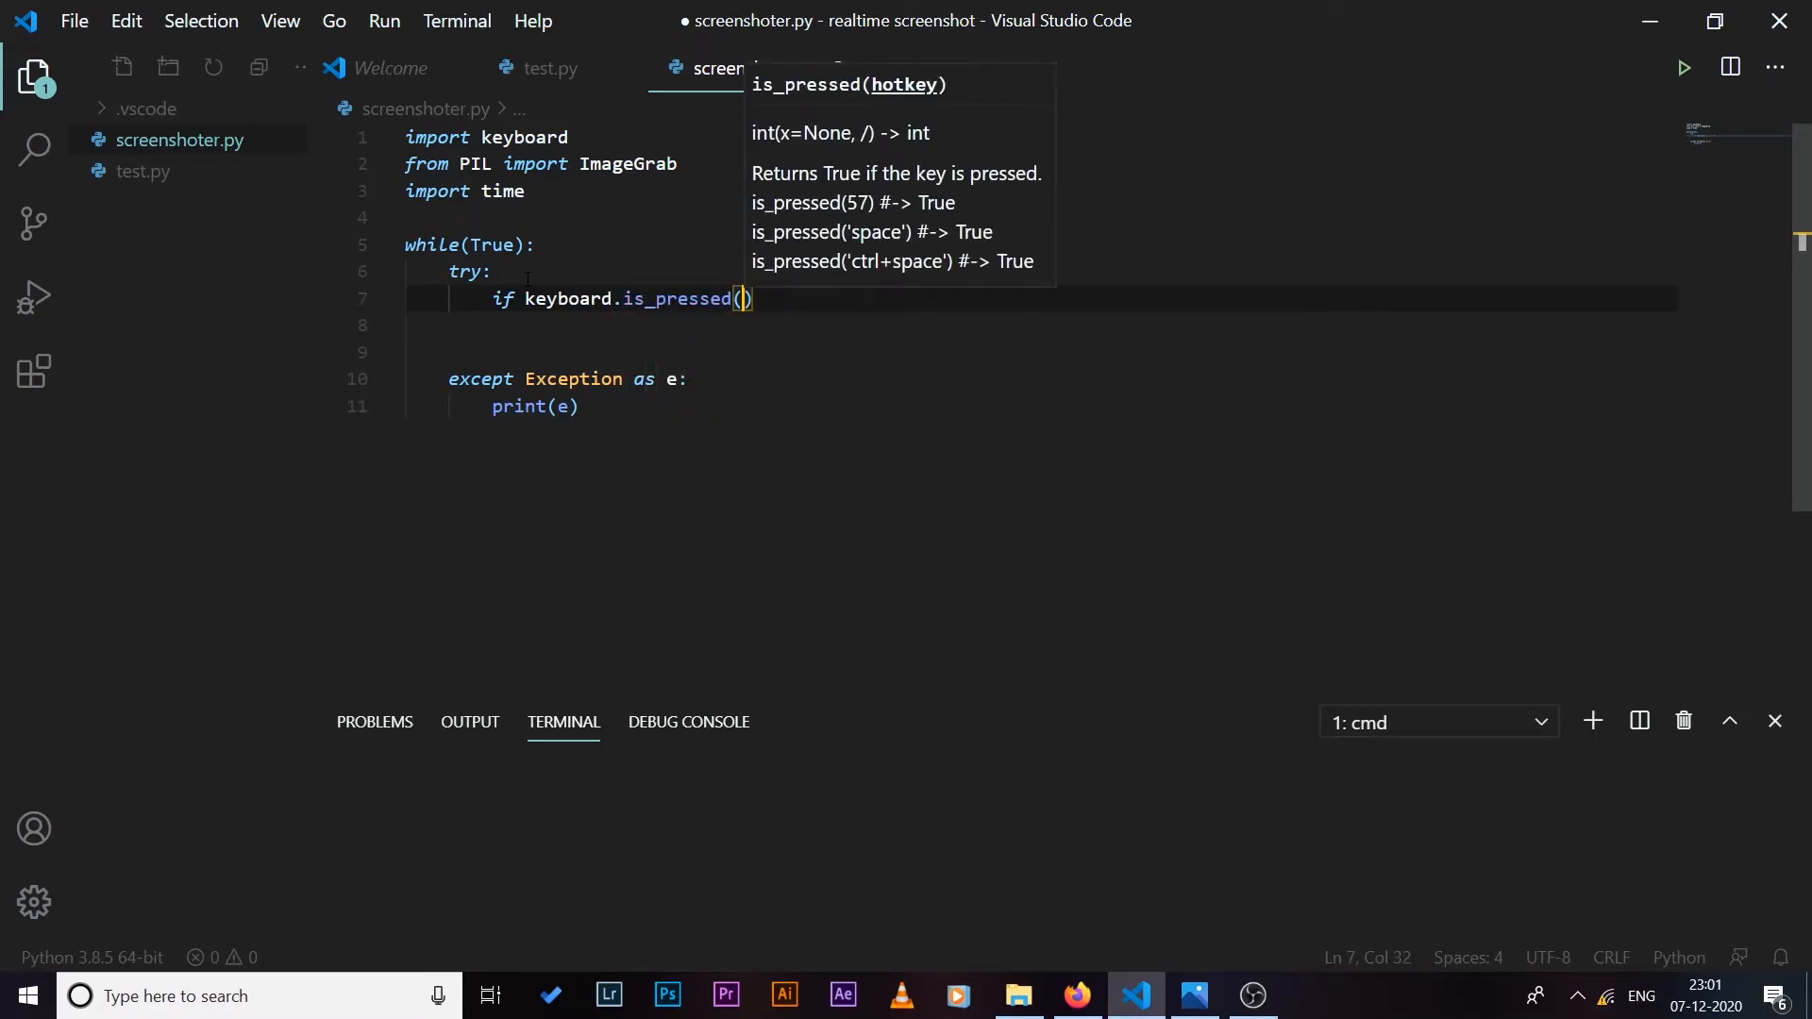
type("\"\"")
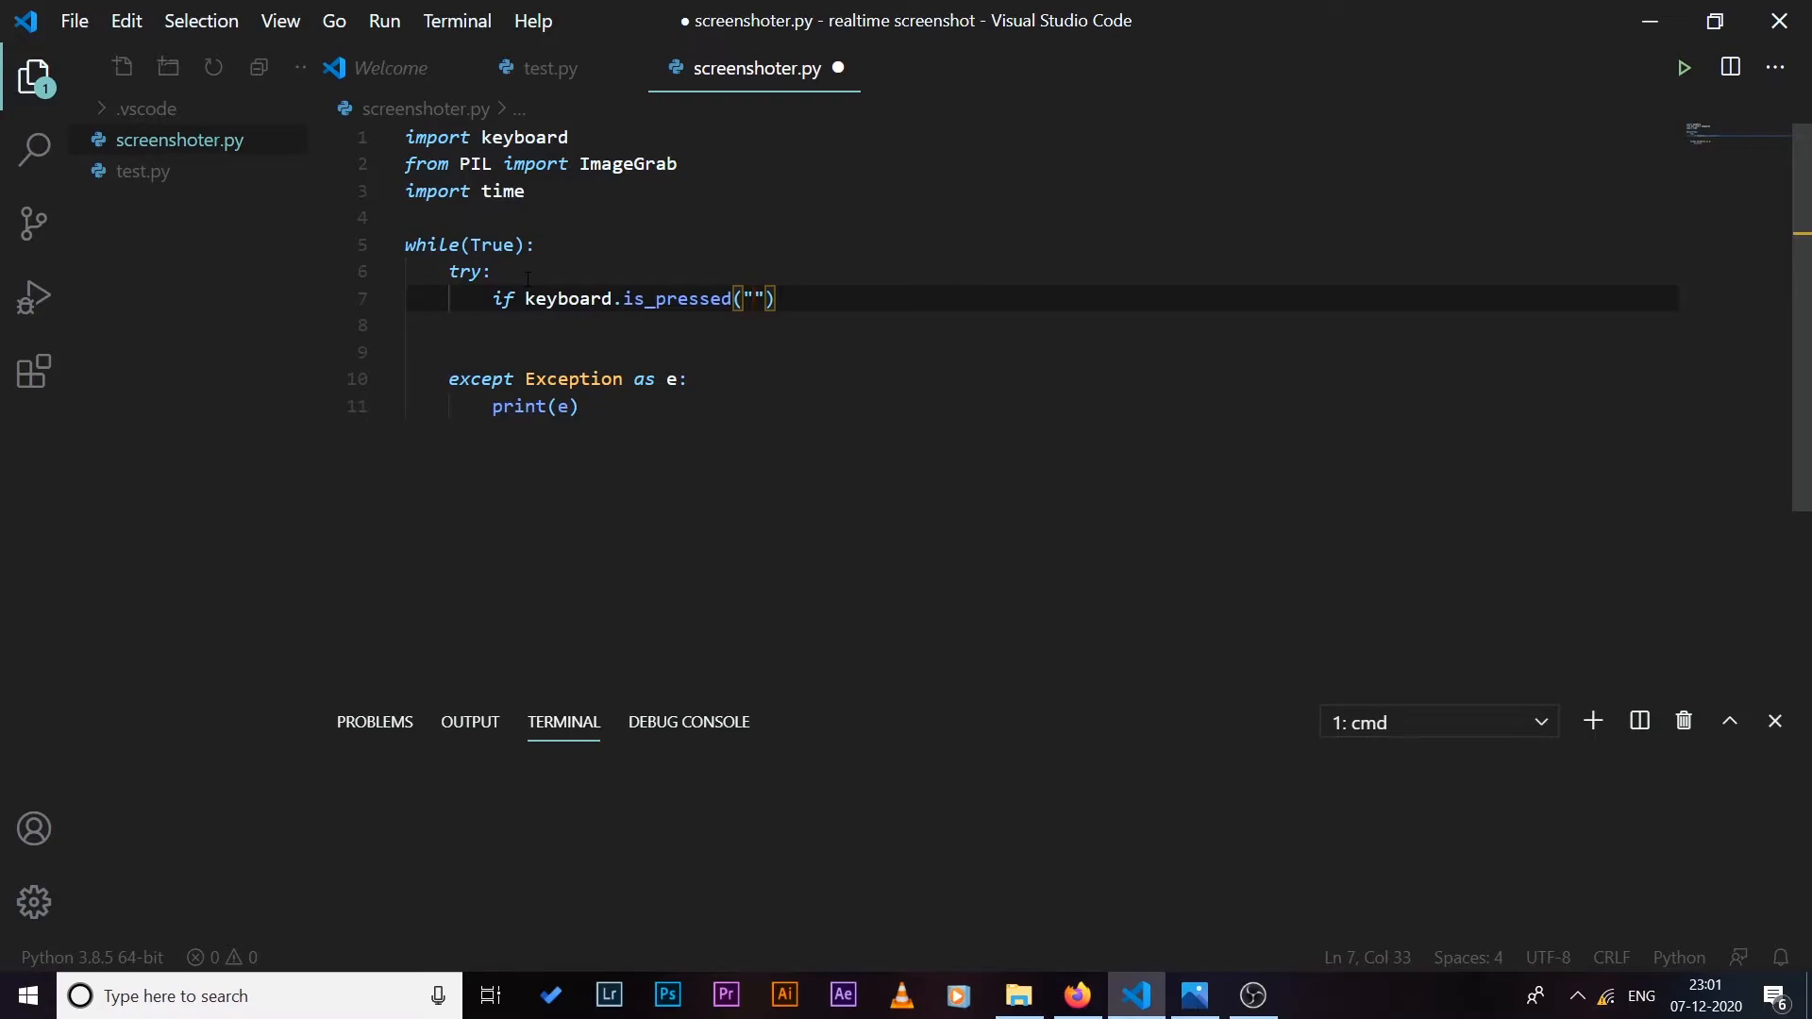
type("s")
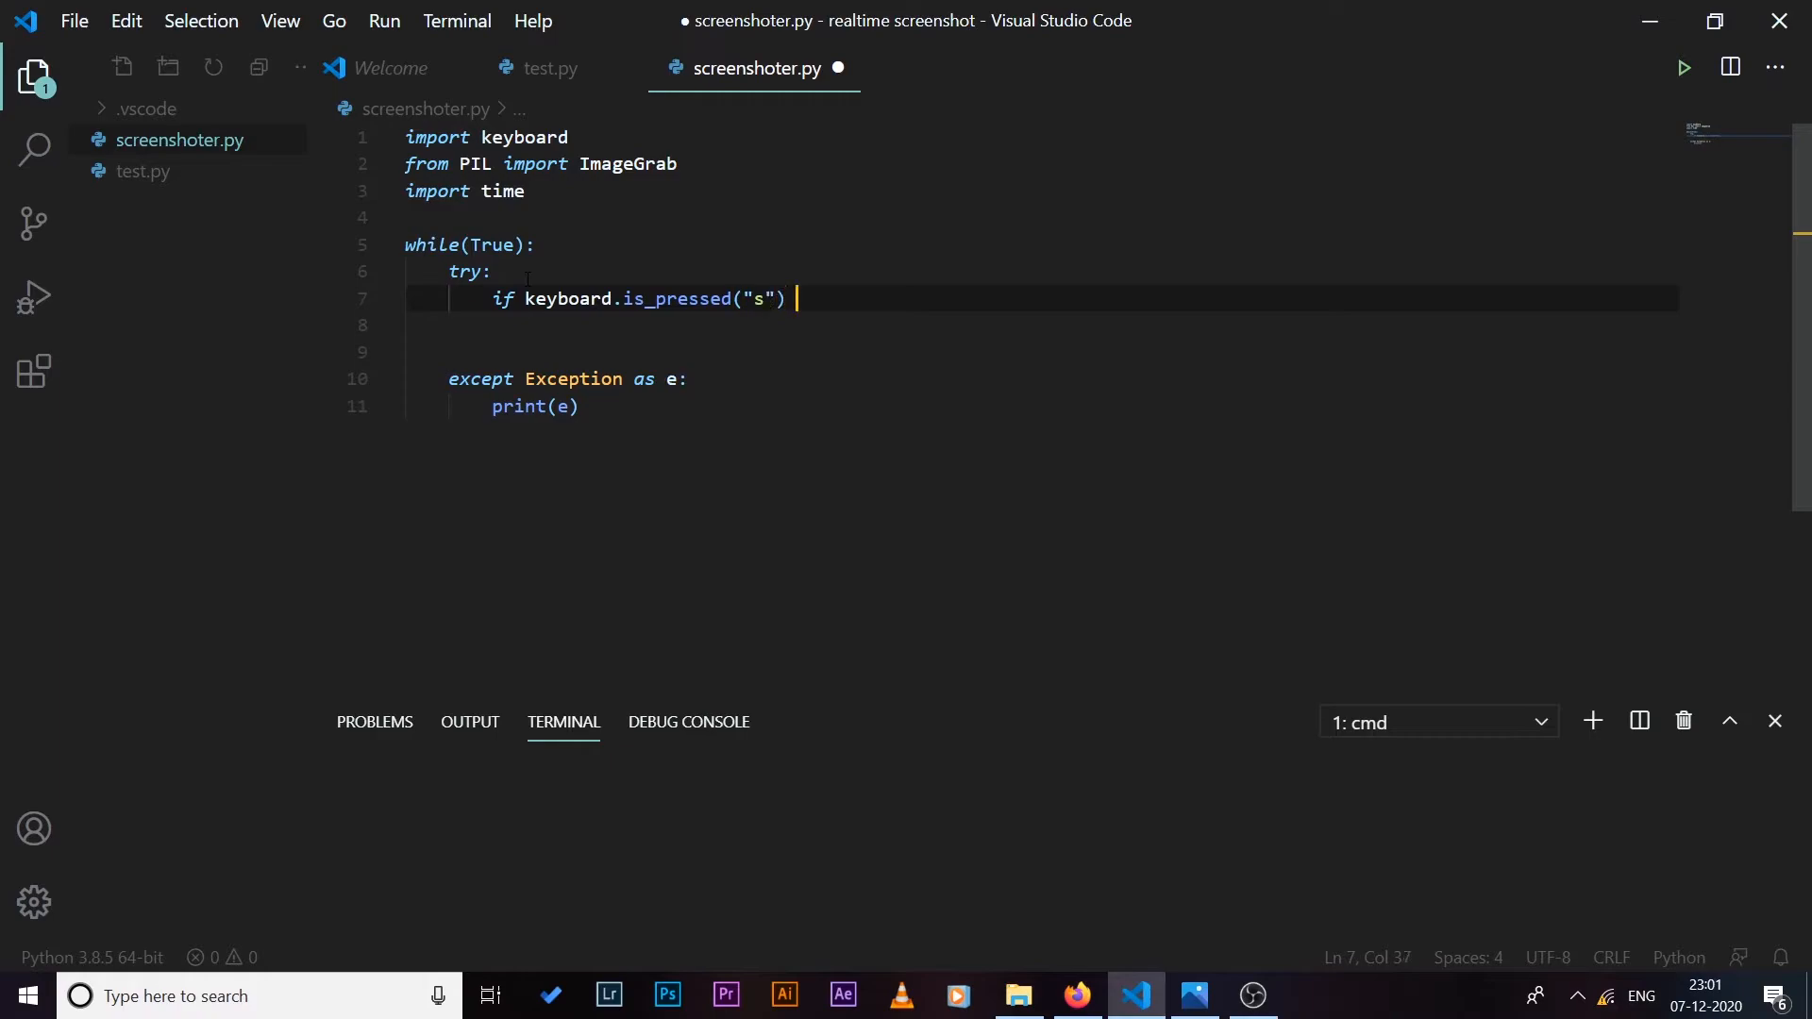
type(":")
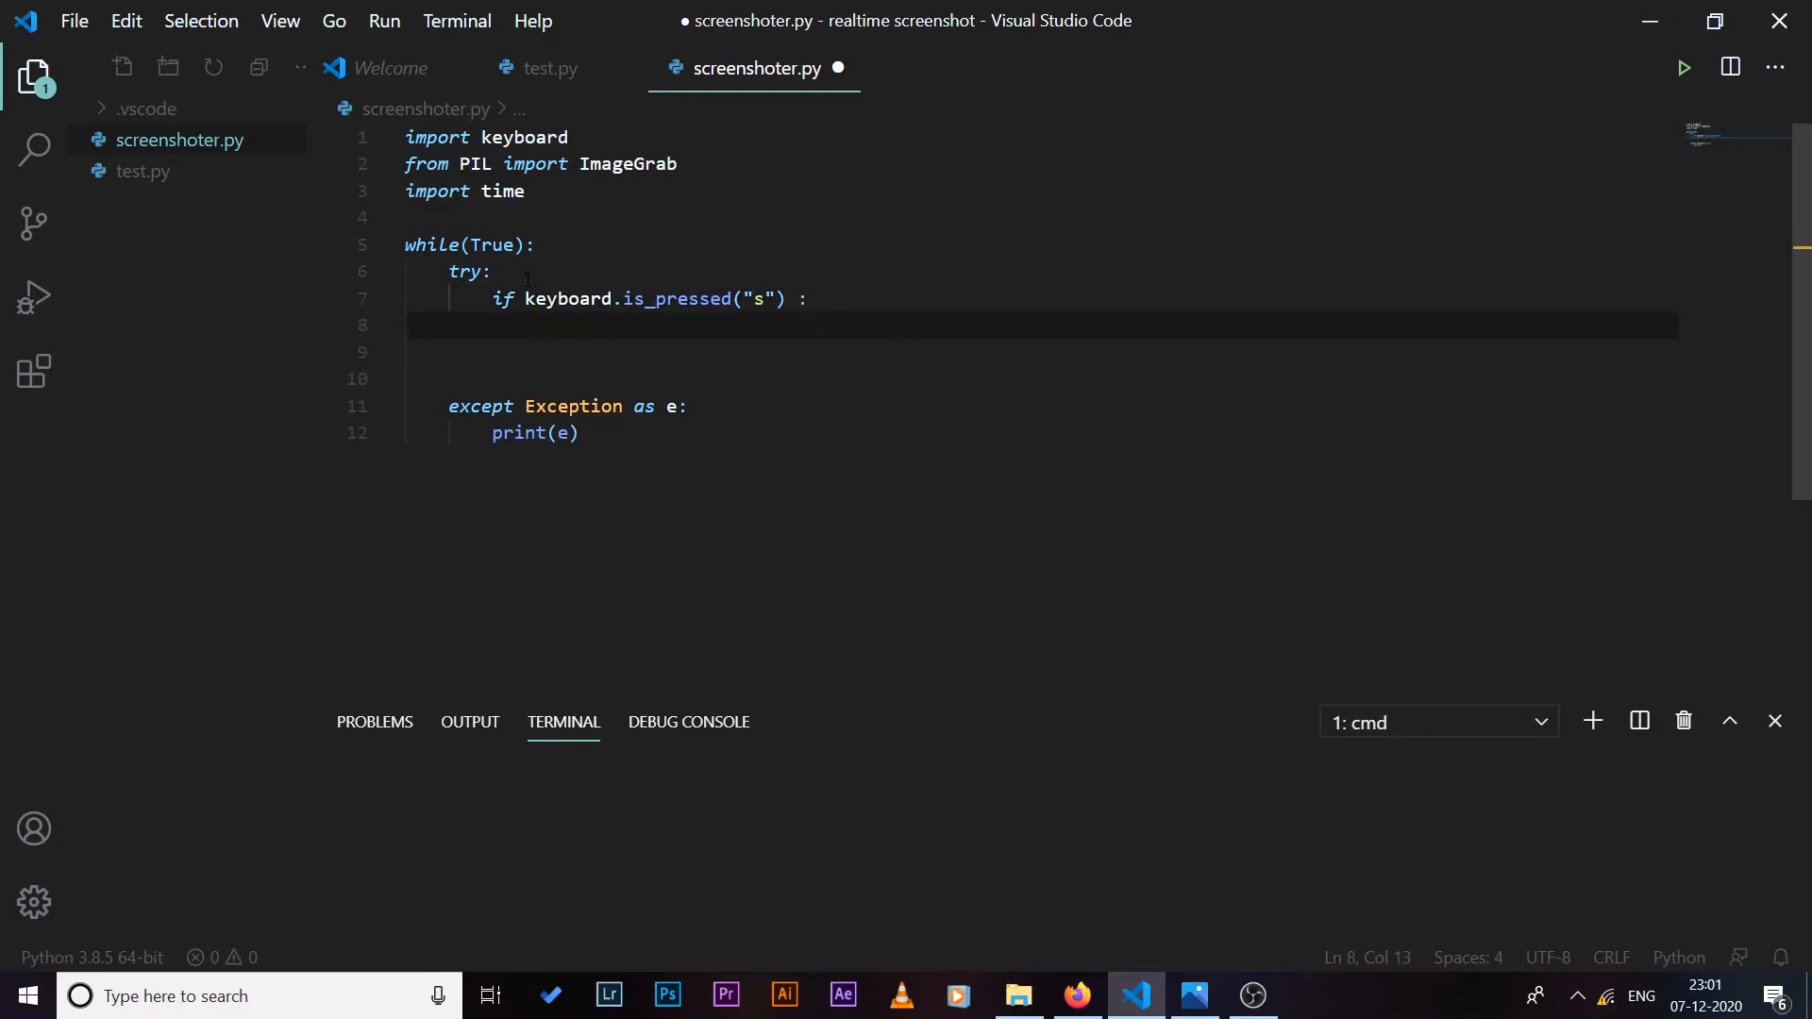
type("Im")
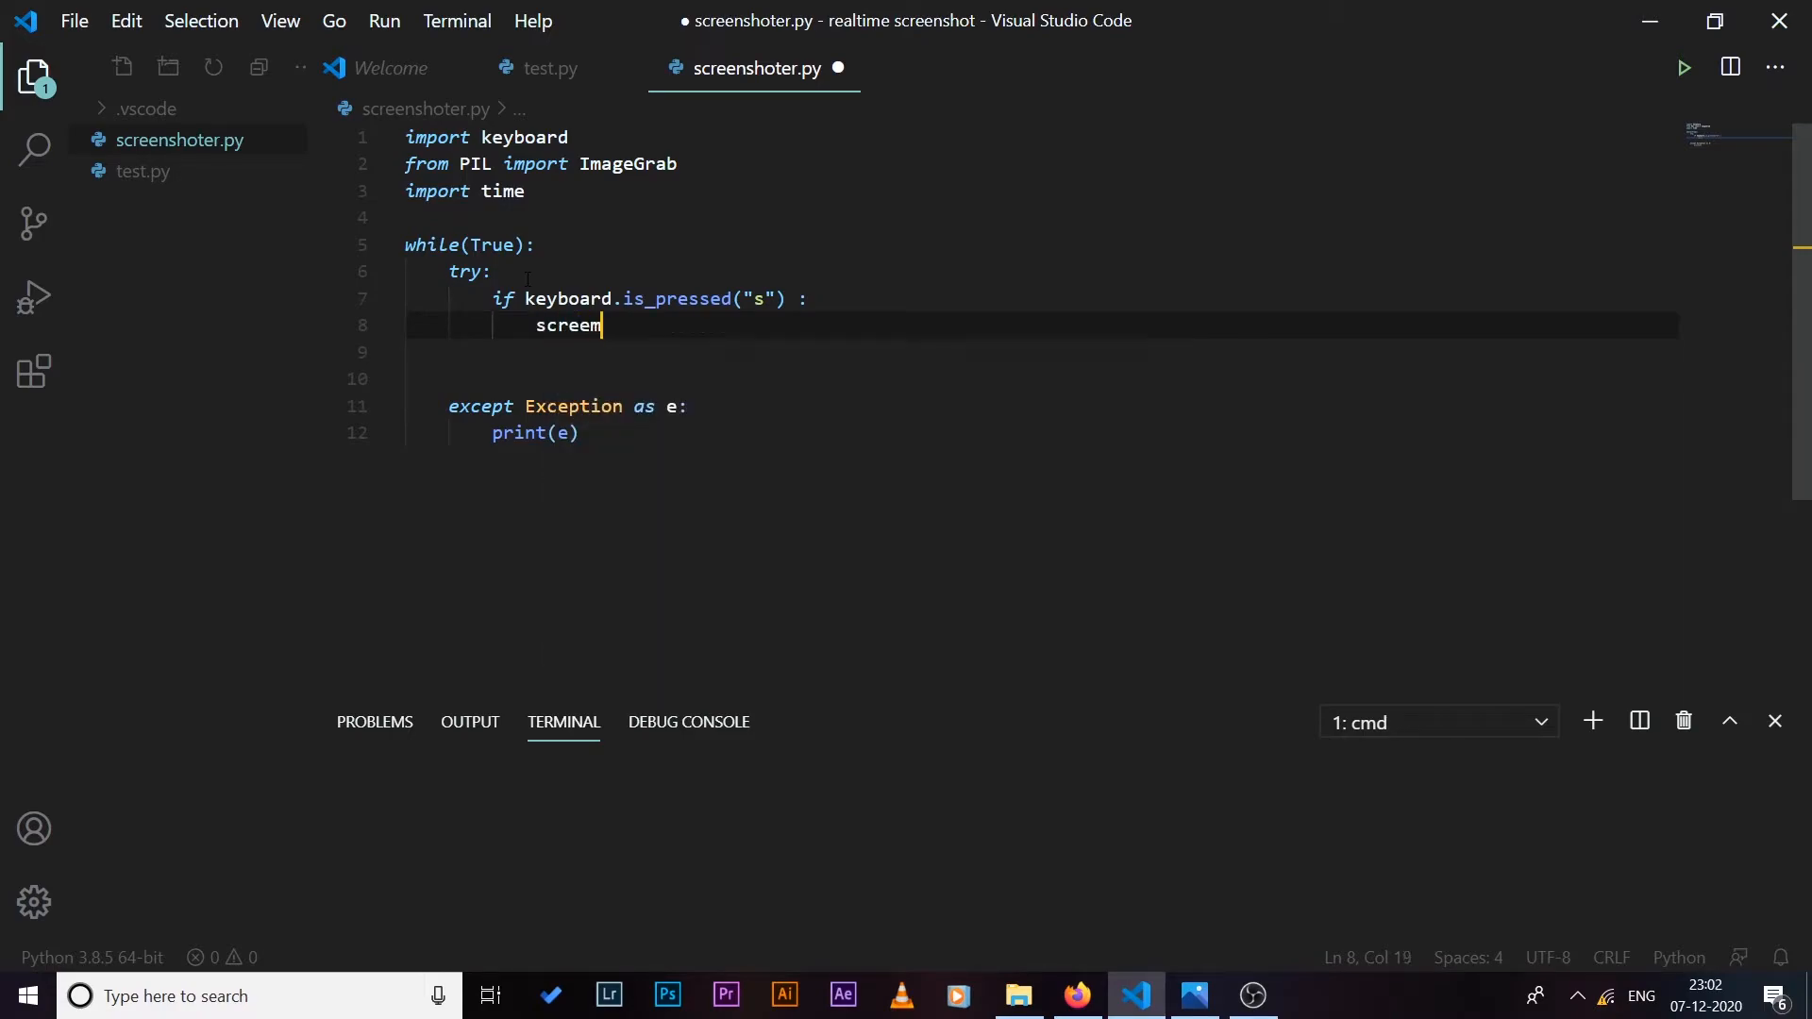
Step: Grab the screen into screenshot with ImageGrab.grab() and call screenshot.save()
type("shot = I")
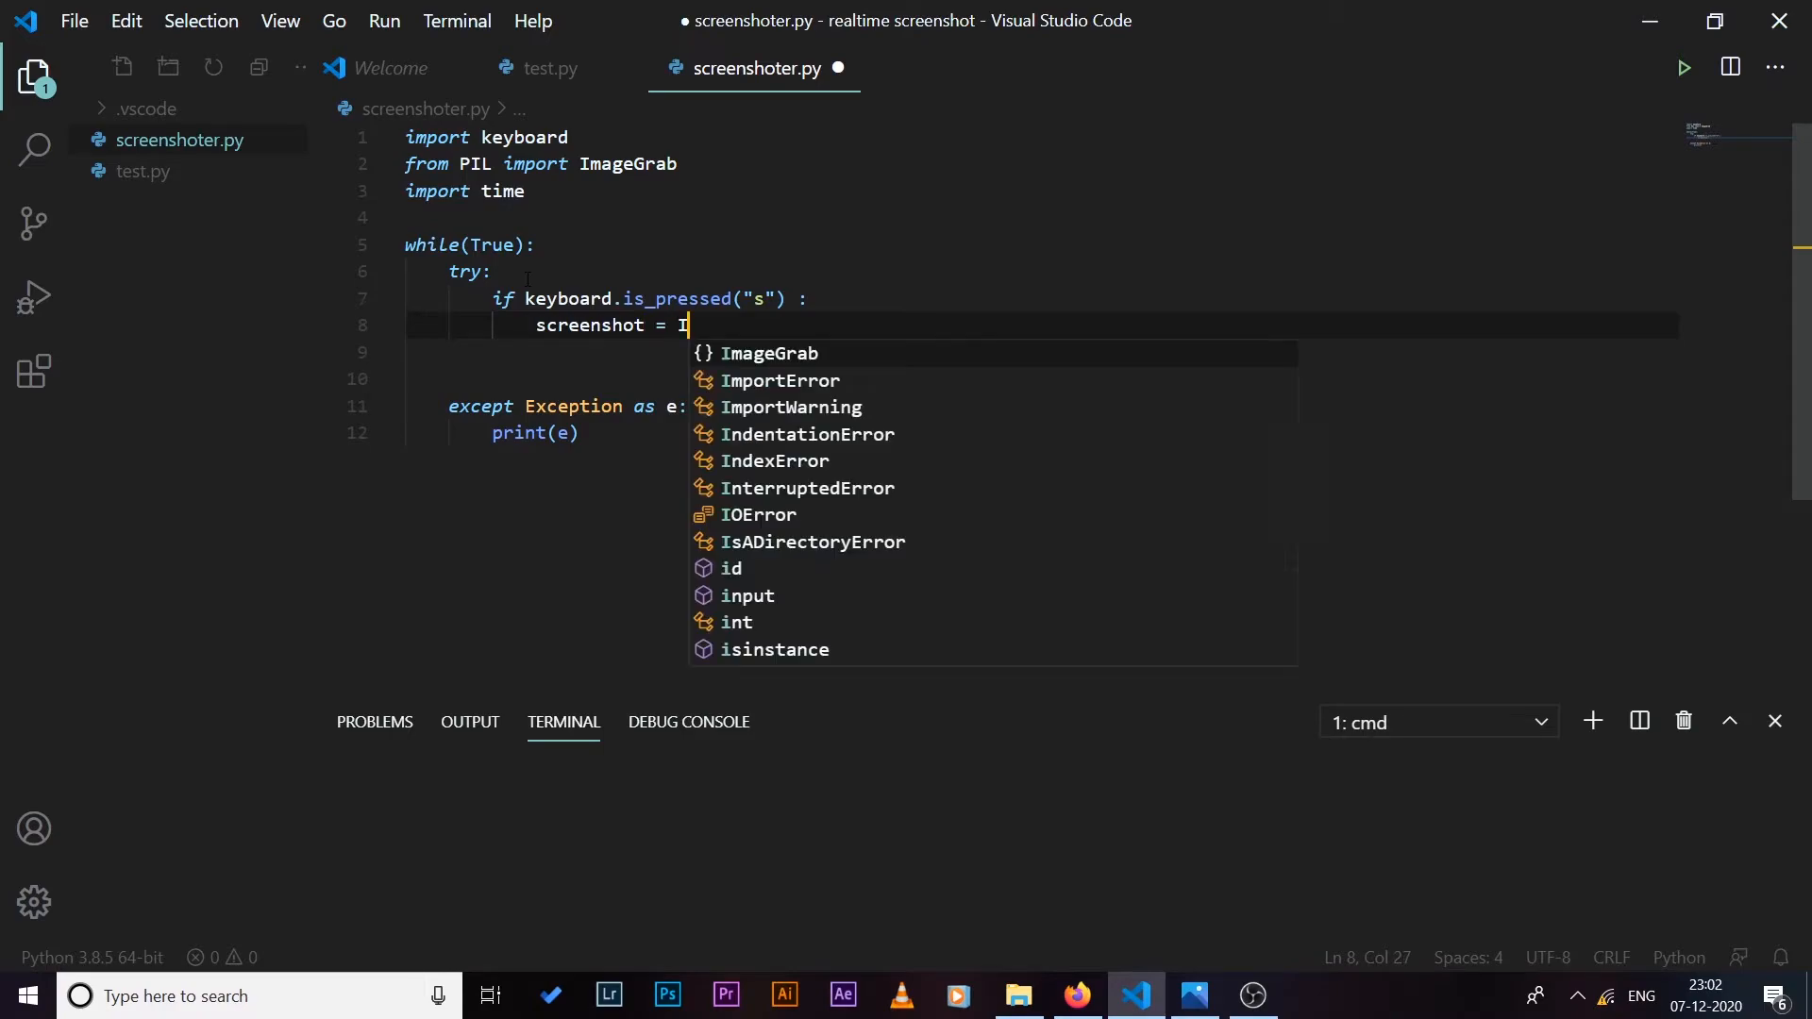
type("mageGe")
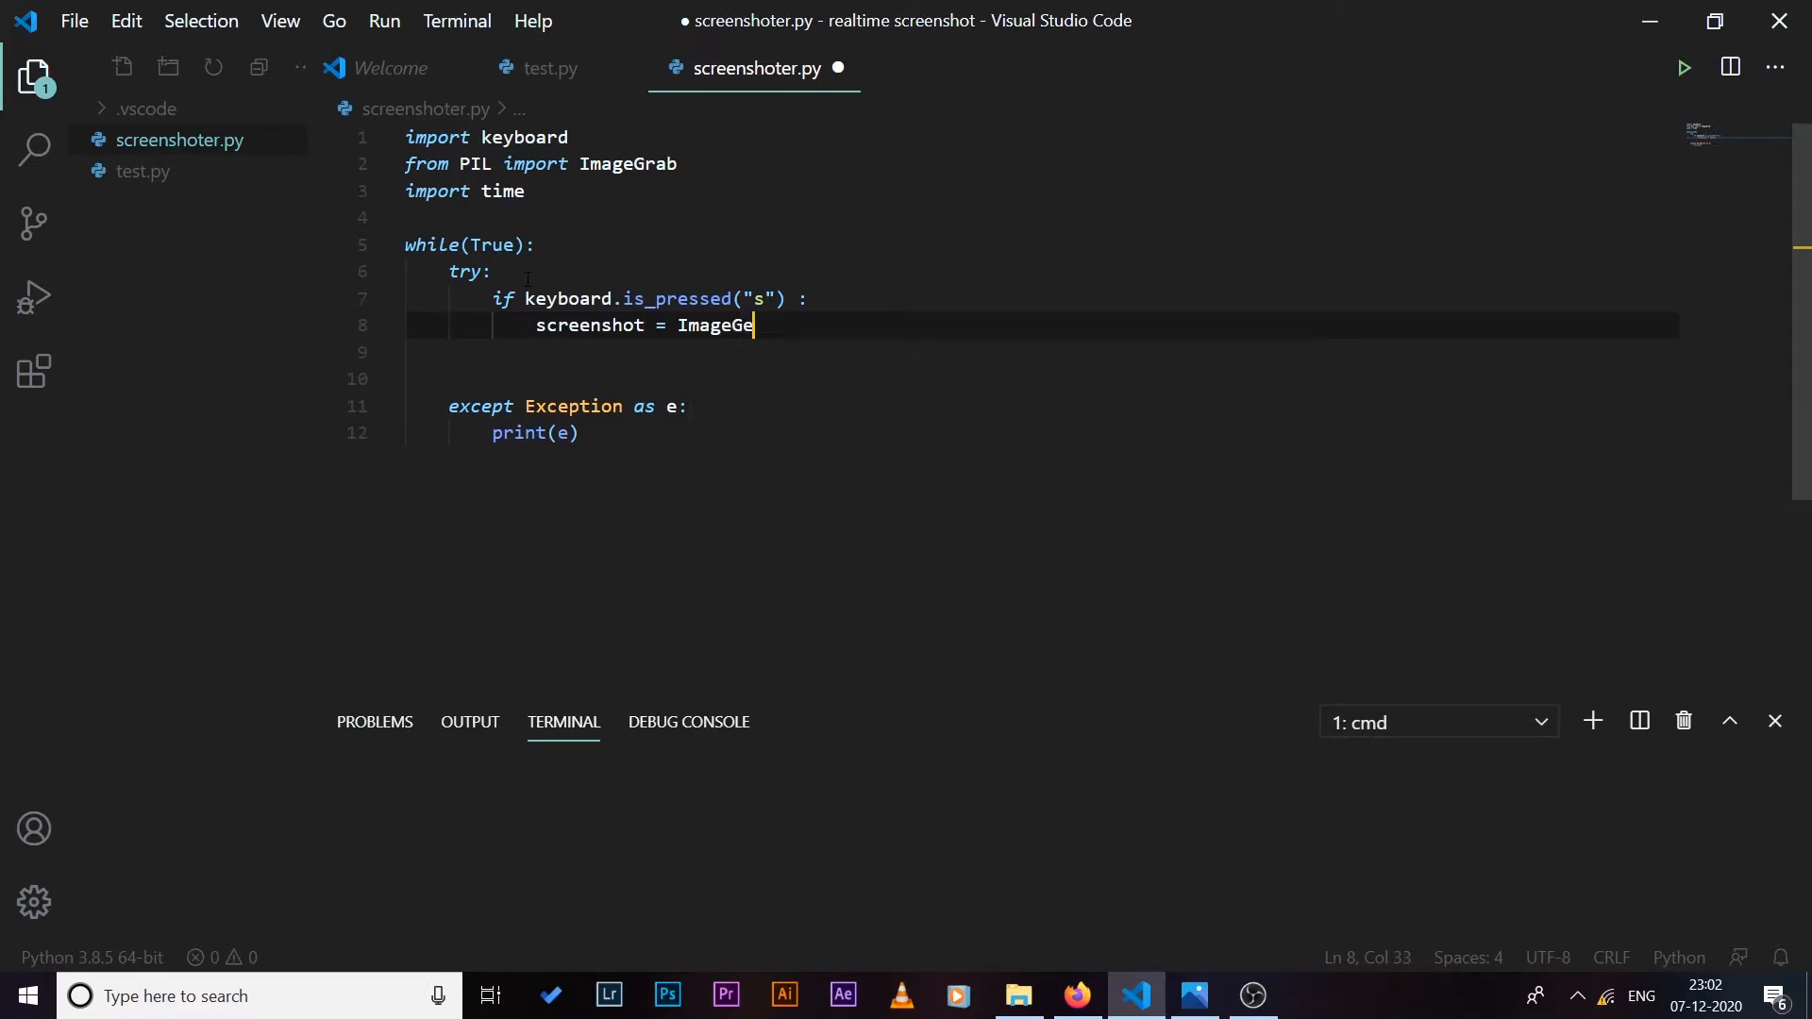
type("ab.grab()")
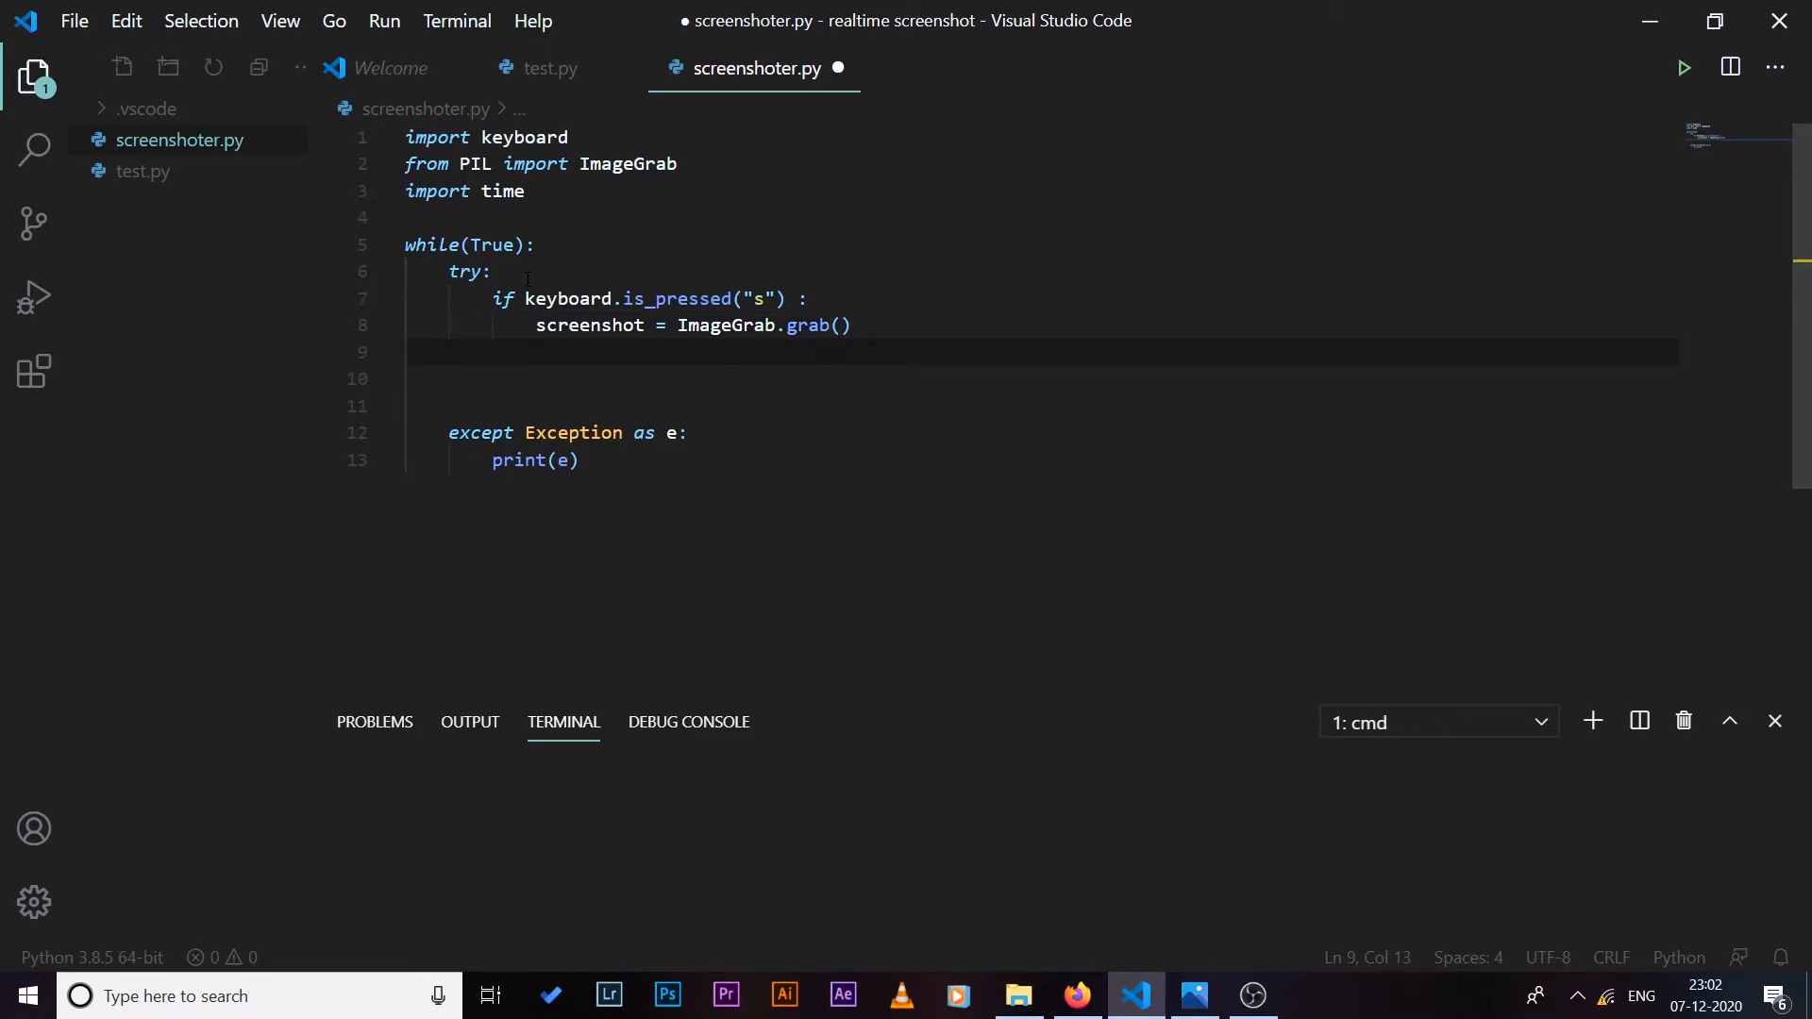
type("sc")
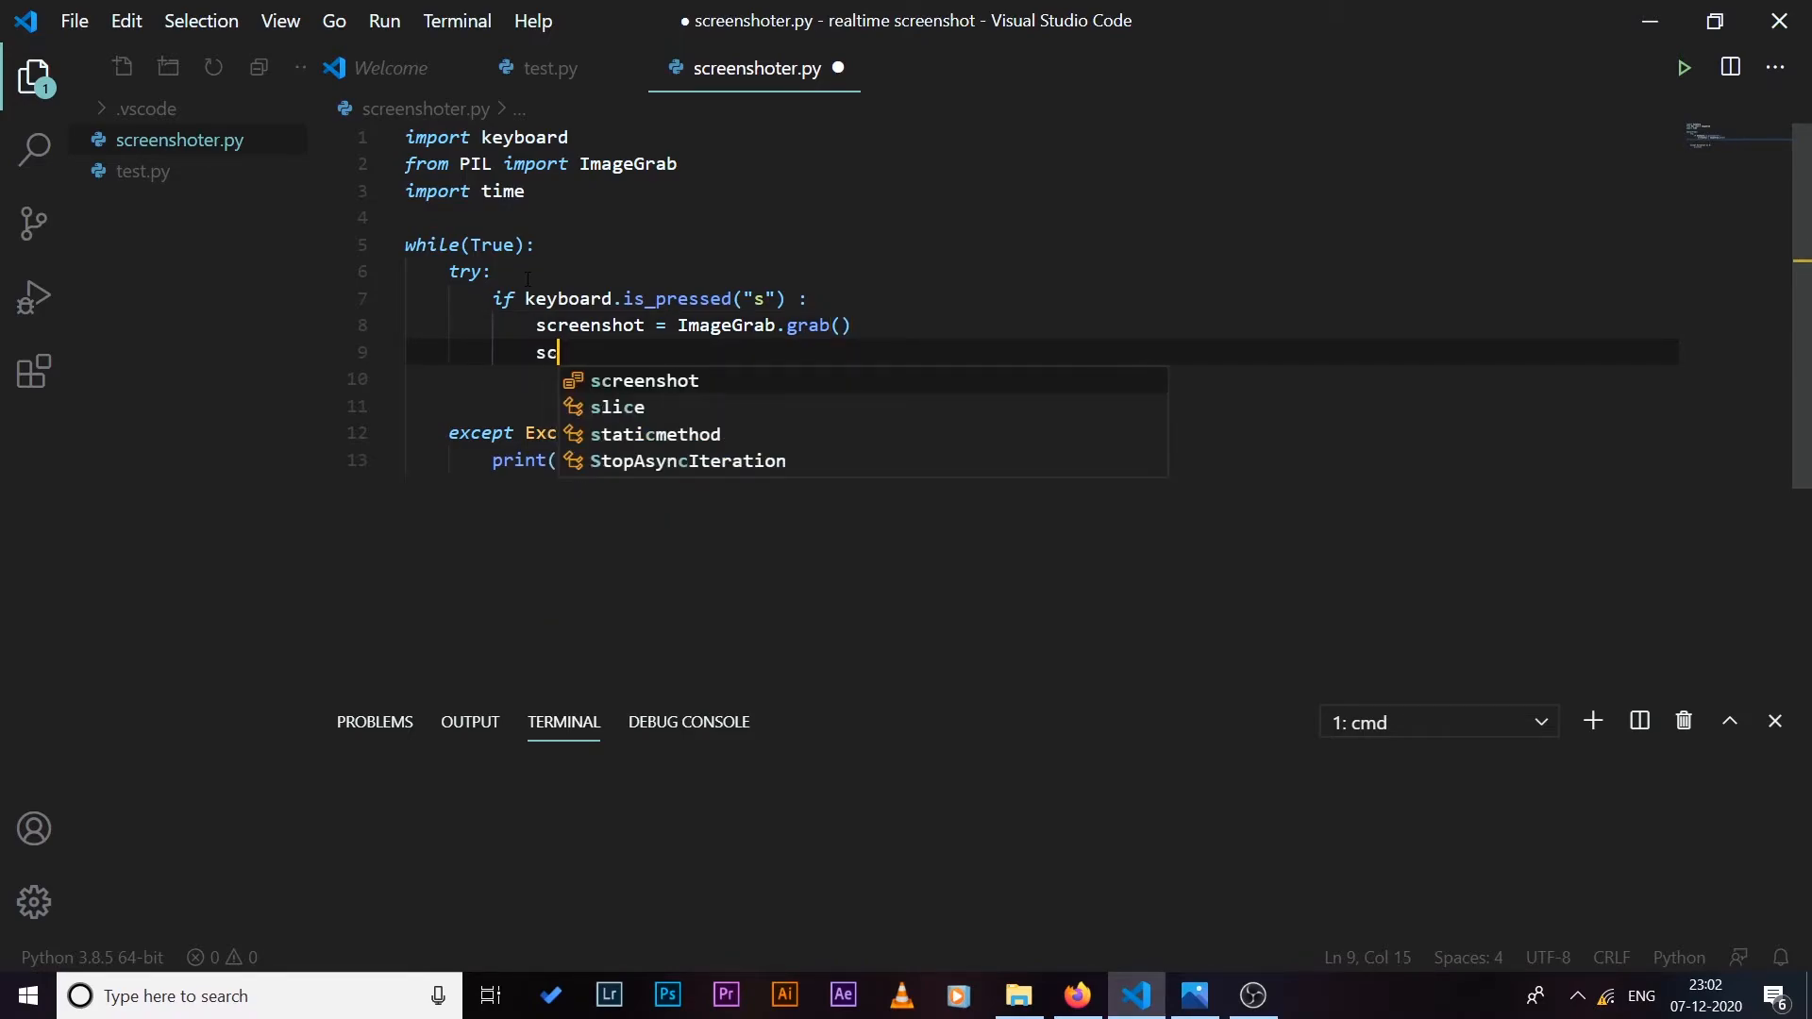
type("reenshot")
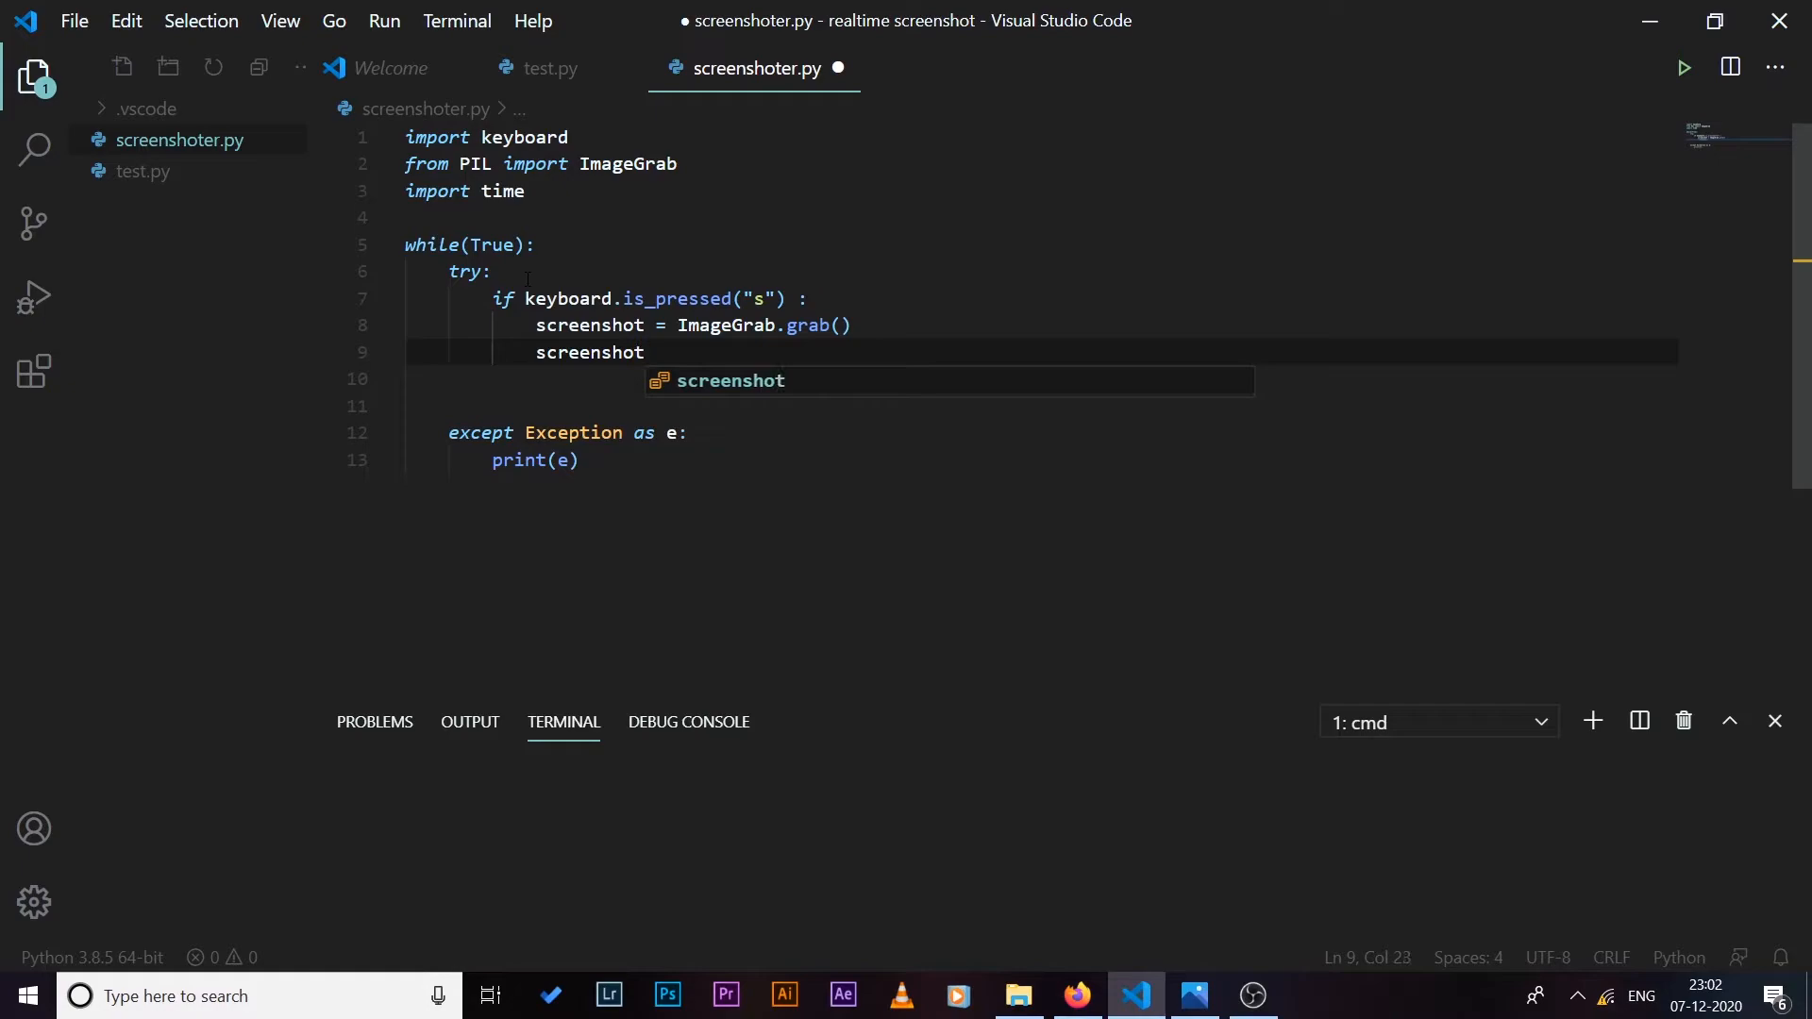
type(".save()")
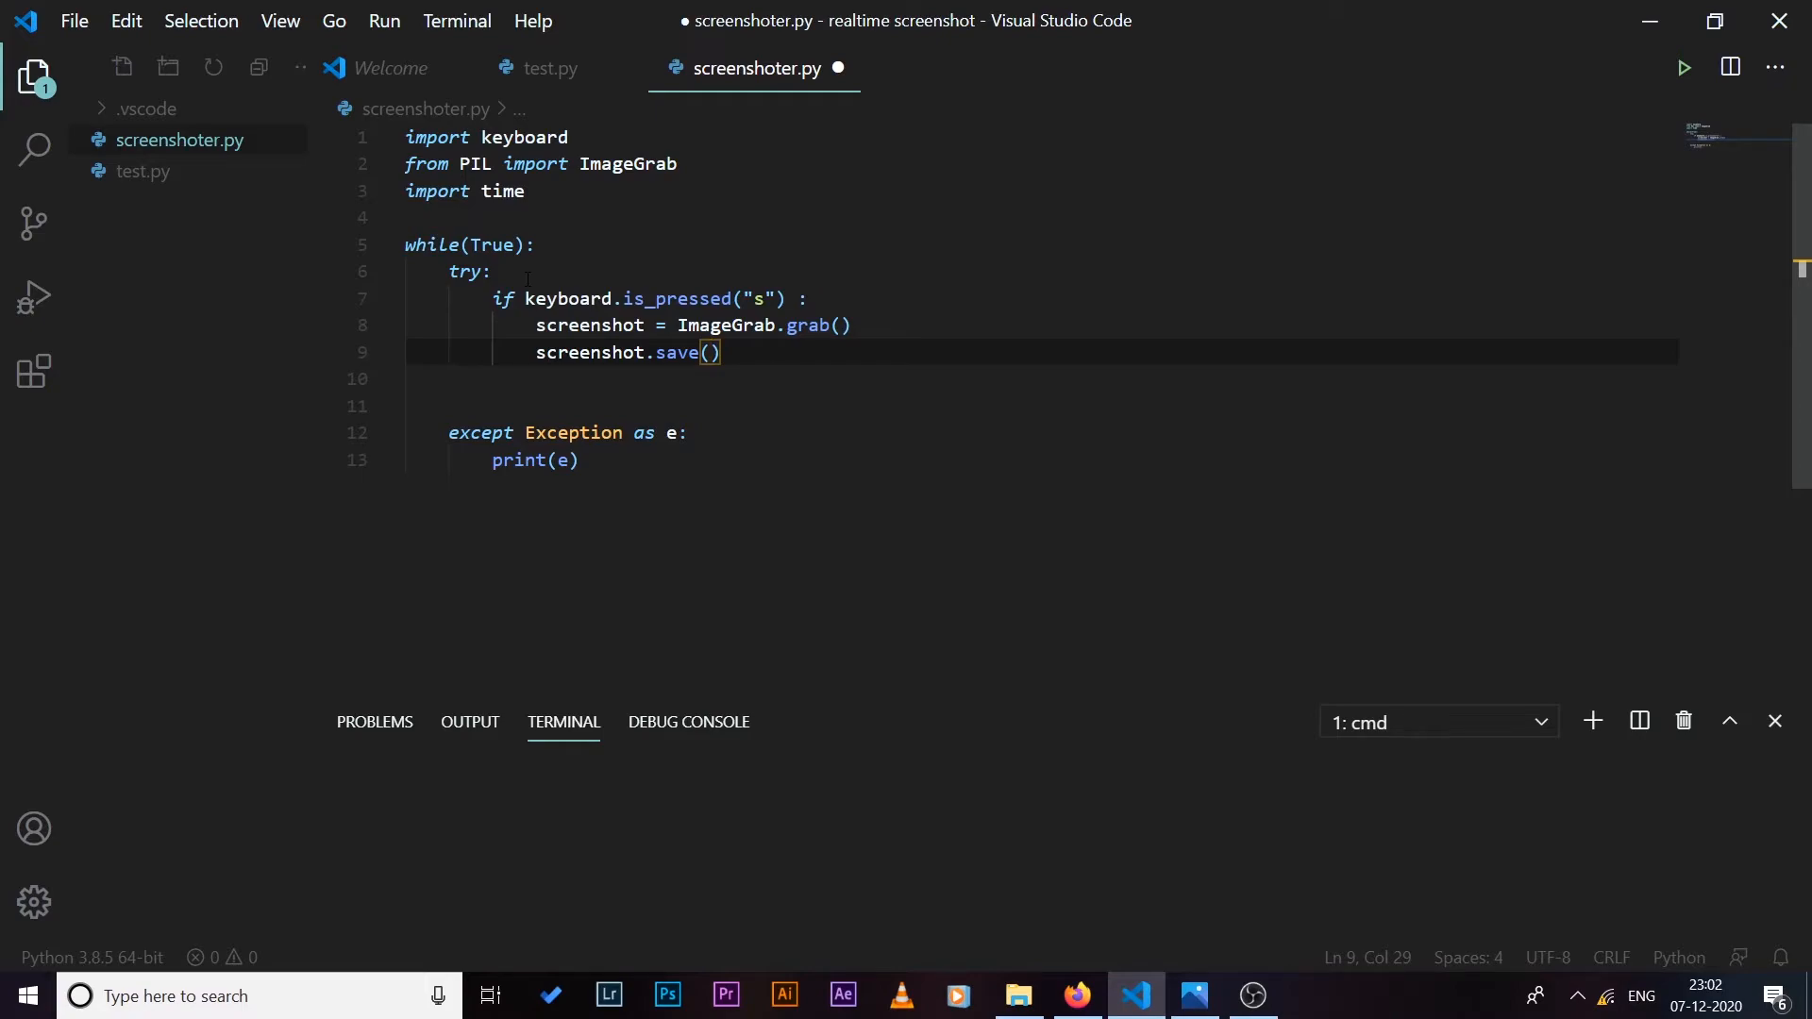
Step: Save to f"C:\\Users\\Aadil\\Pictures\\Screenshots\\{time.time()}.jpg" as a timestamped file name
type("f\"")
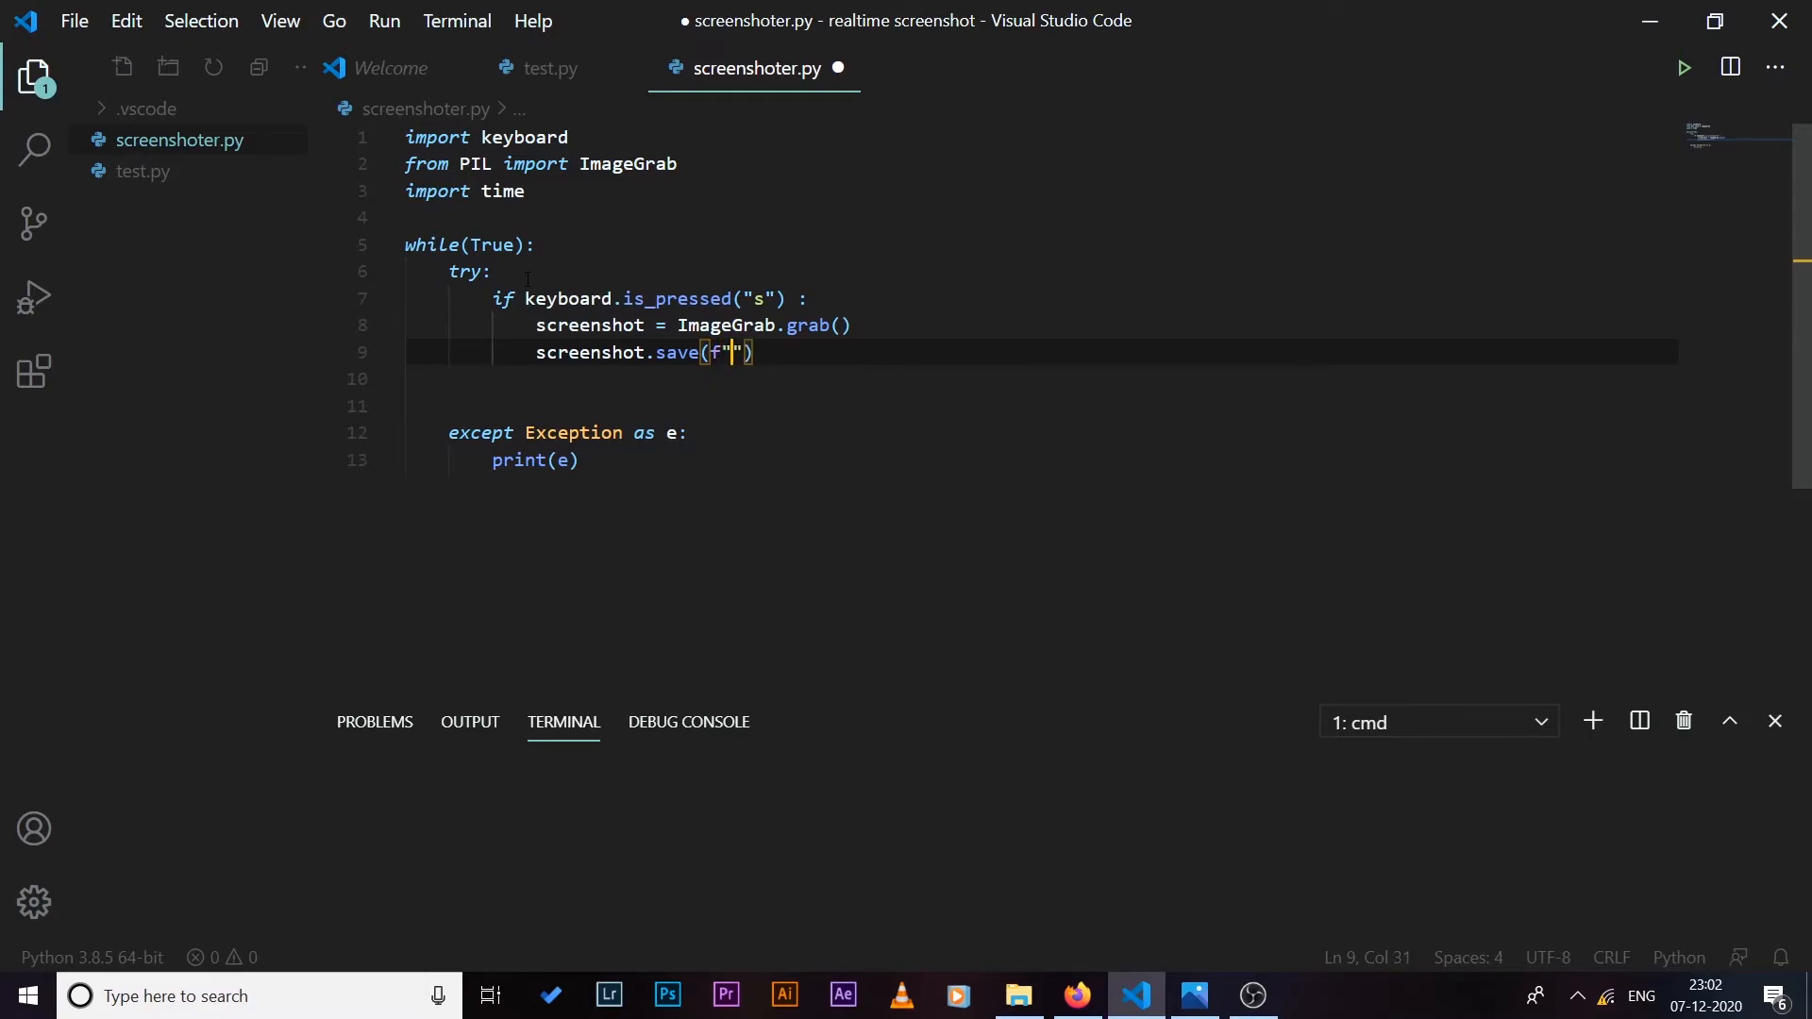
type("time.time")
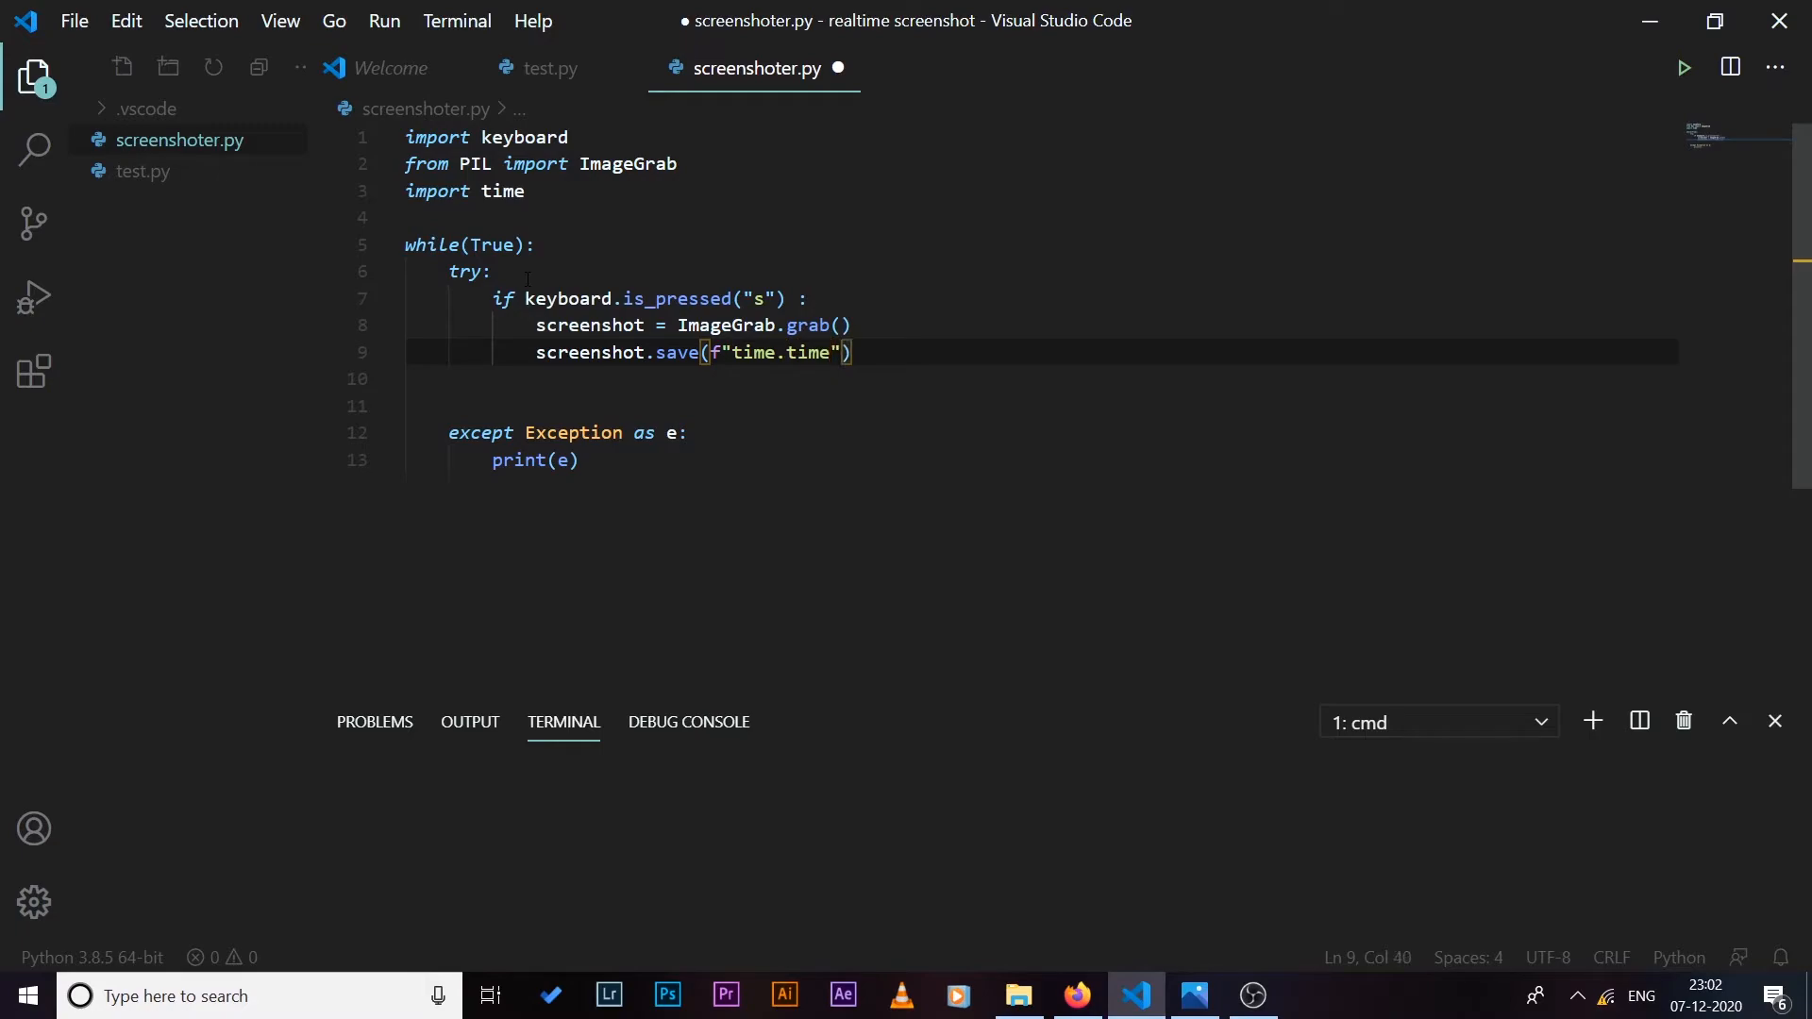
type("()}")
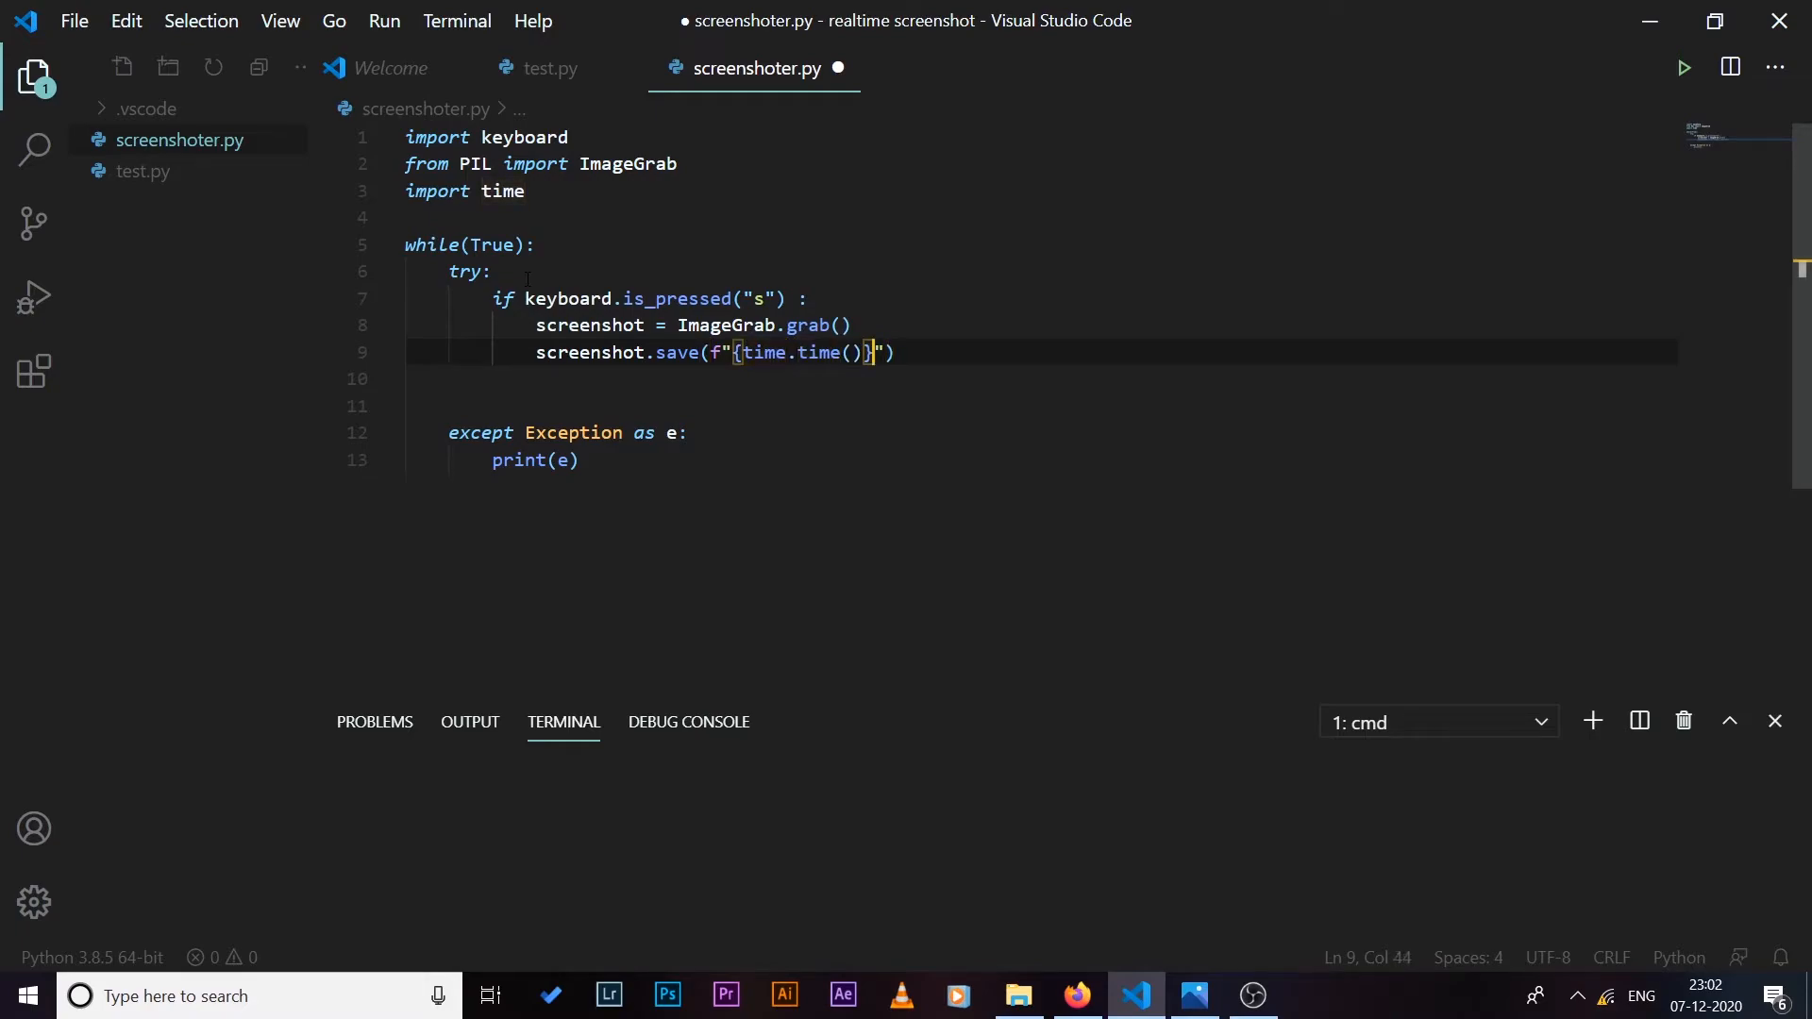
type(".")
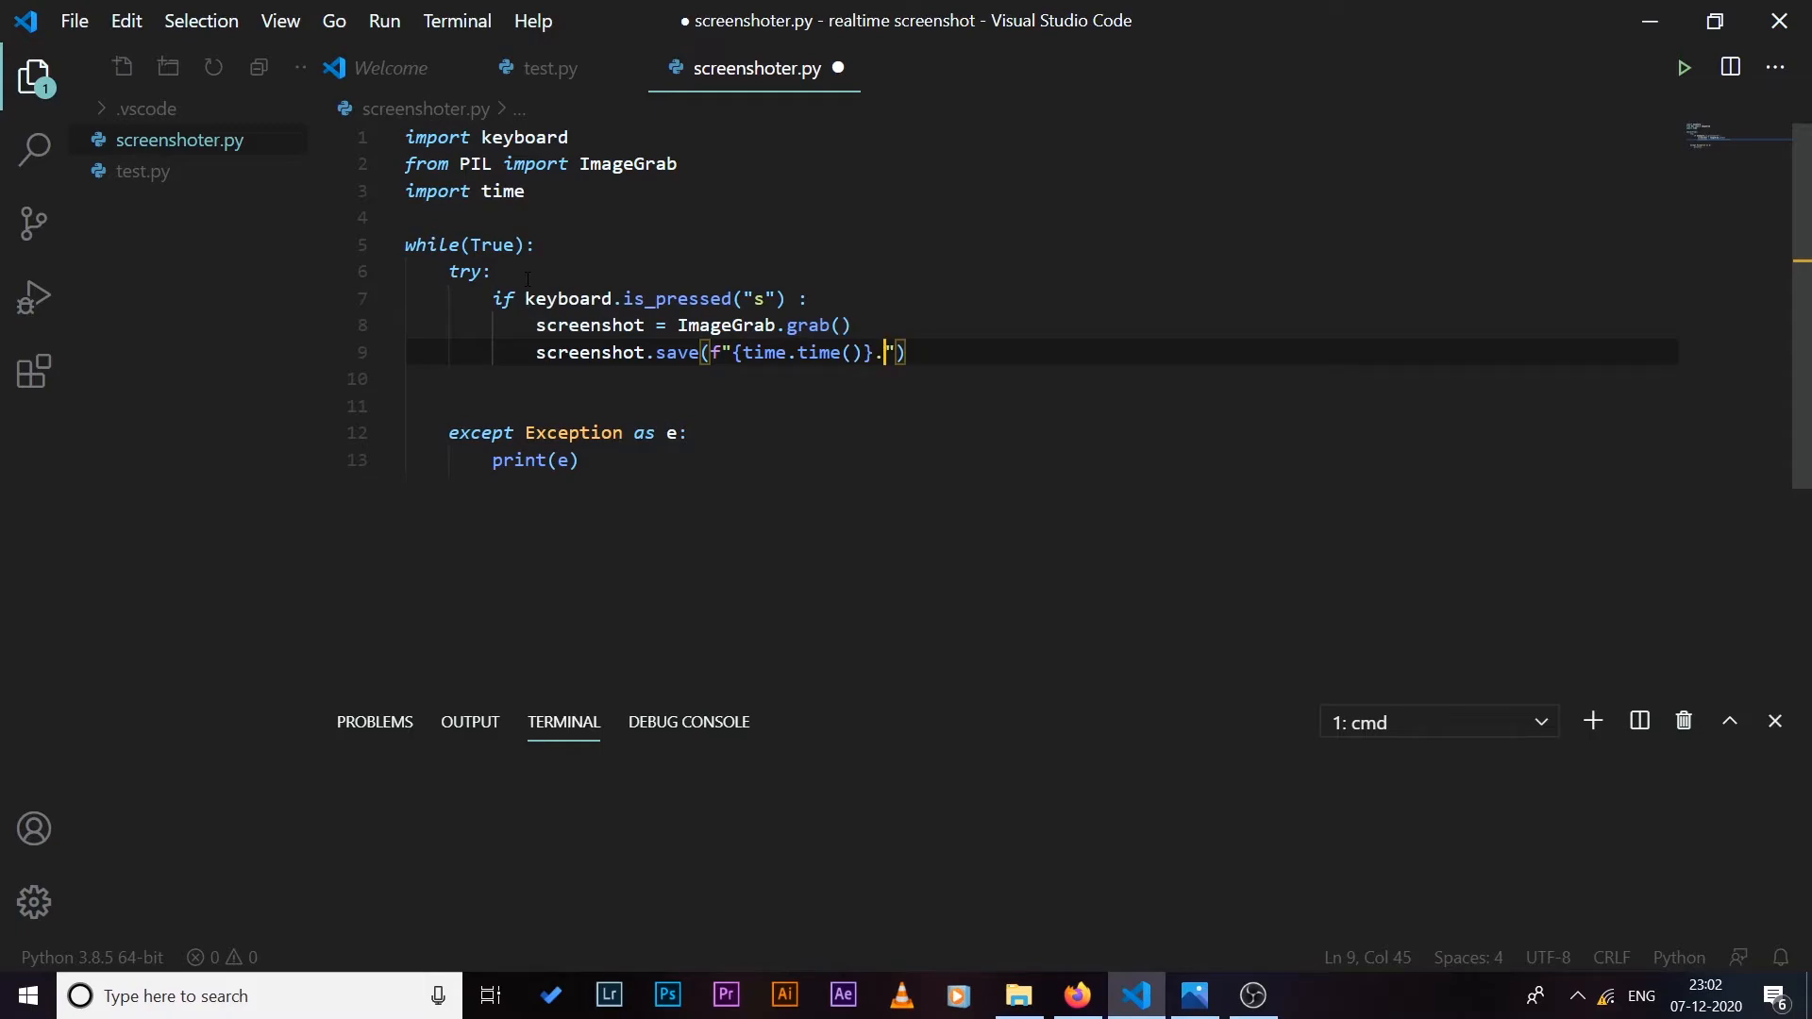
type("jpg")
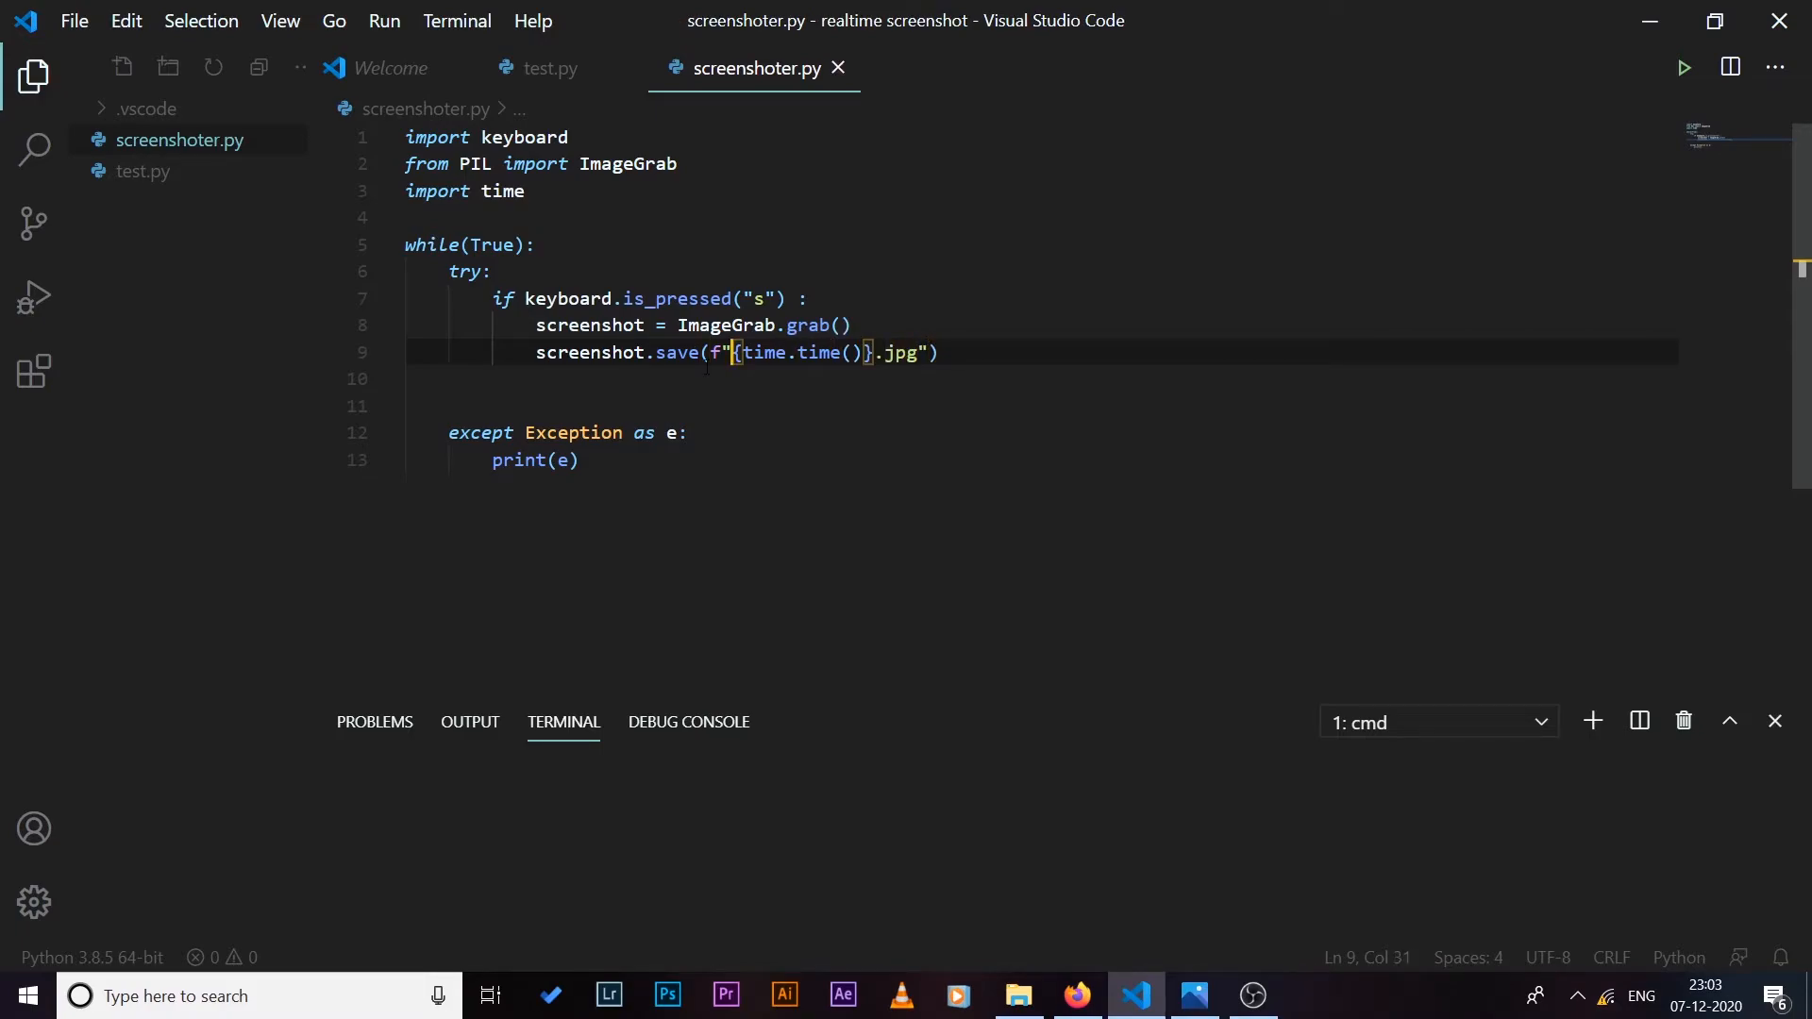
type("C:\\\\Users\\\\Aadil\\\\Pictures\\\\Screenshots\\\\")
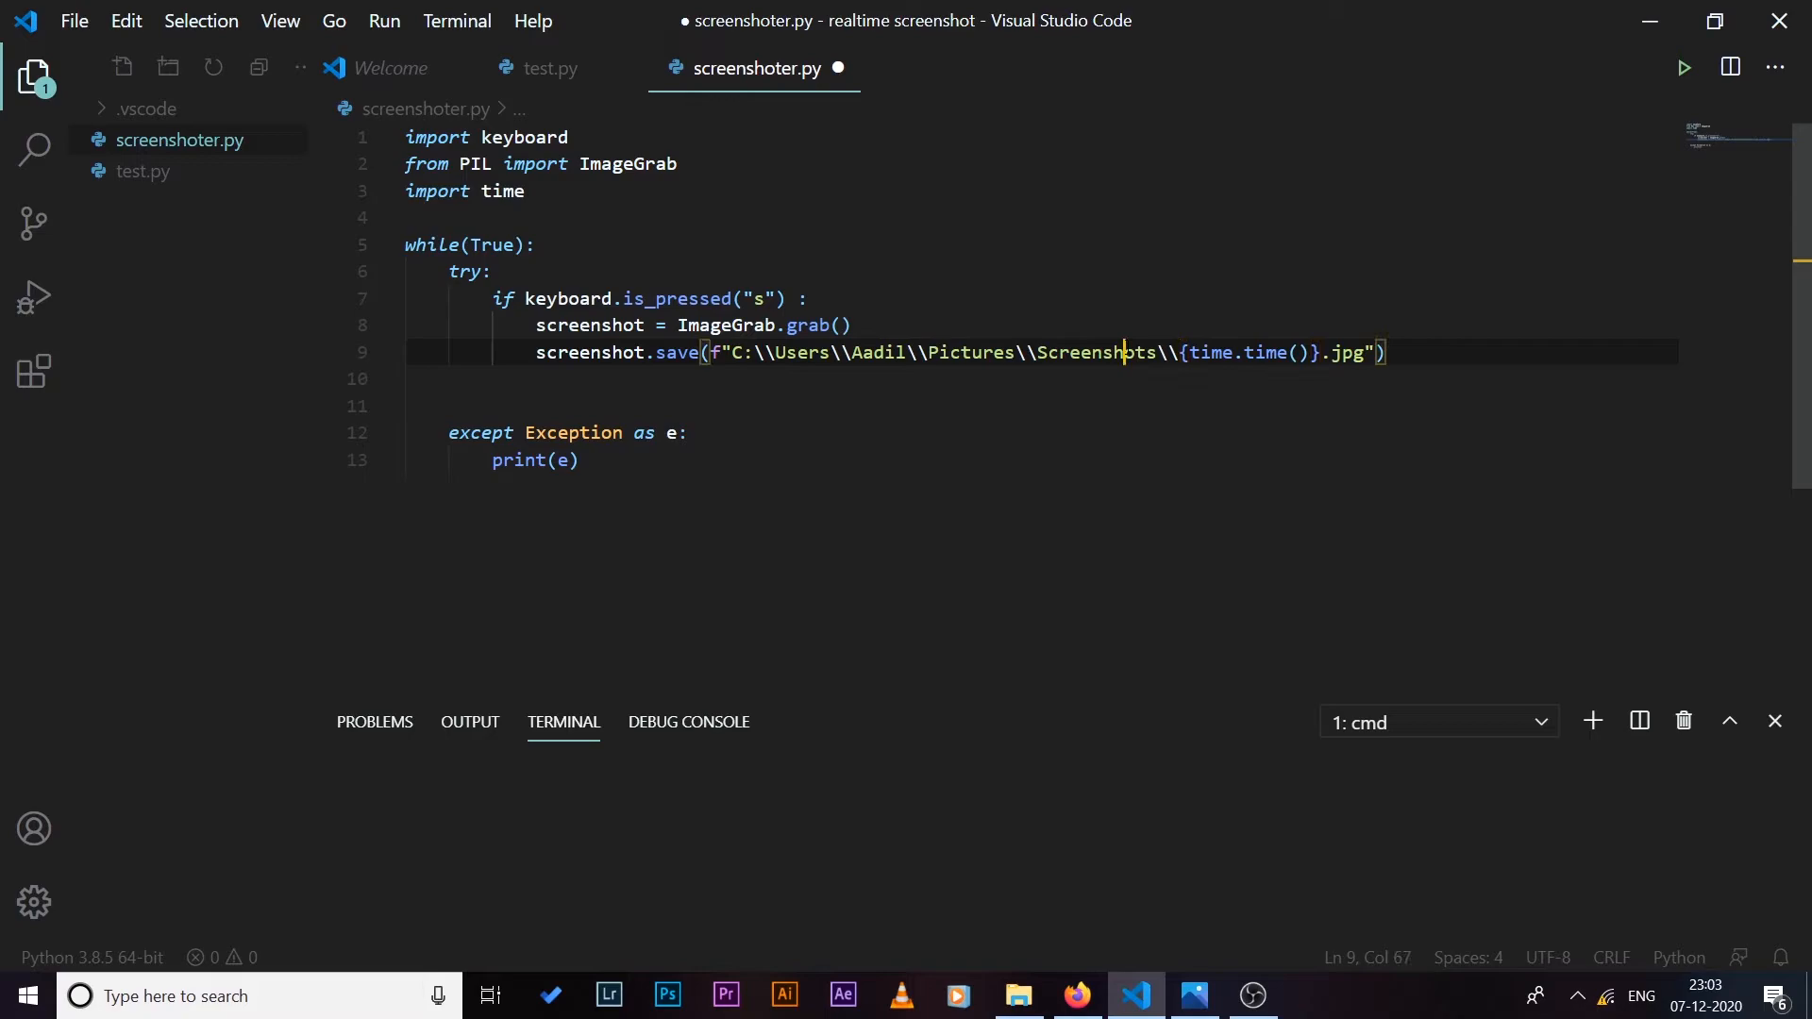
Step: Print " Screenshot has been taken ! " right after the save call
key("Enter")
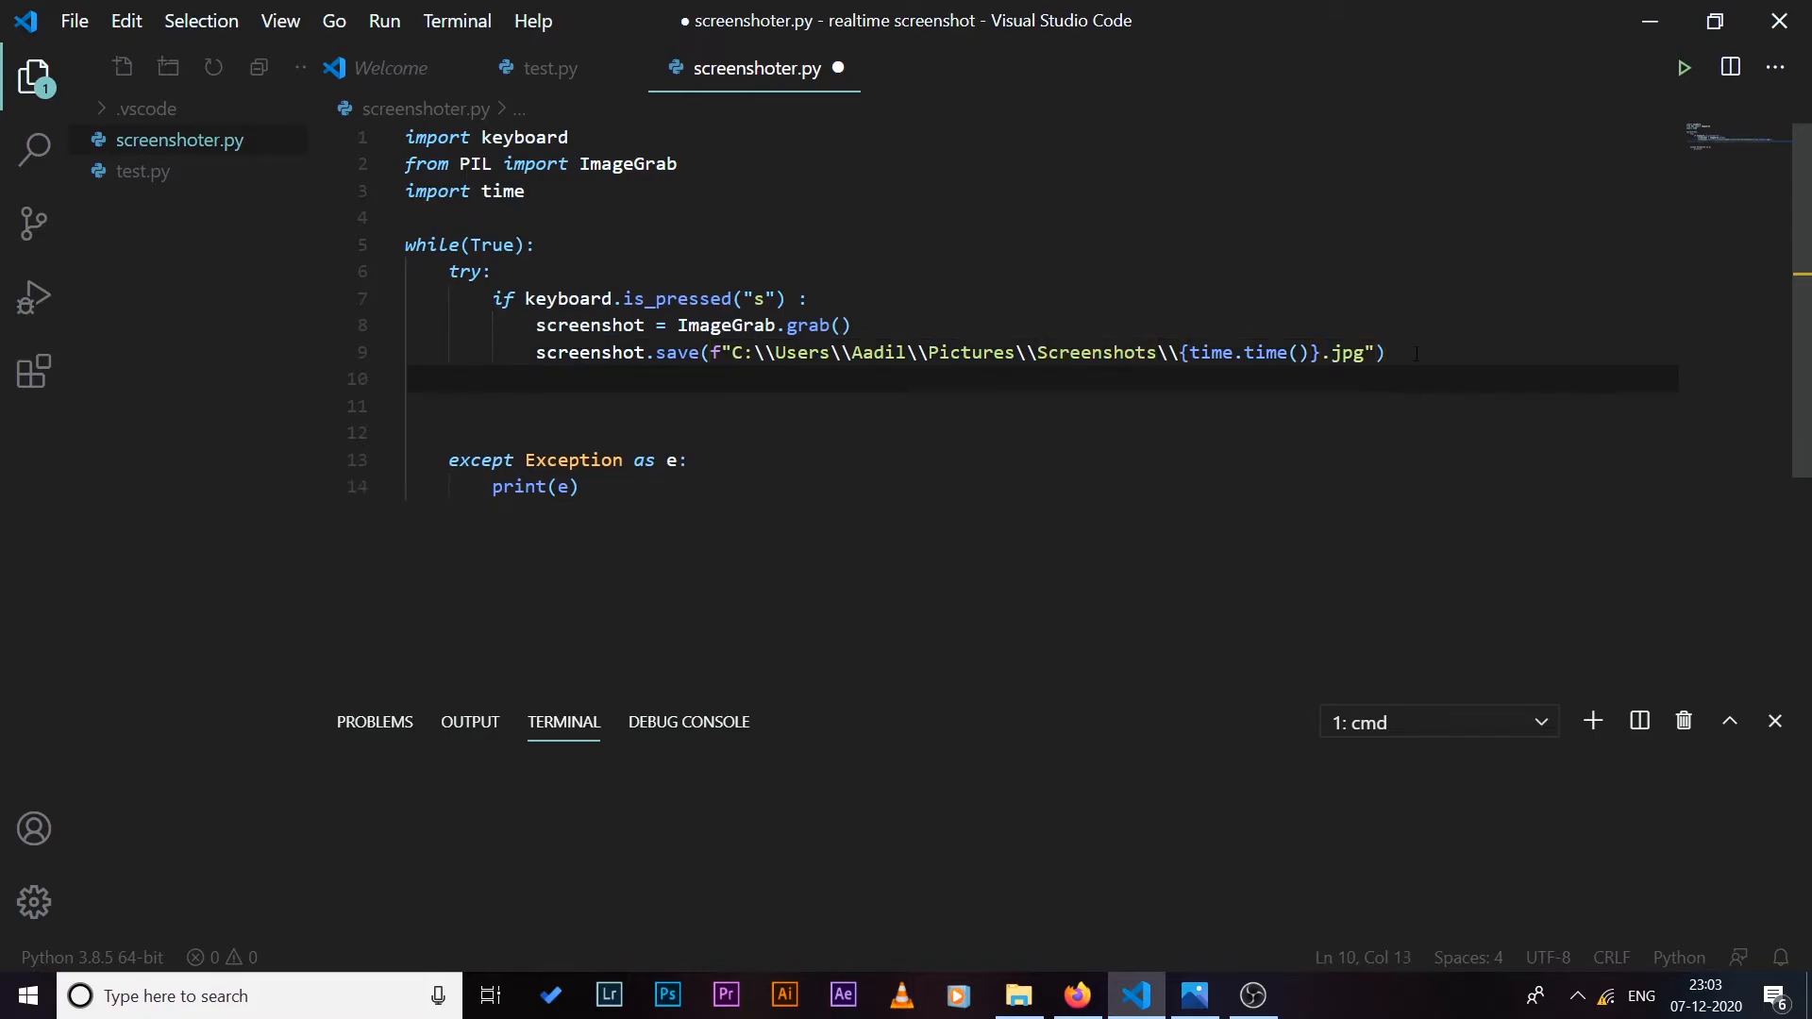
type("pr")
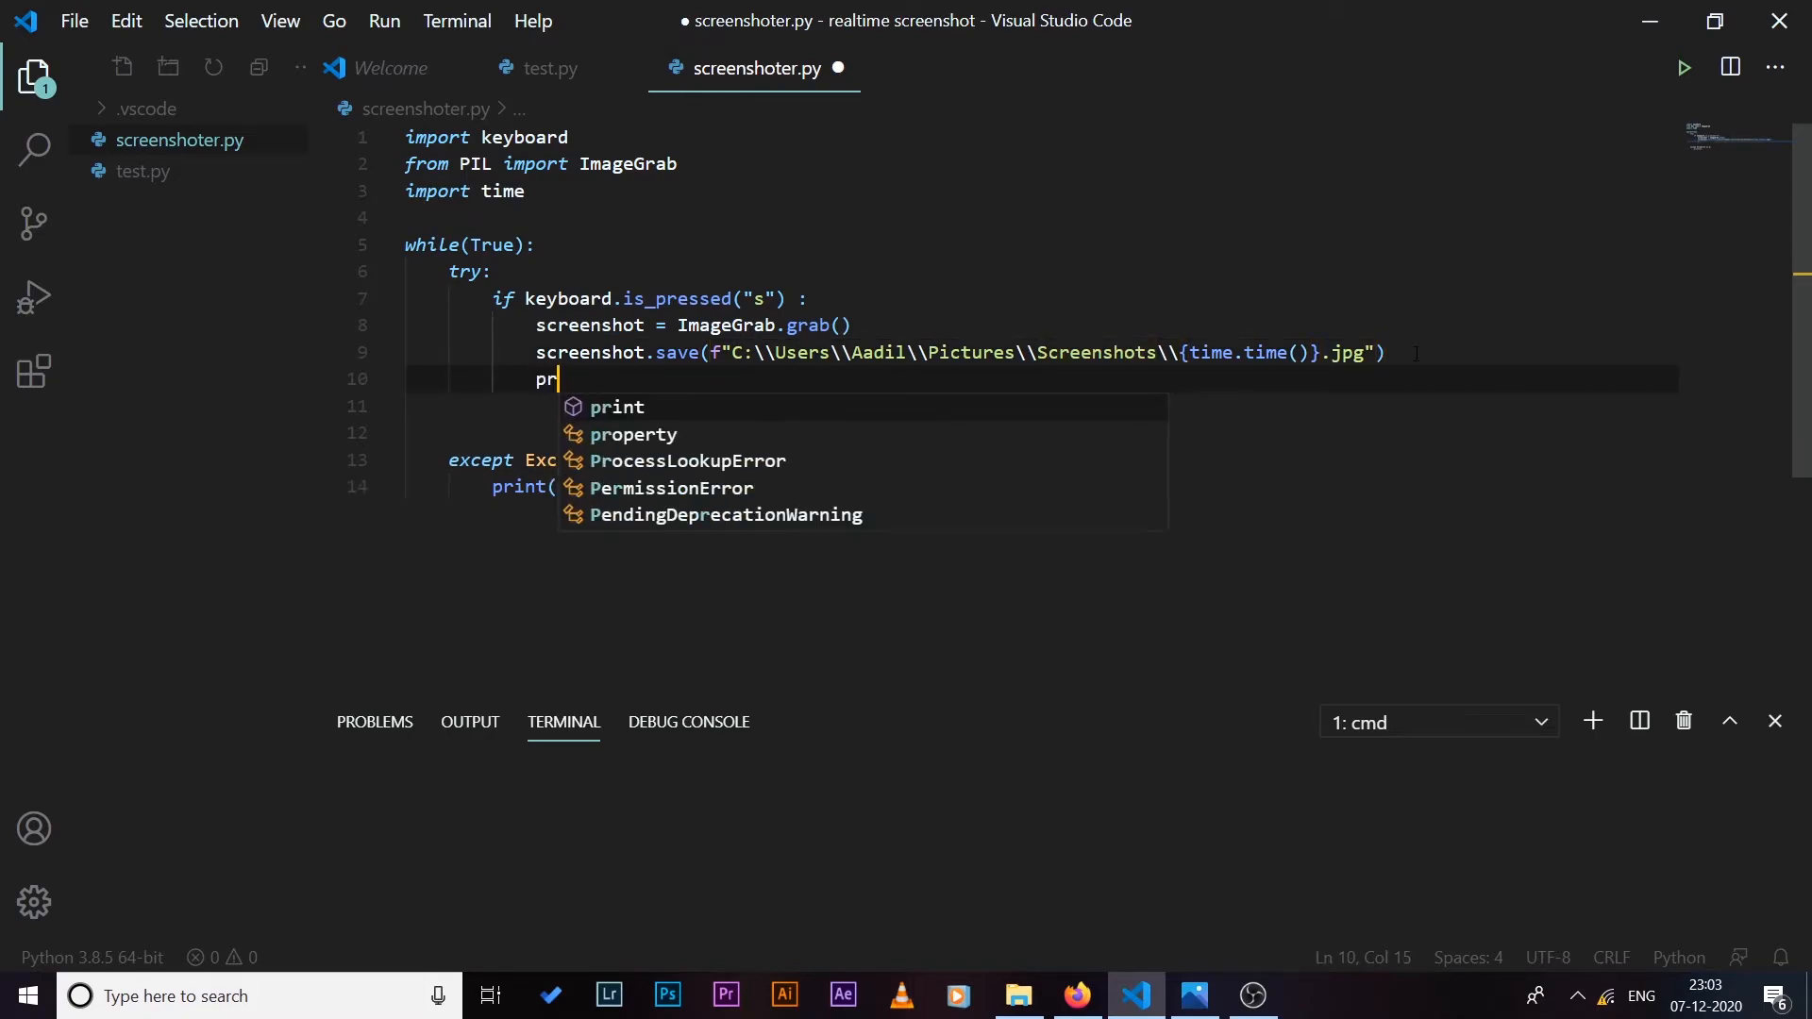
type("int")
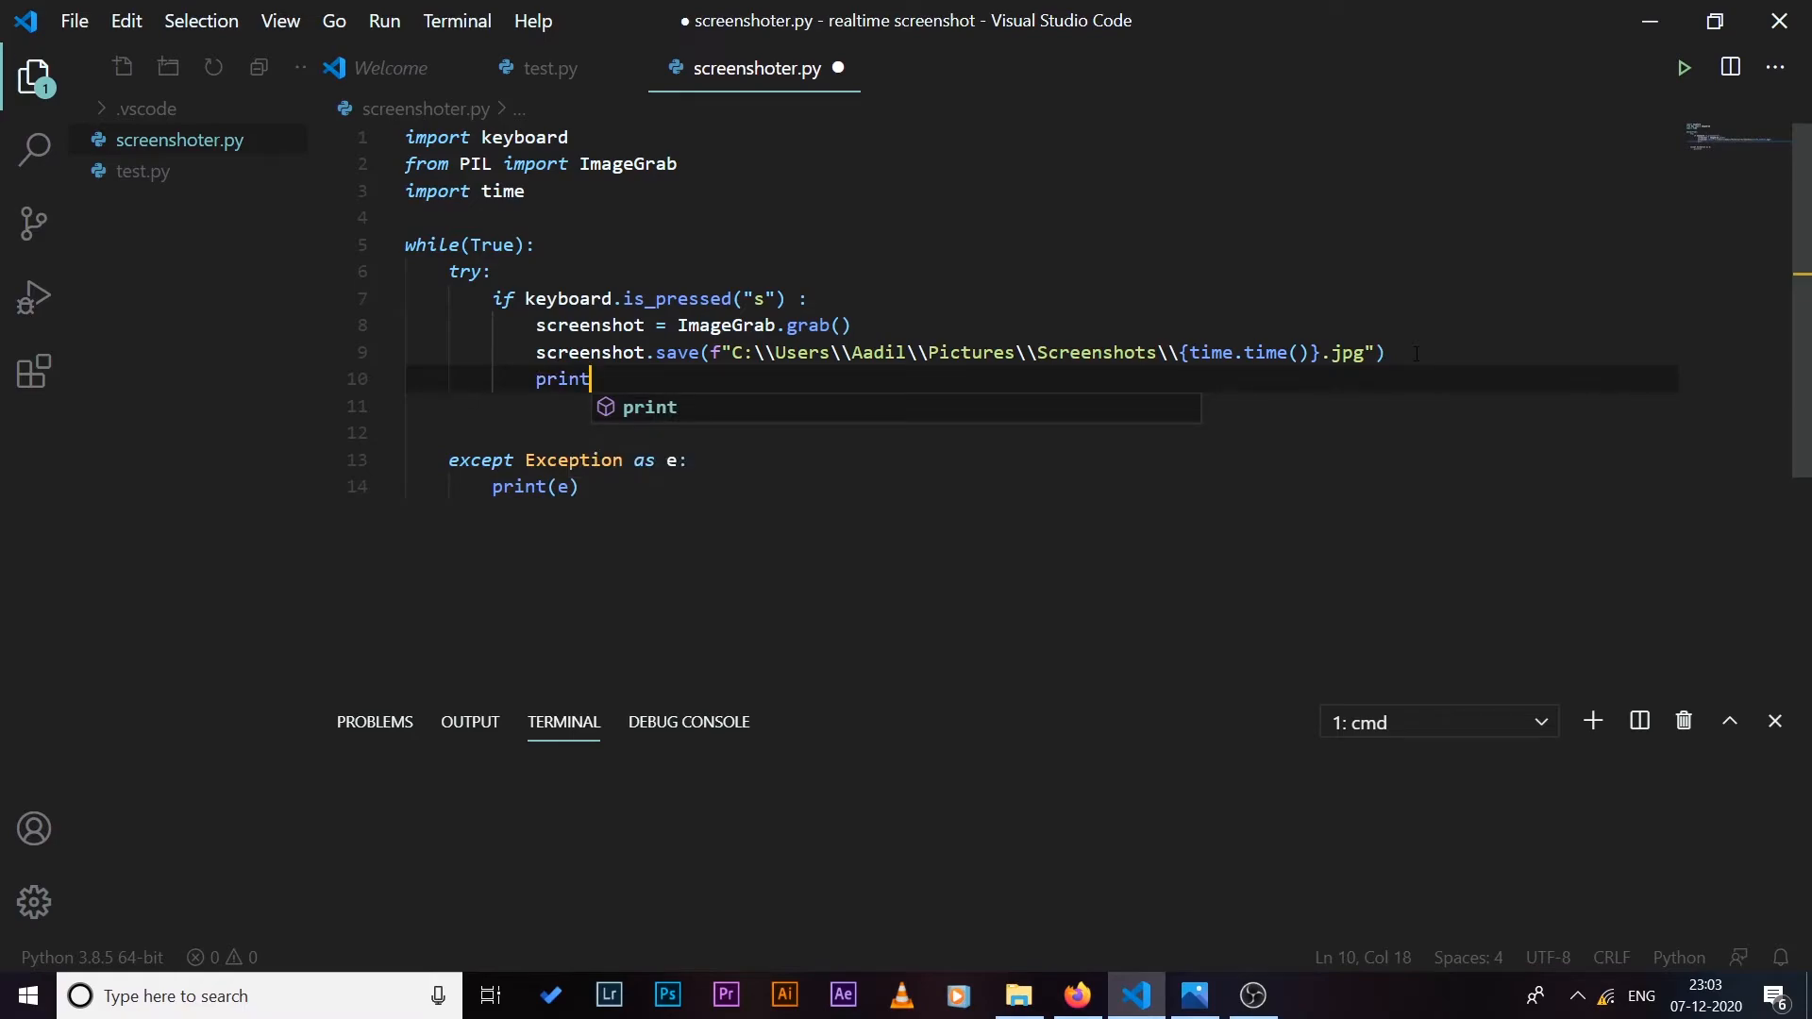
type("(\"screenshot\")")
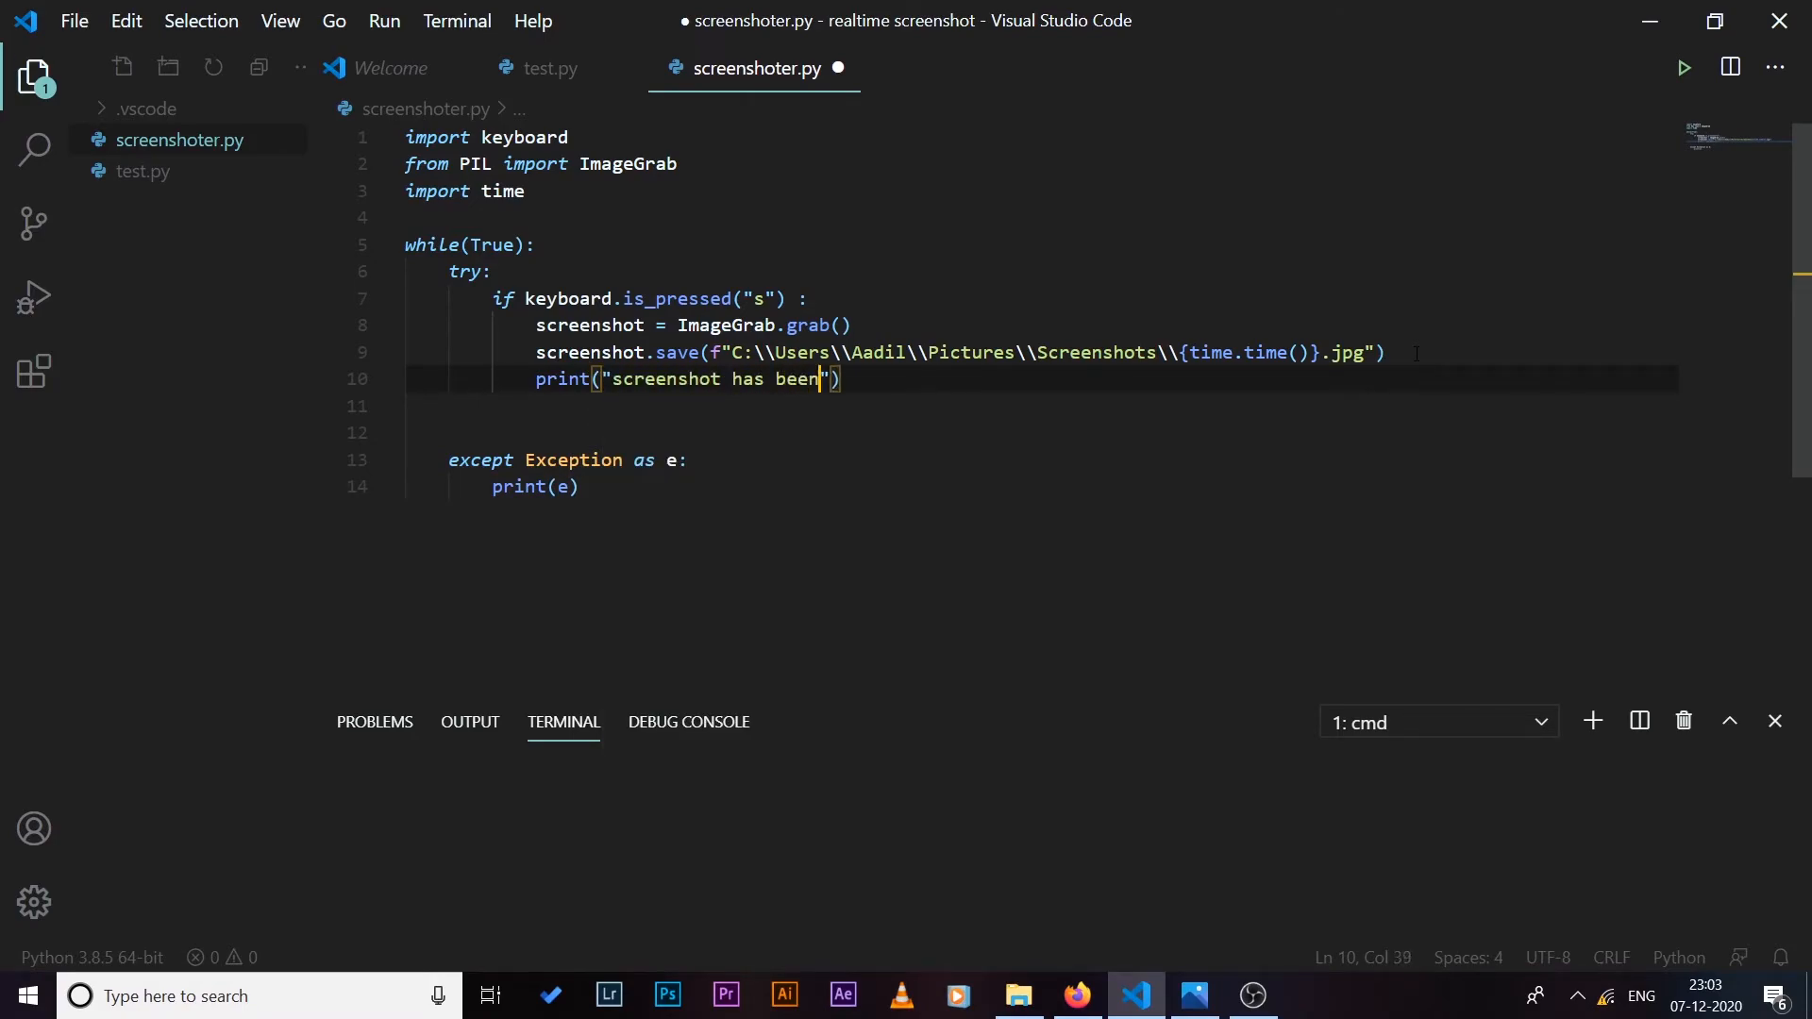
type("taken  !")
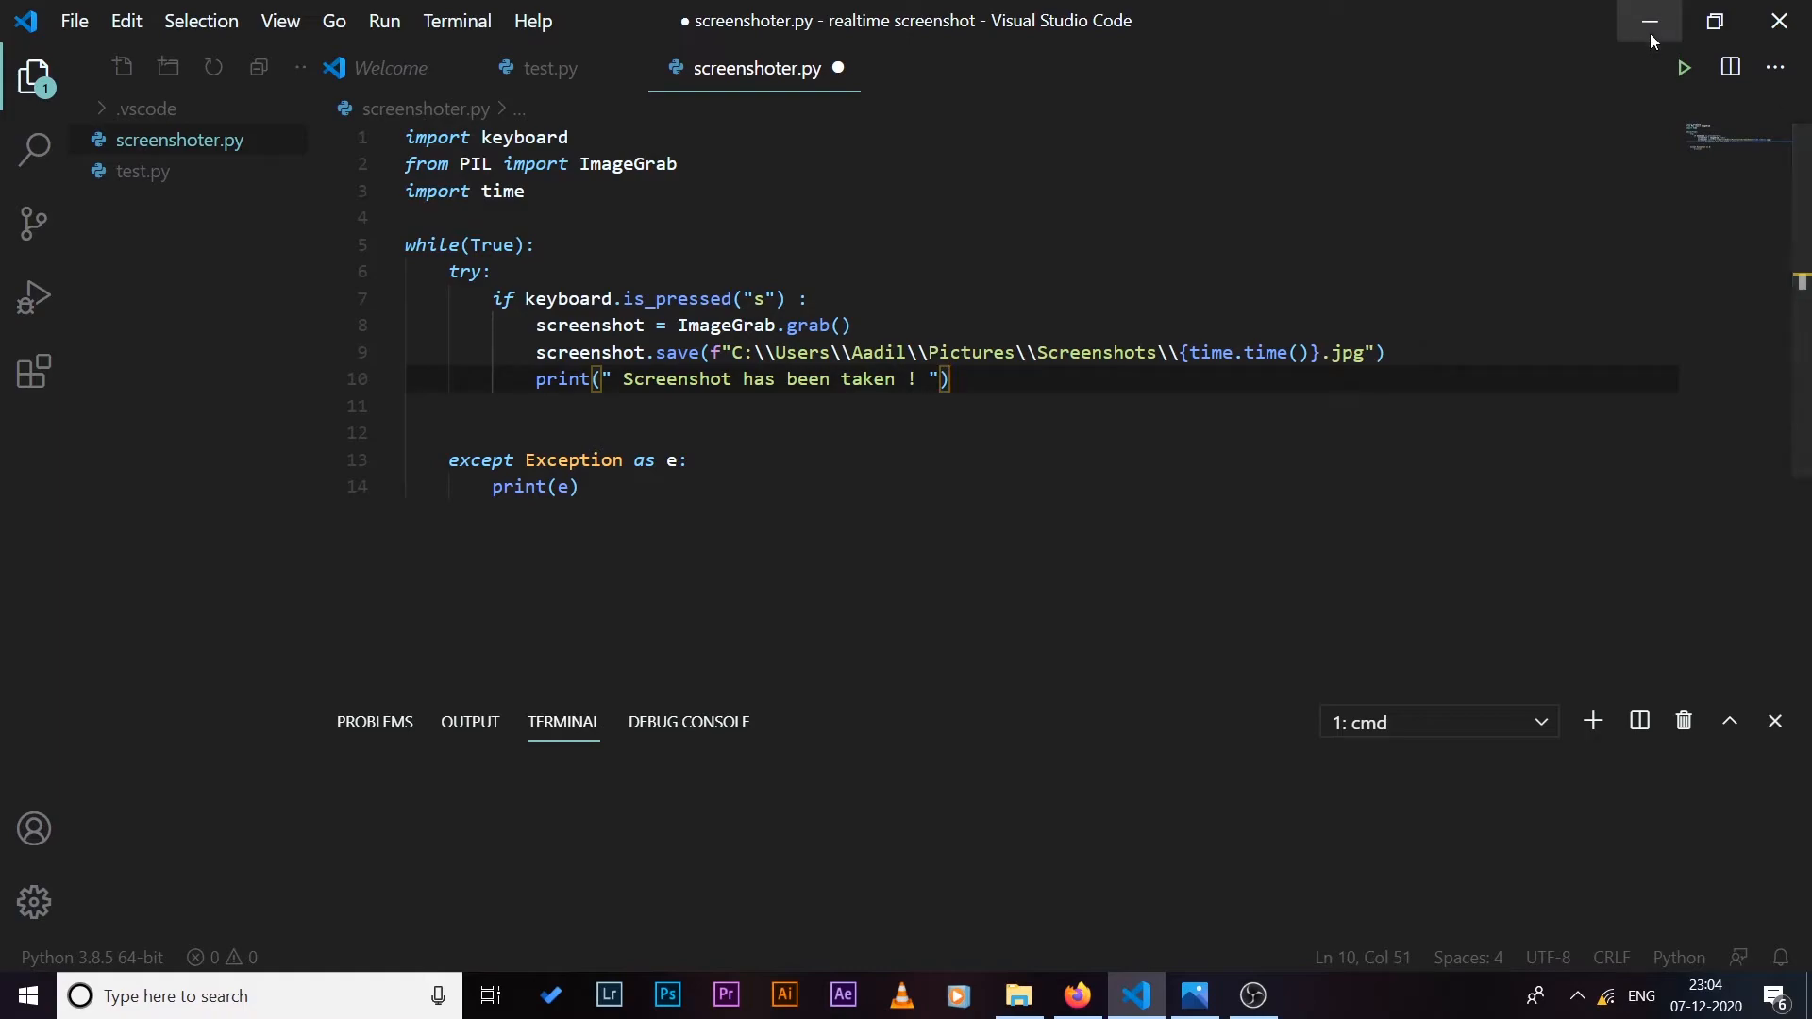
mouse_move(1684, 68)
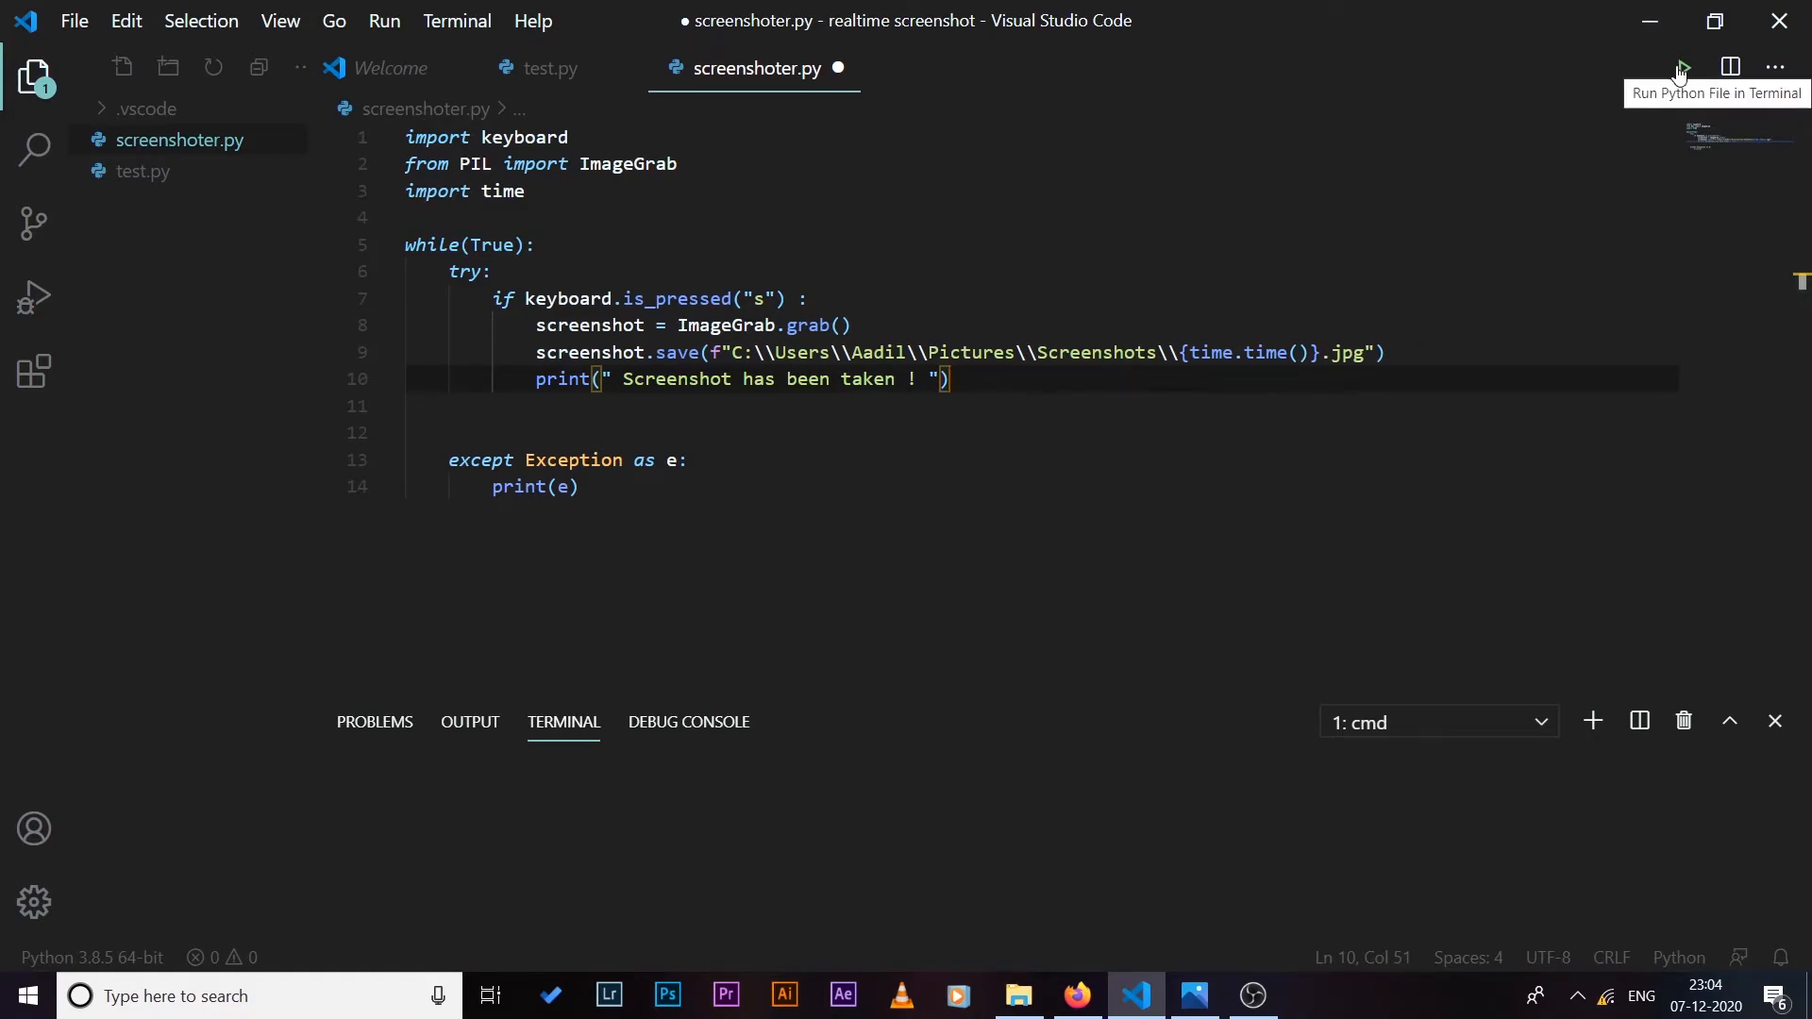
Step: Run screenshoter.py in the terminal and try the s key
left_click(1684, 68)
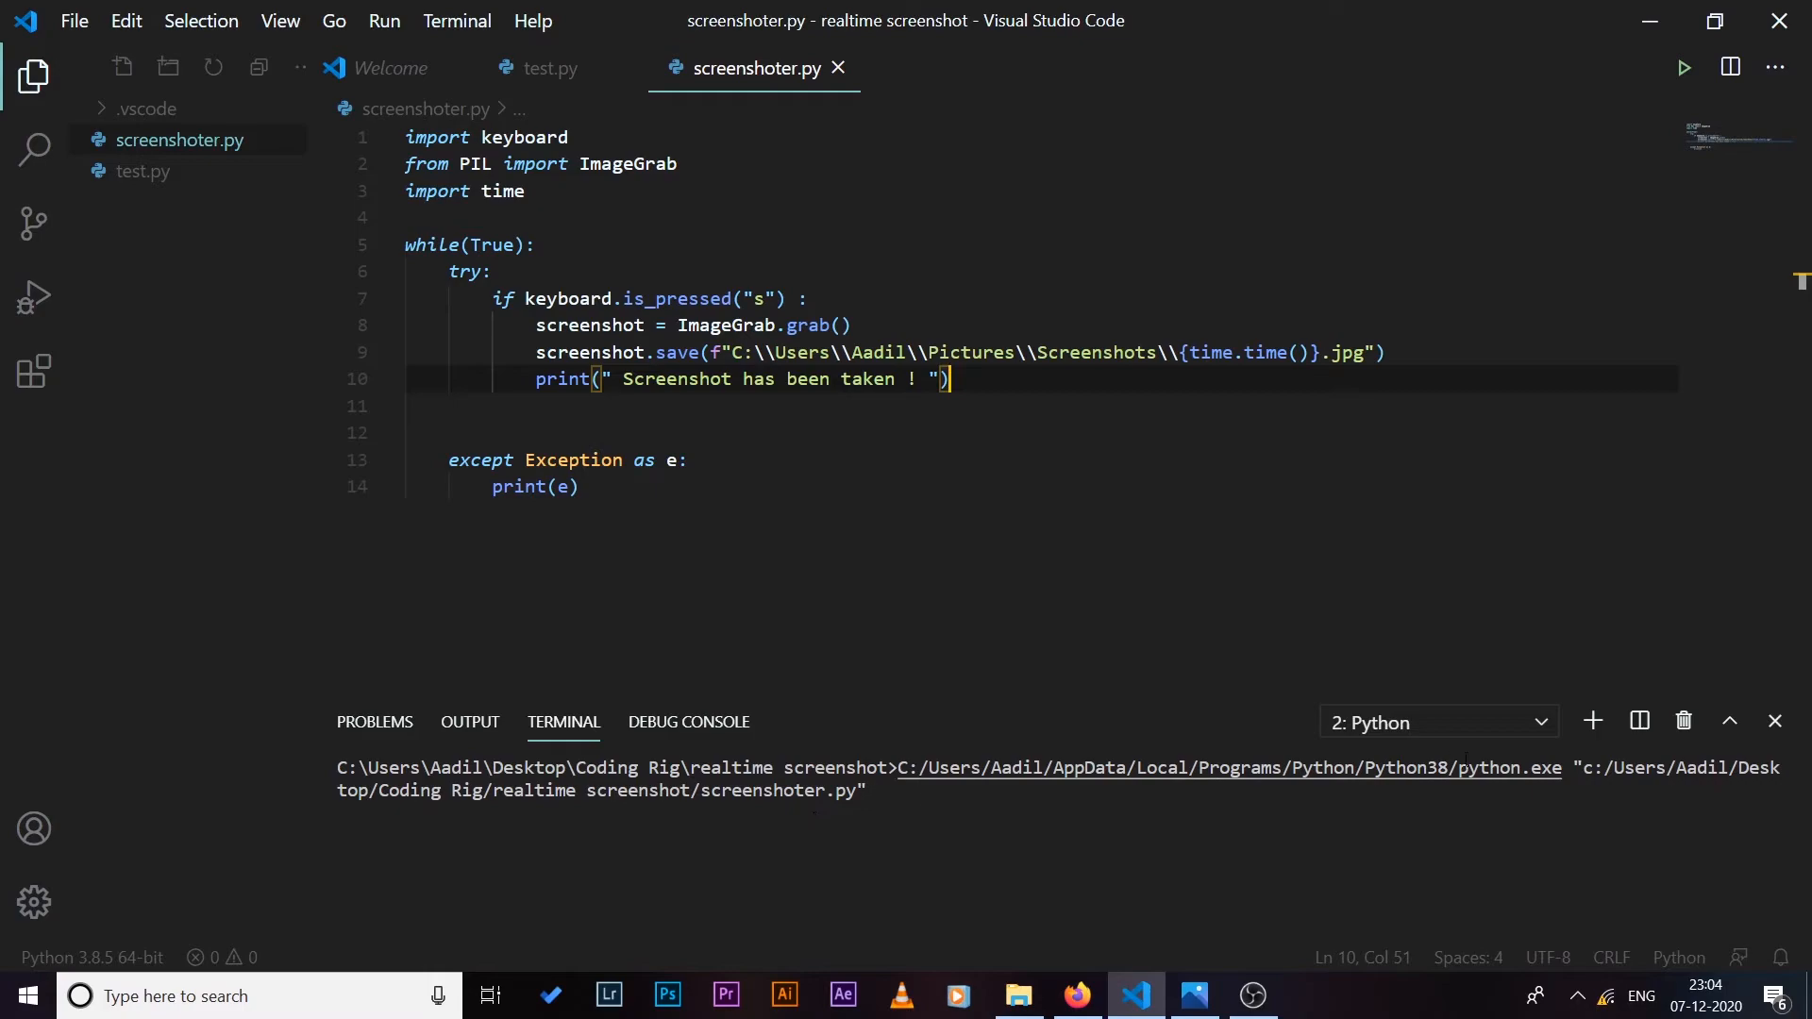
type("s")
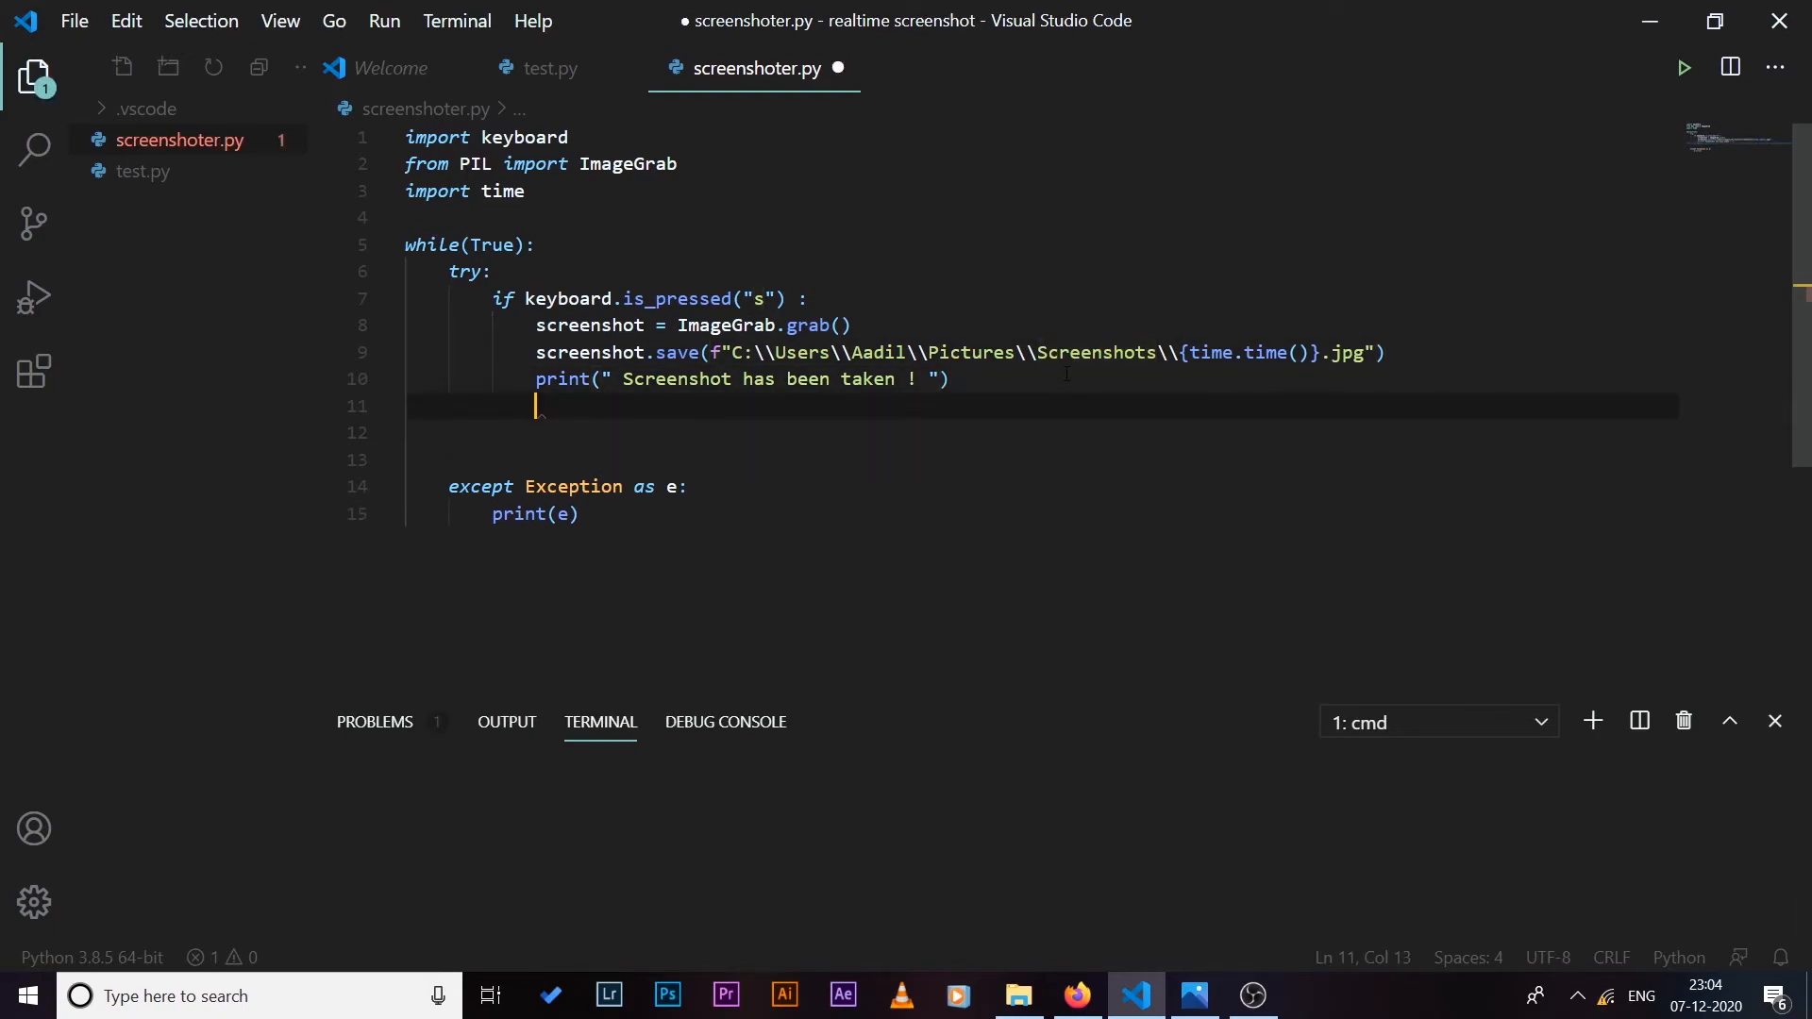
Step: Add time.sleep(0.12) inside the loop after the s-key branch
key("enter")
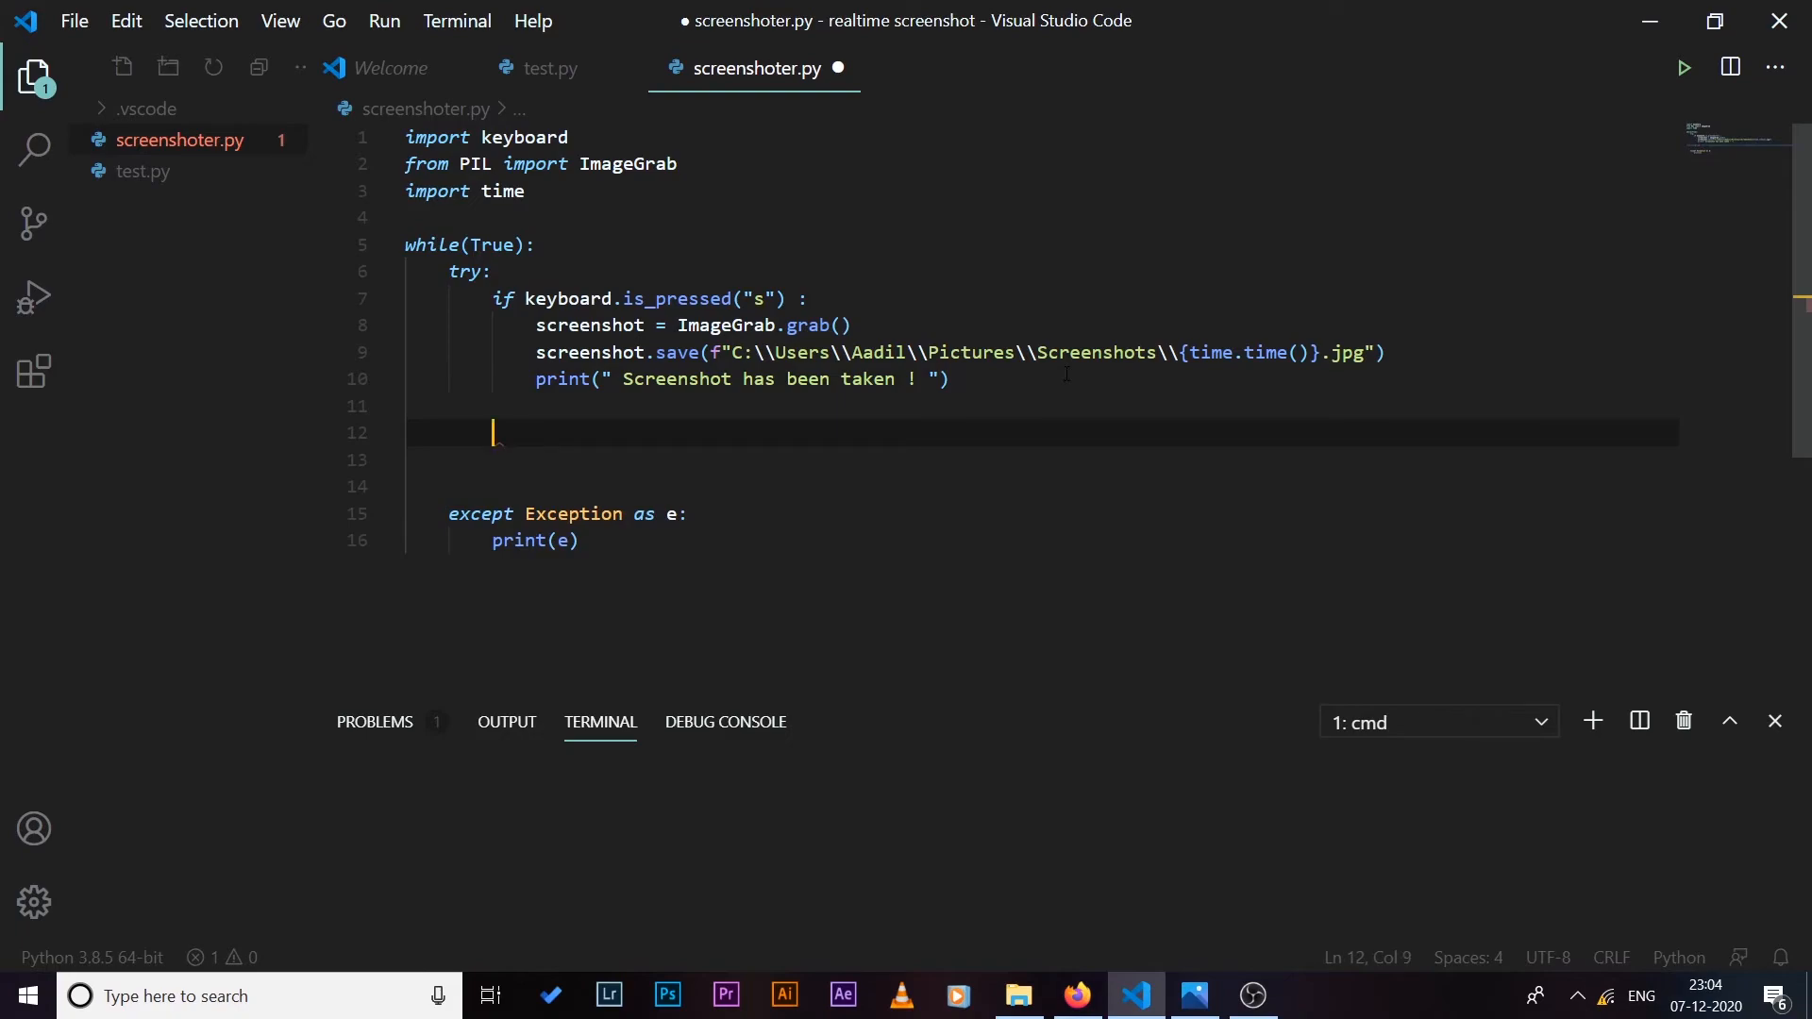
type("time.slee")
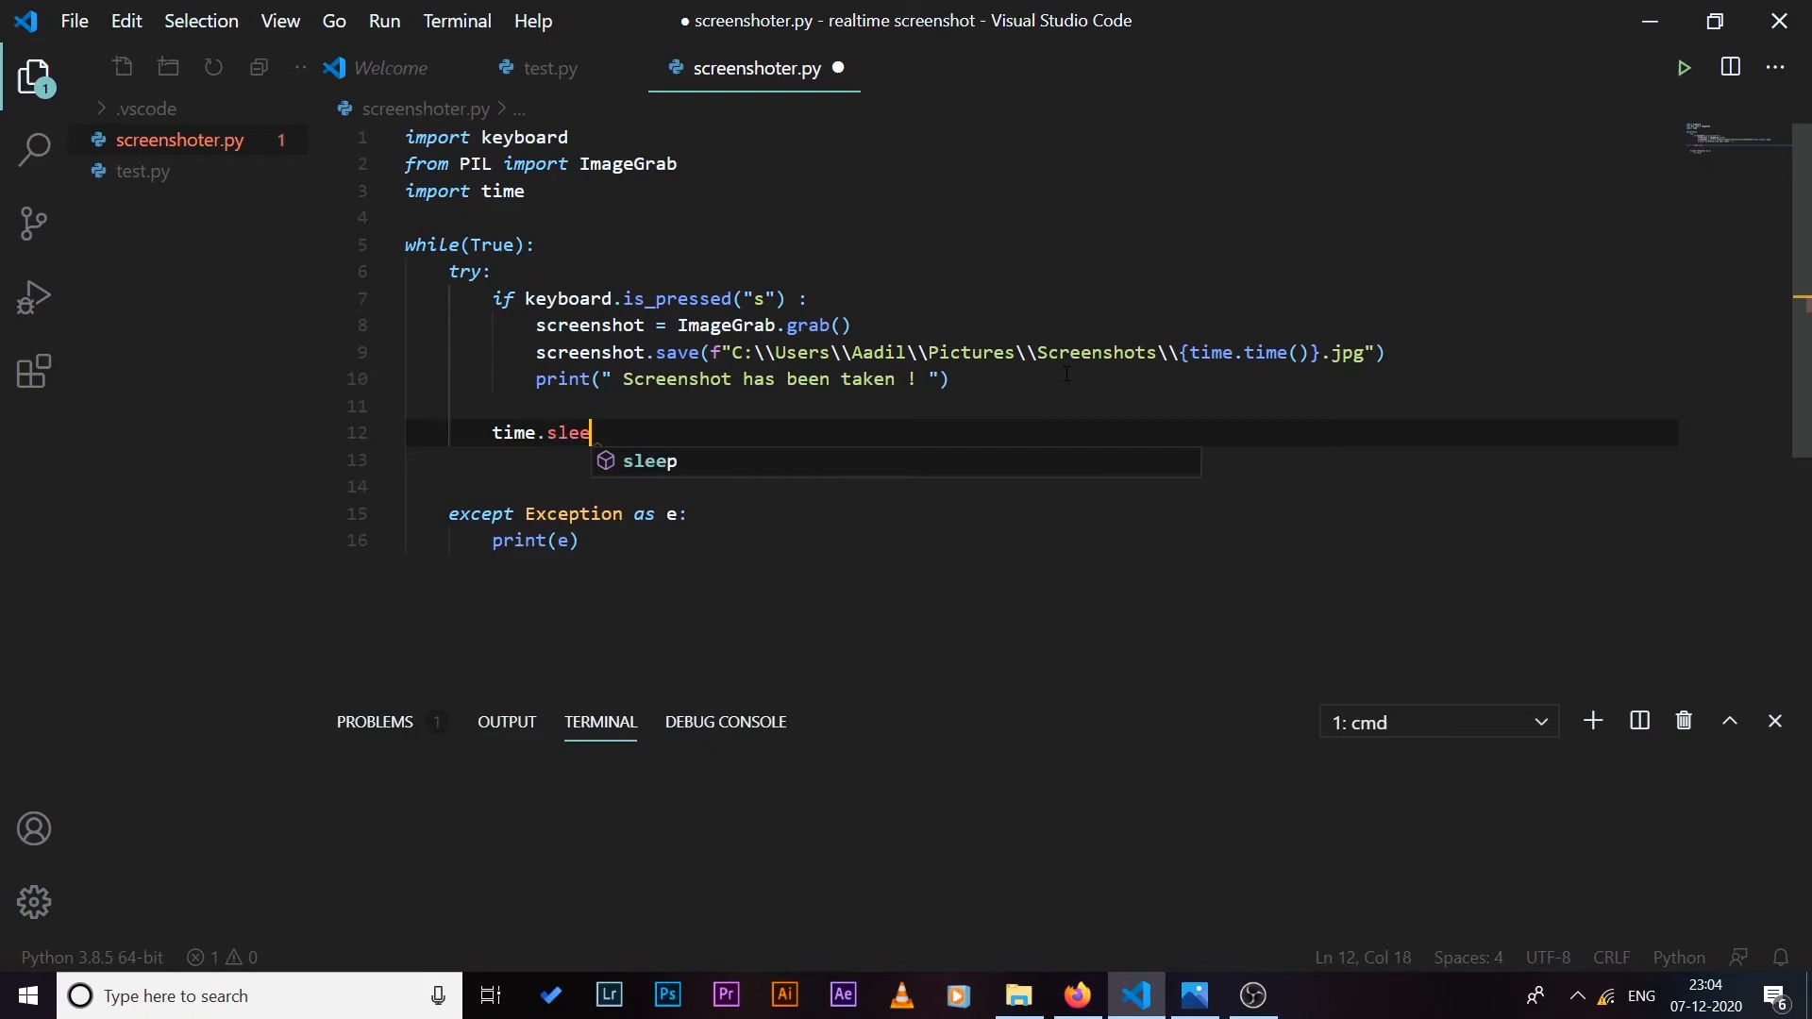
type("p(0")
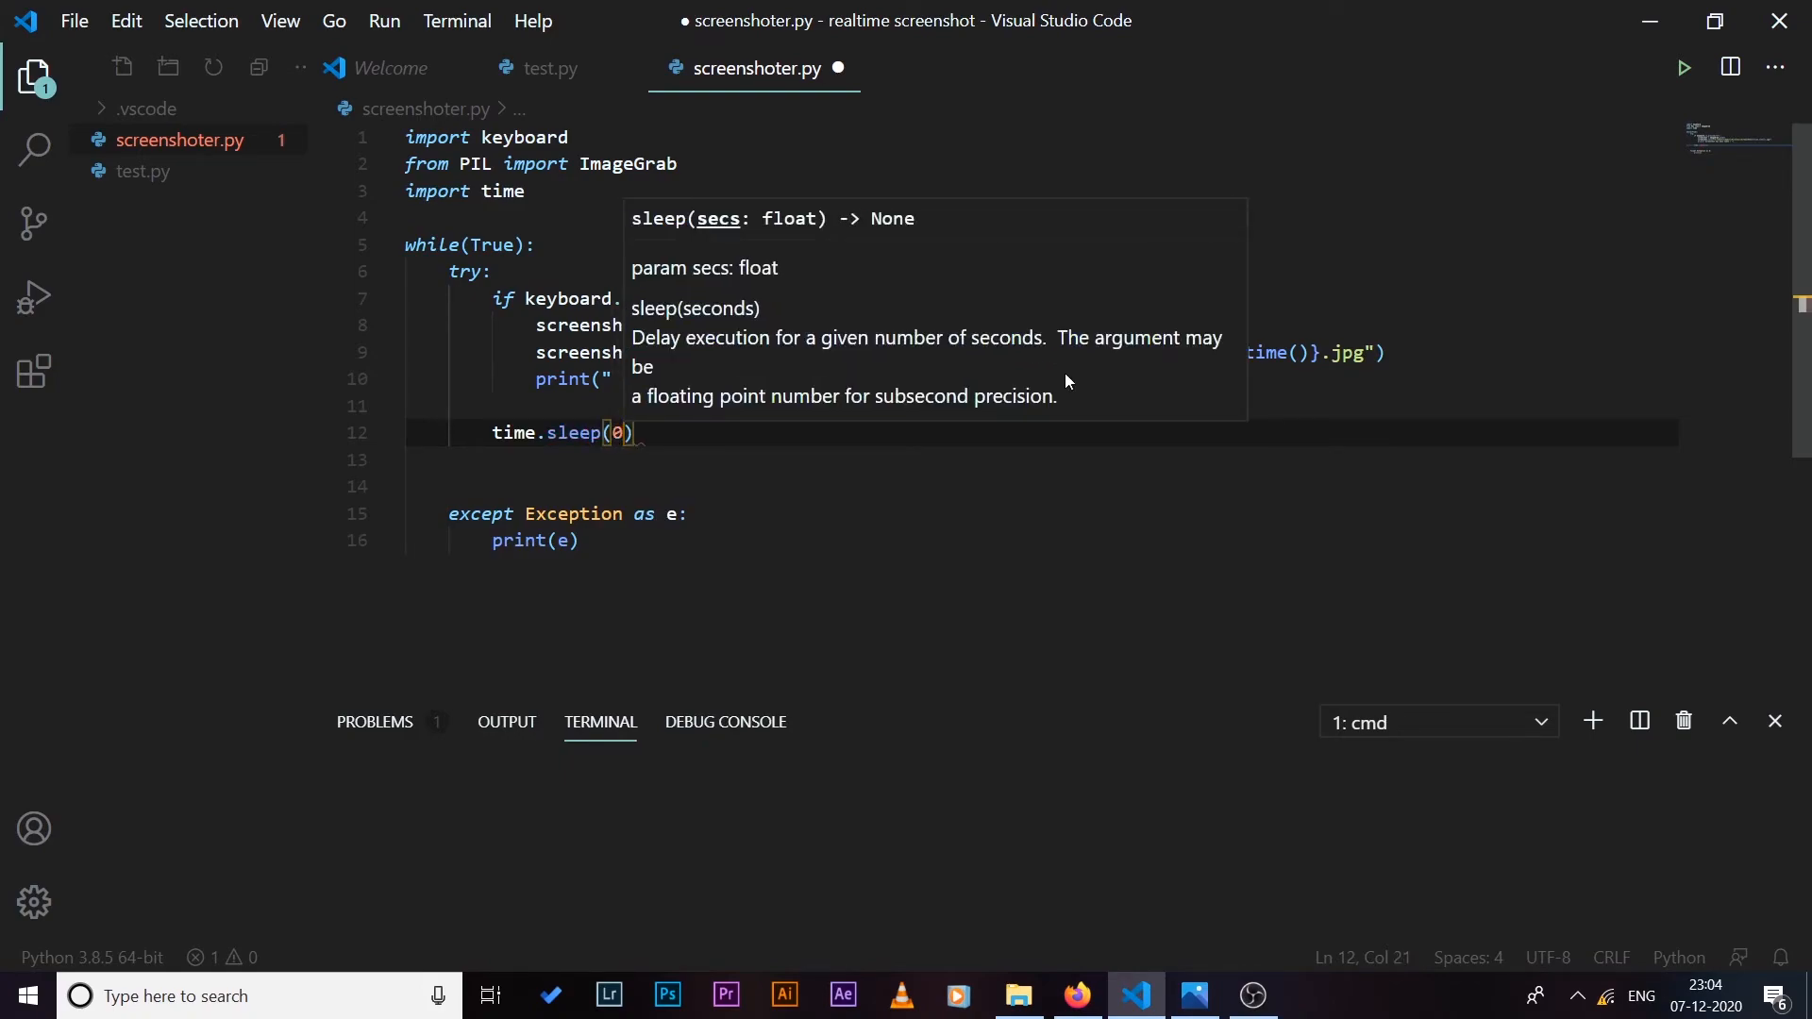
type(".12")
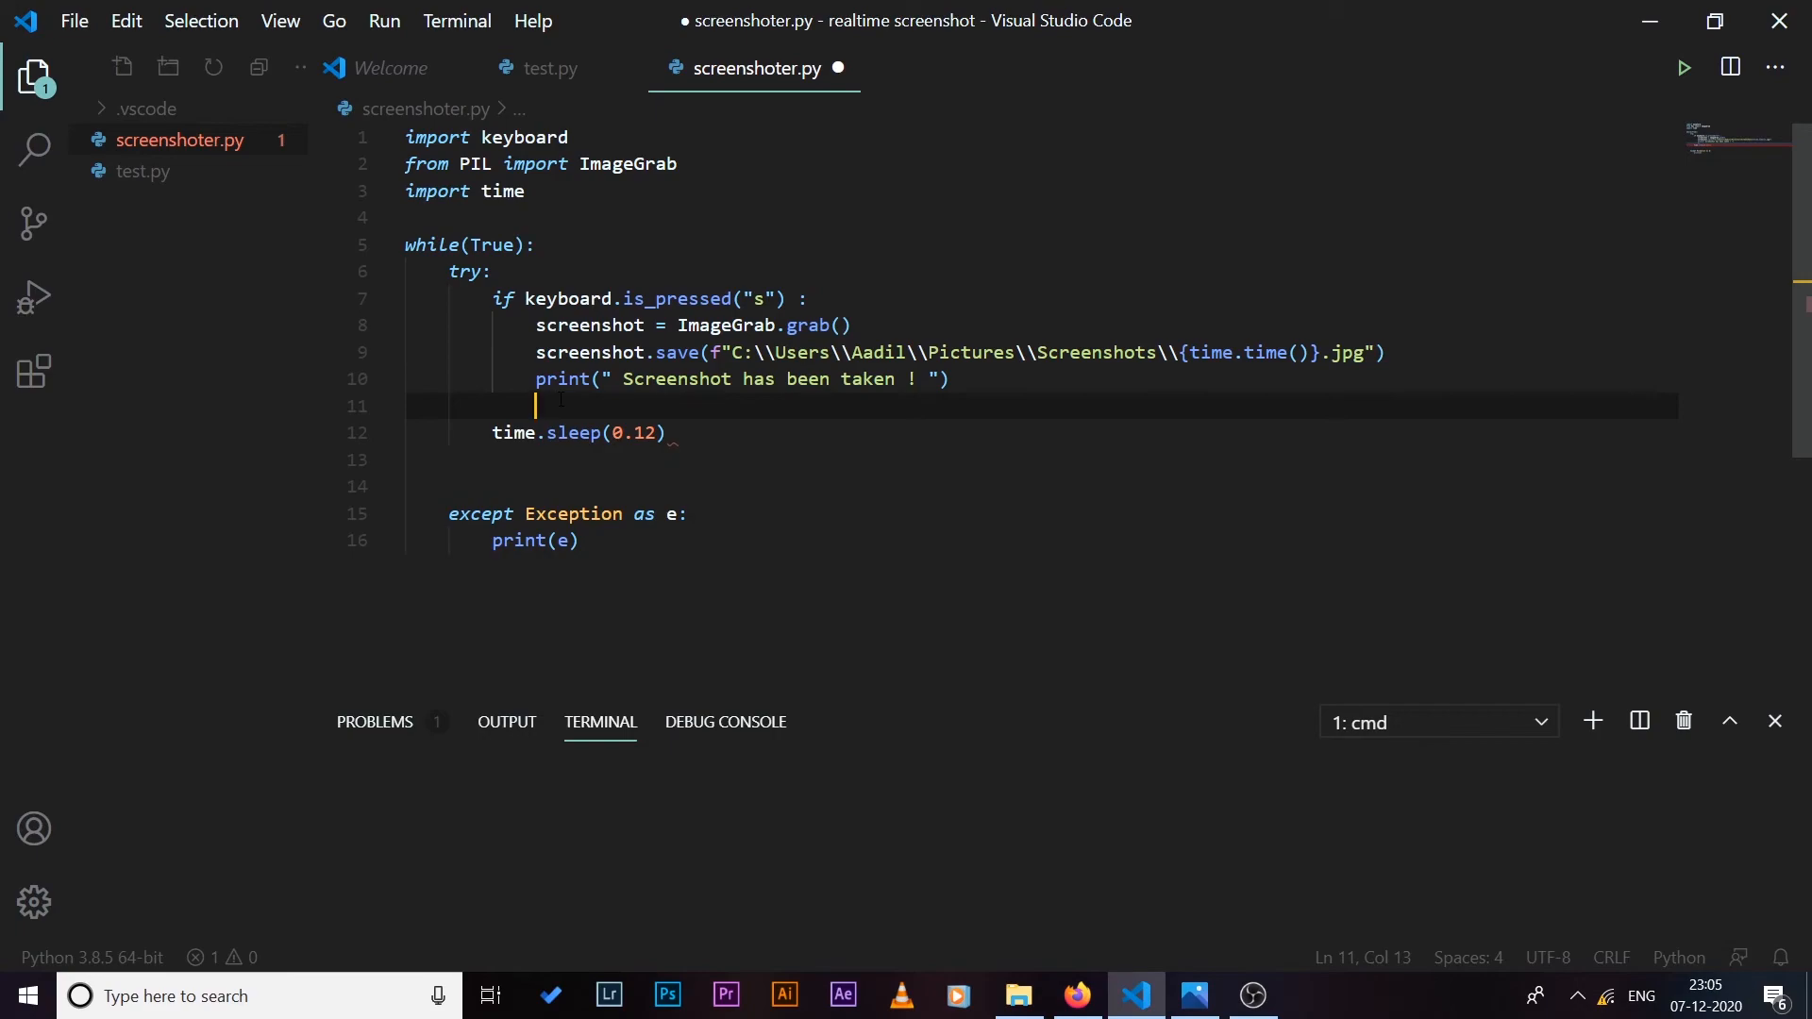
Step: Add 'if keyboard.is_pressed("p"):' calling screenshot.show(), then save with Ctrl+S and rerun
type("if")
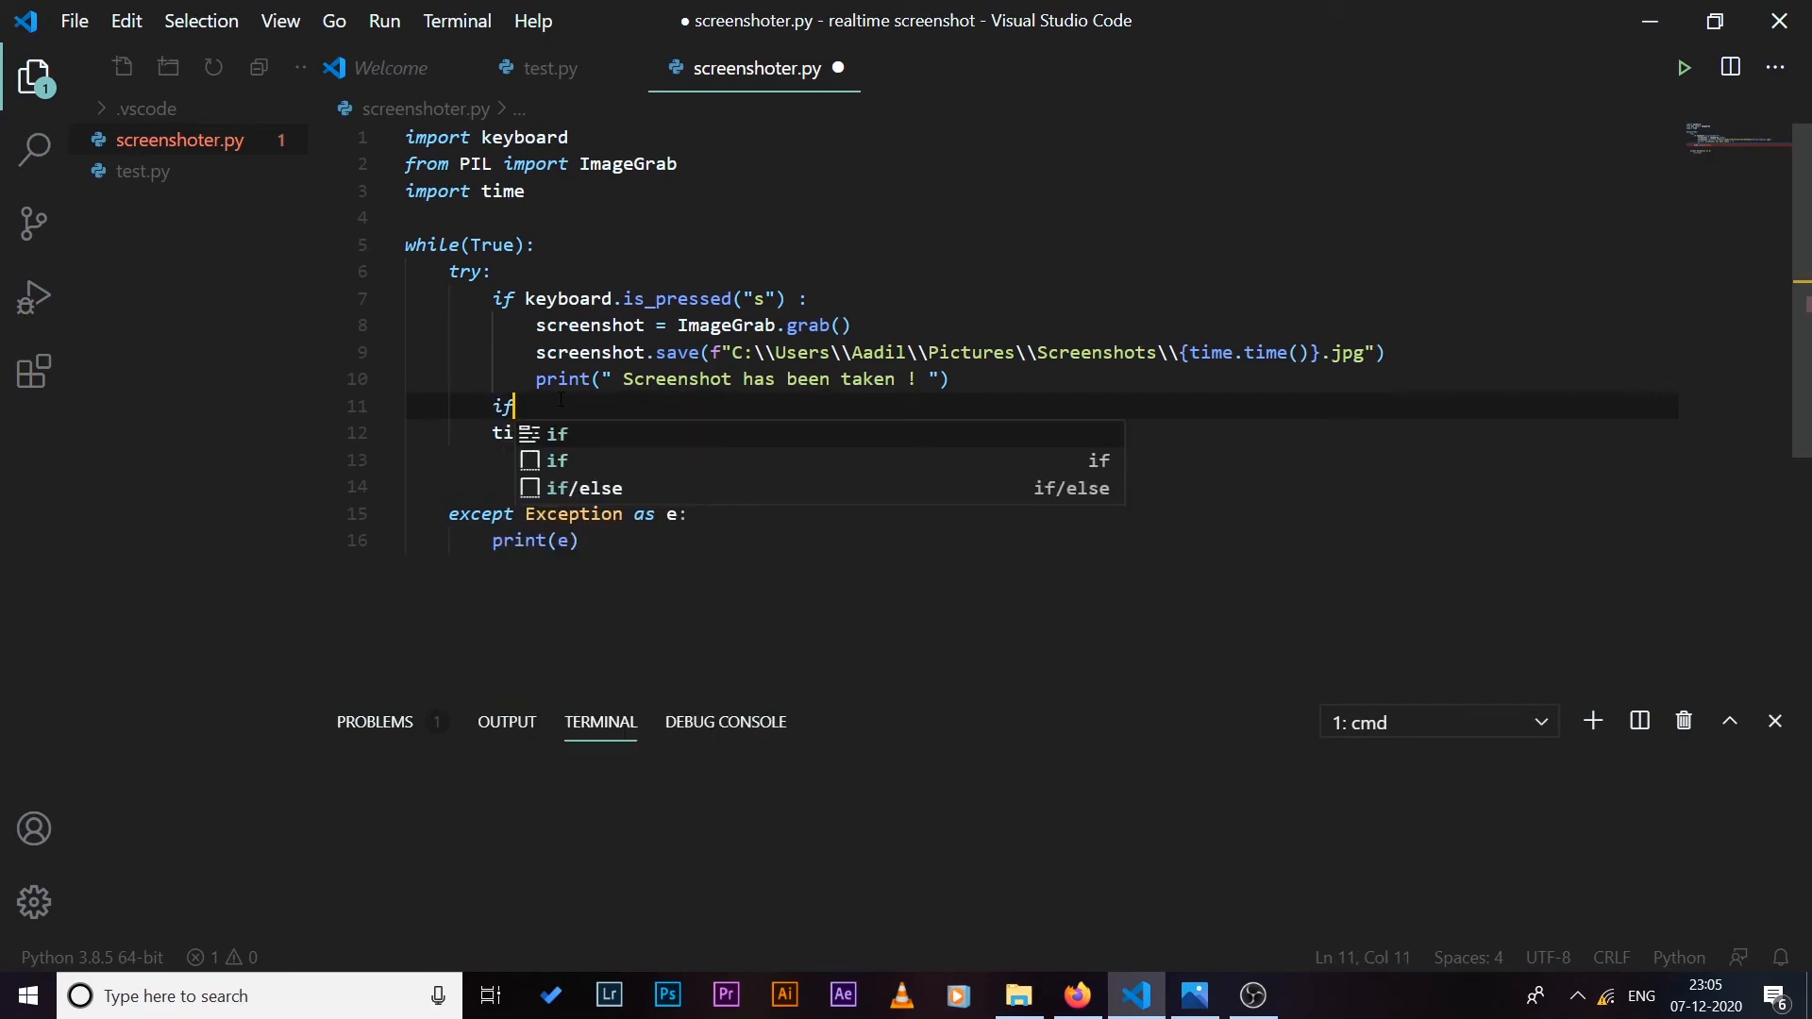
type("keyboard.is_pressed")
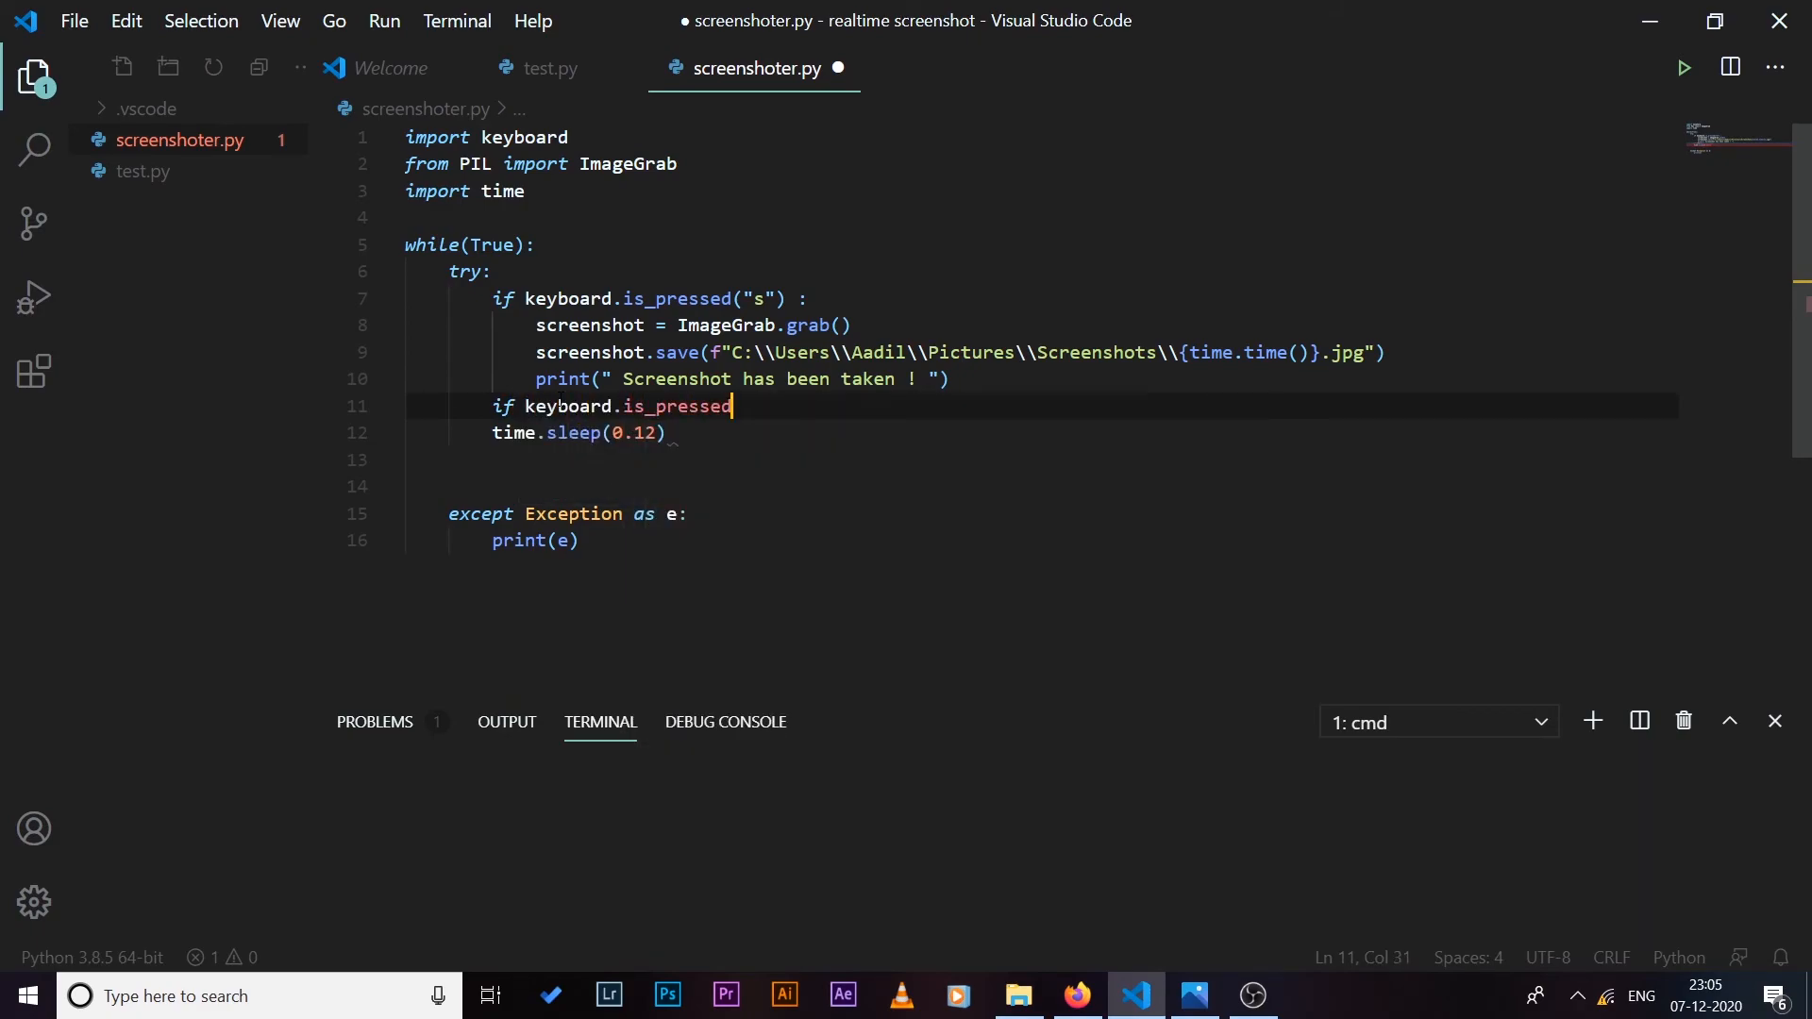
type("(\"\")")
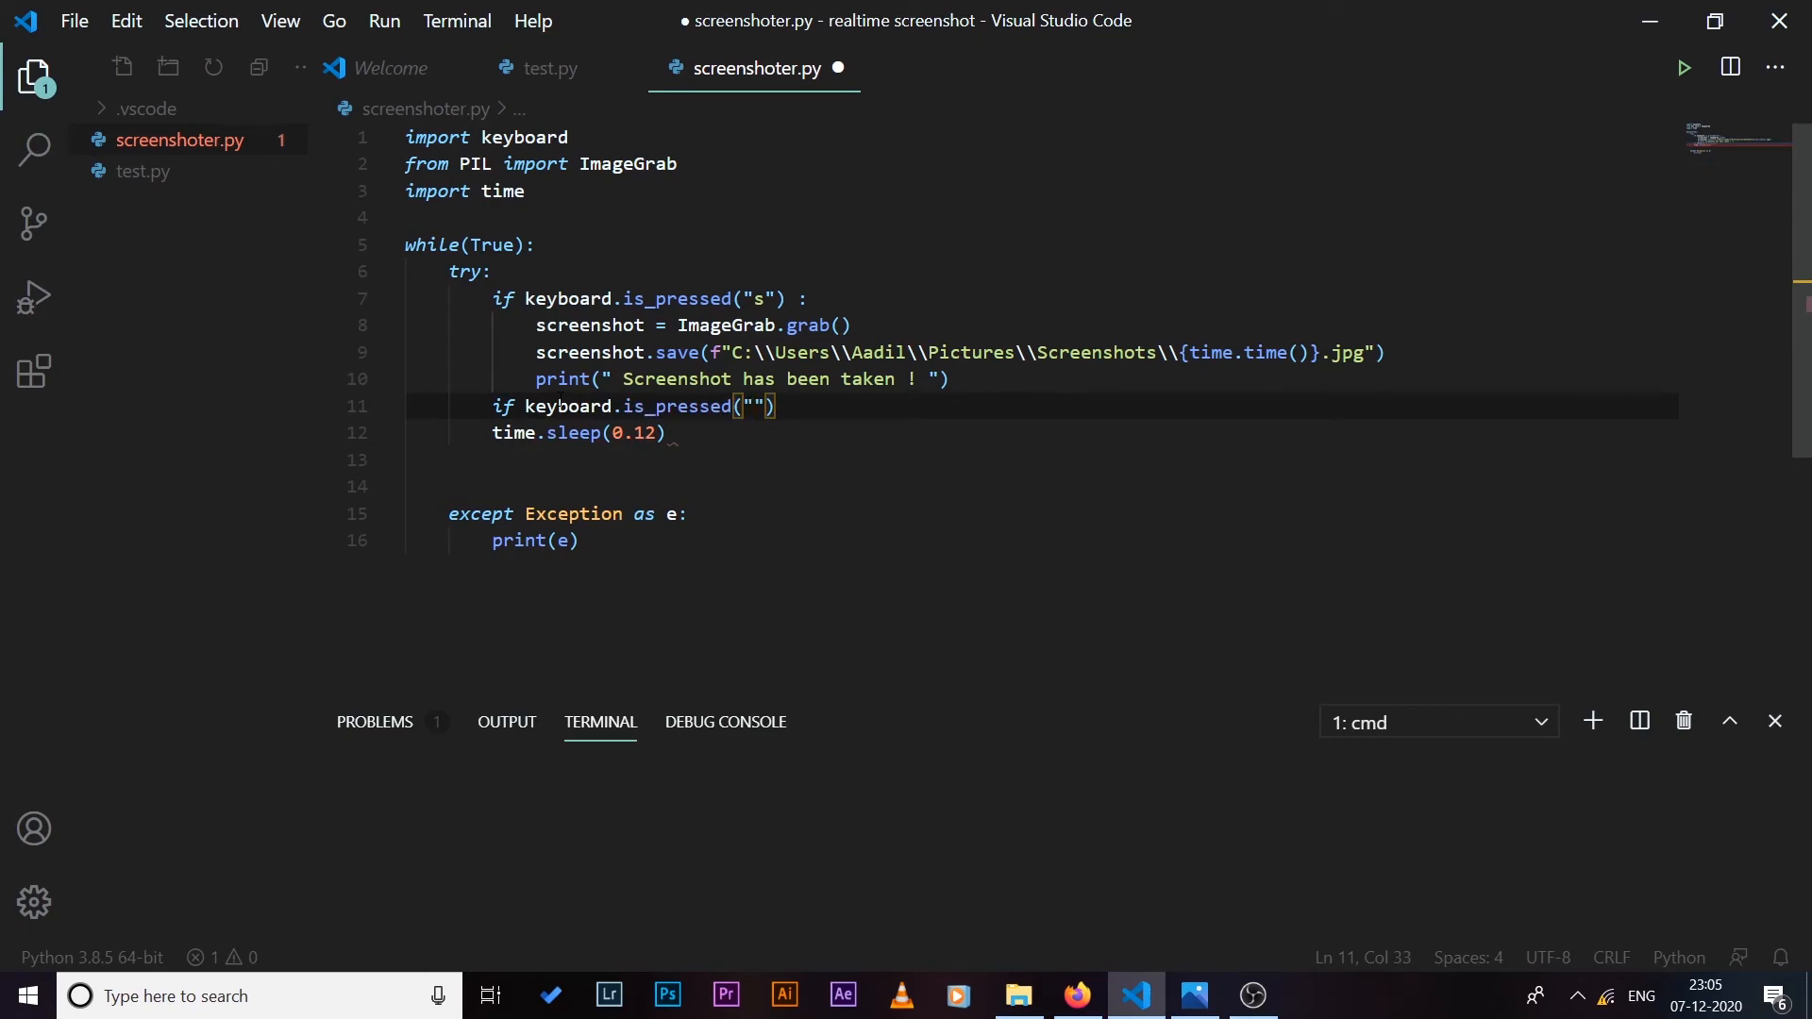
type("p")
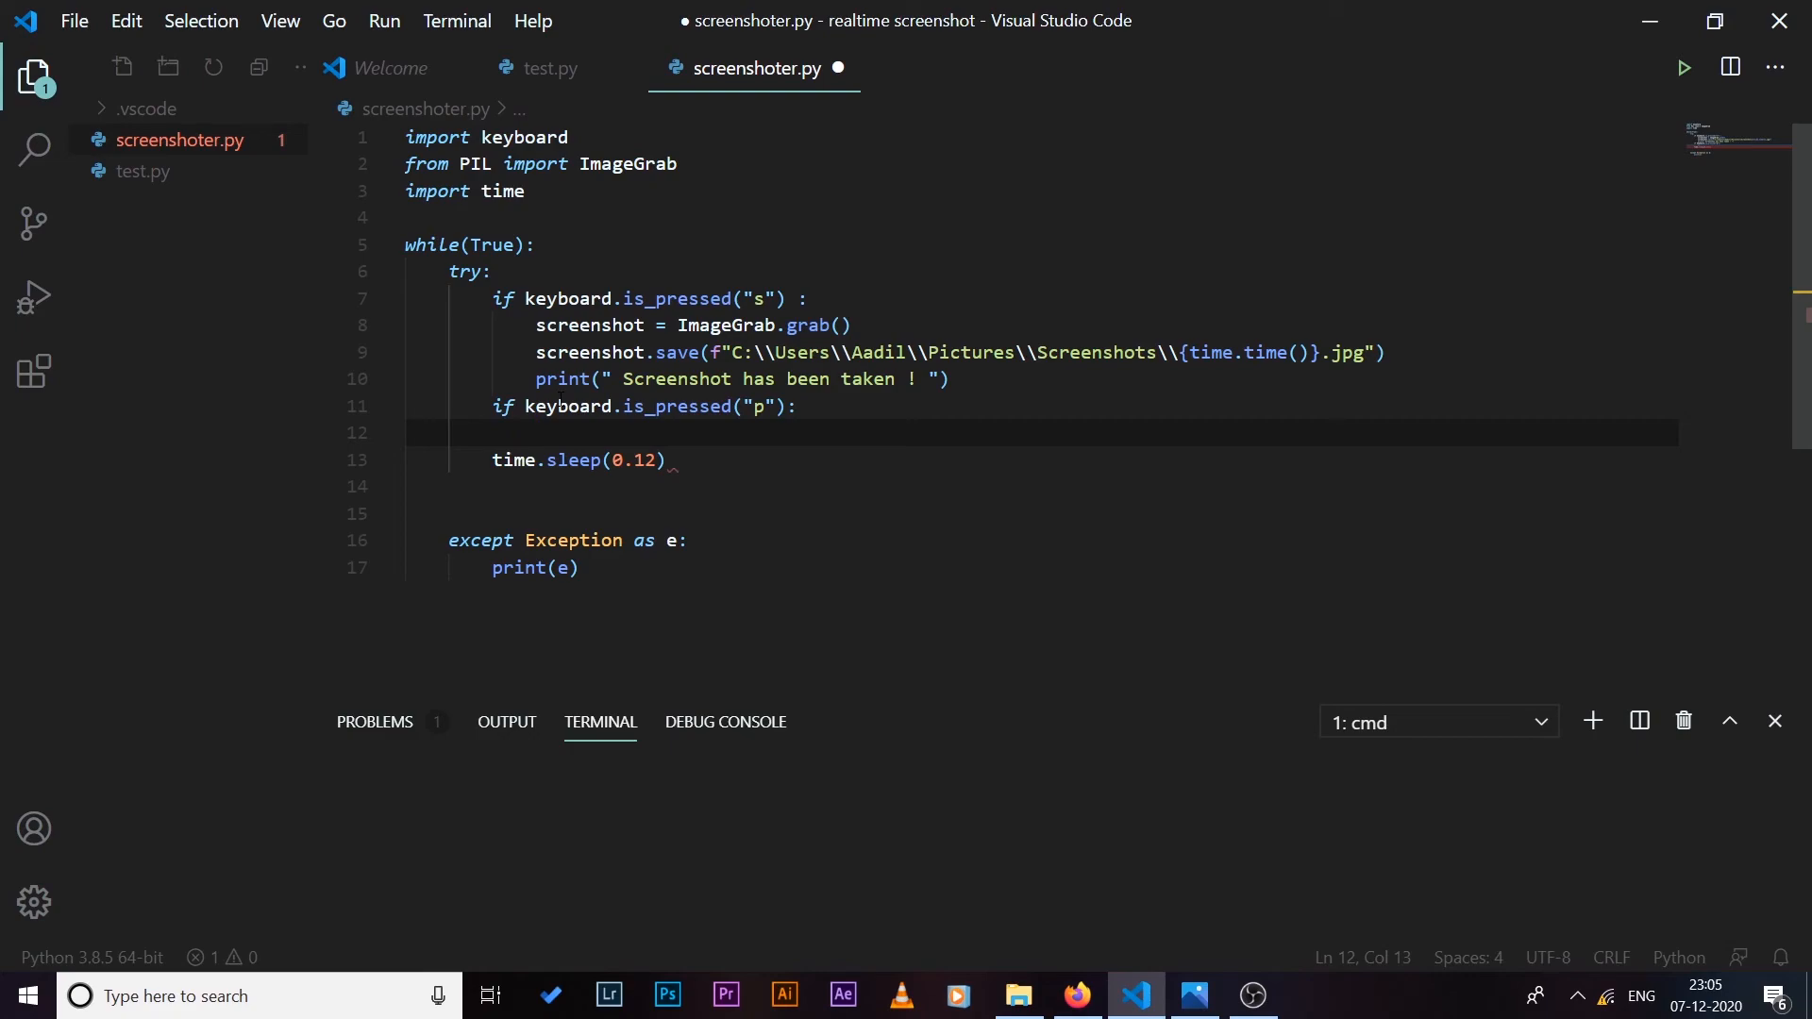
type("screenshot")
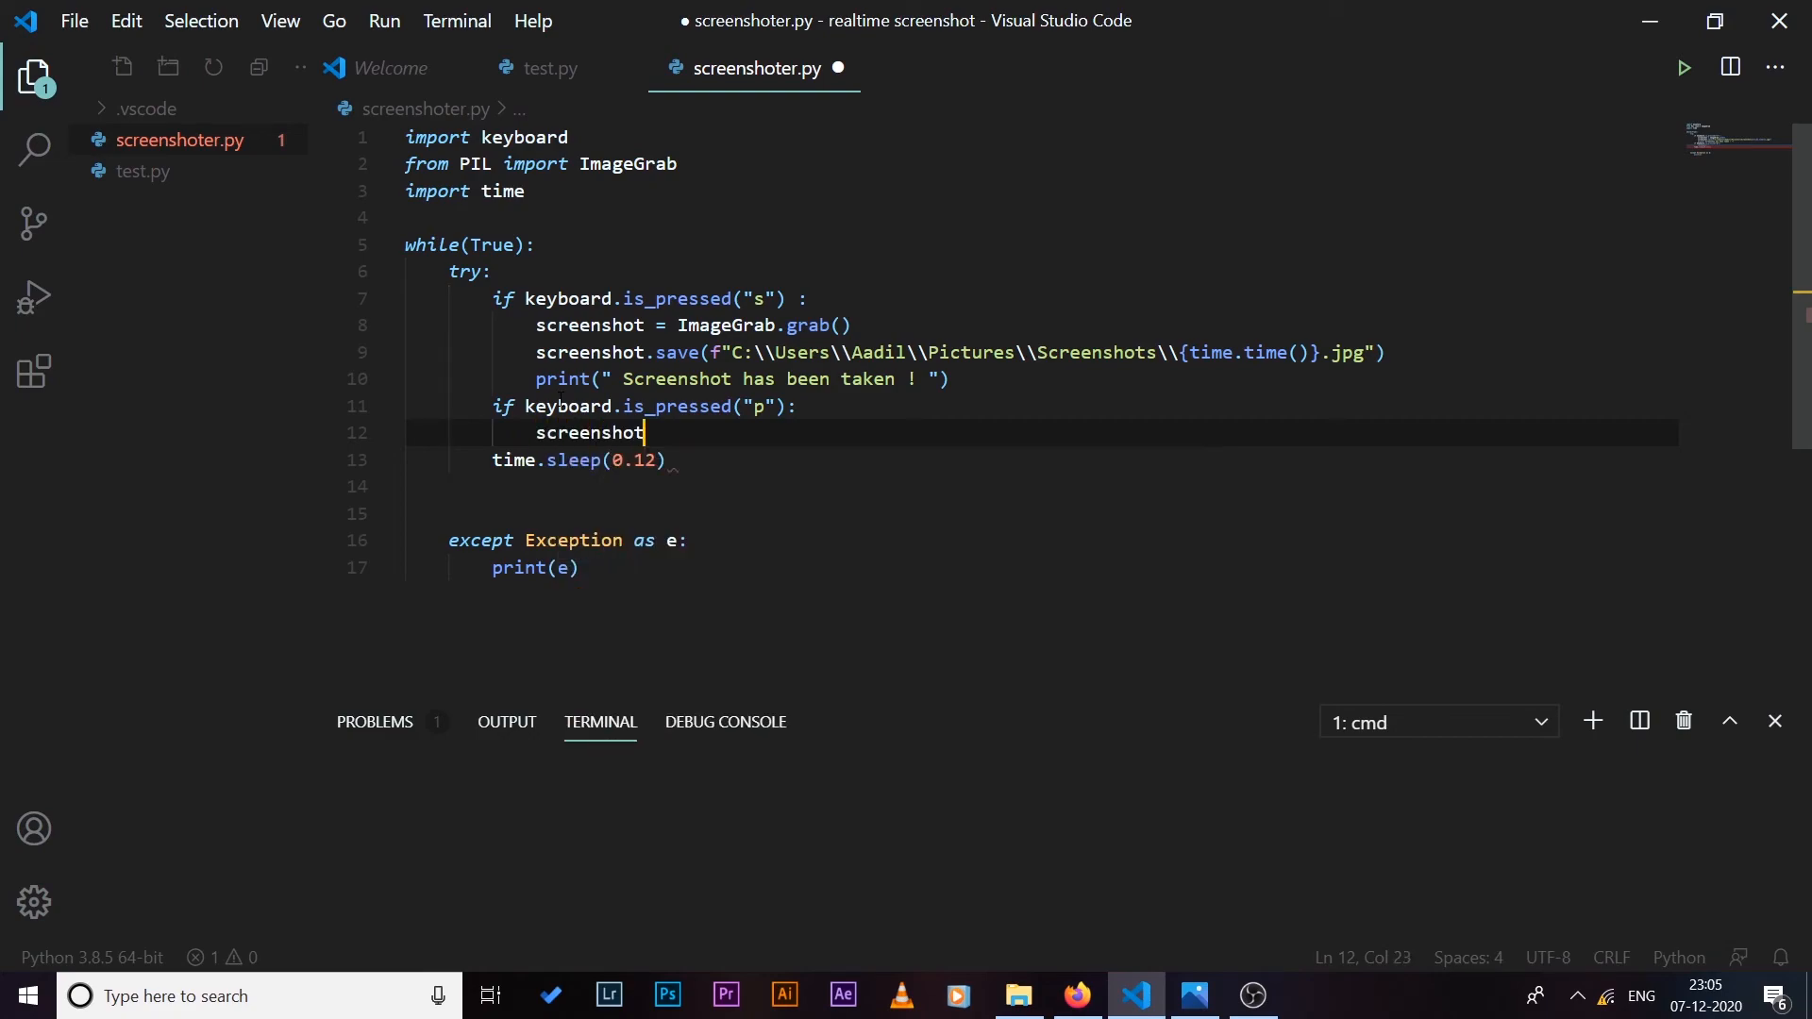
type(".show()")
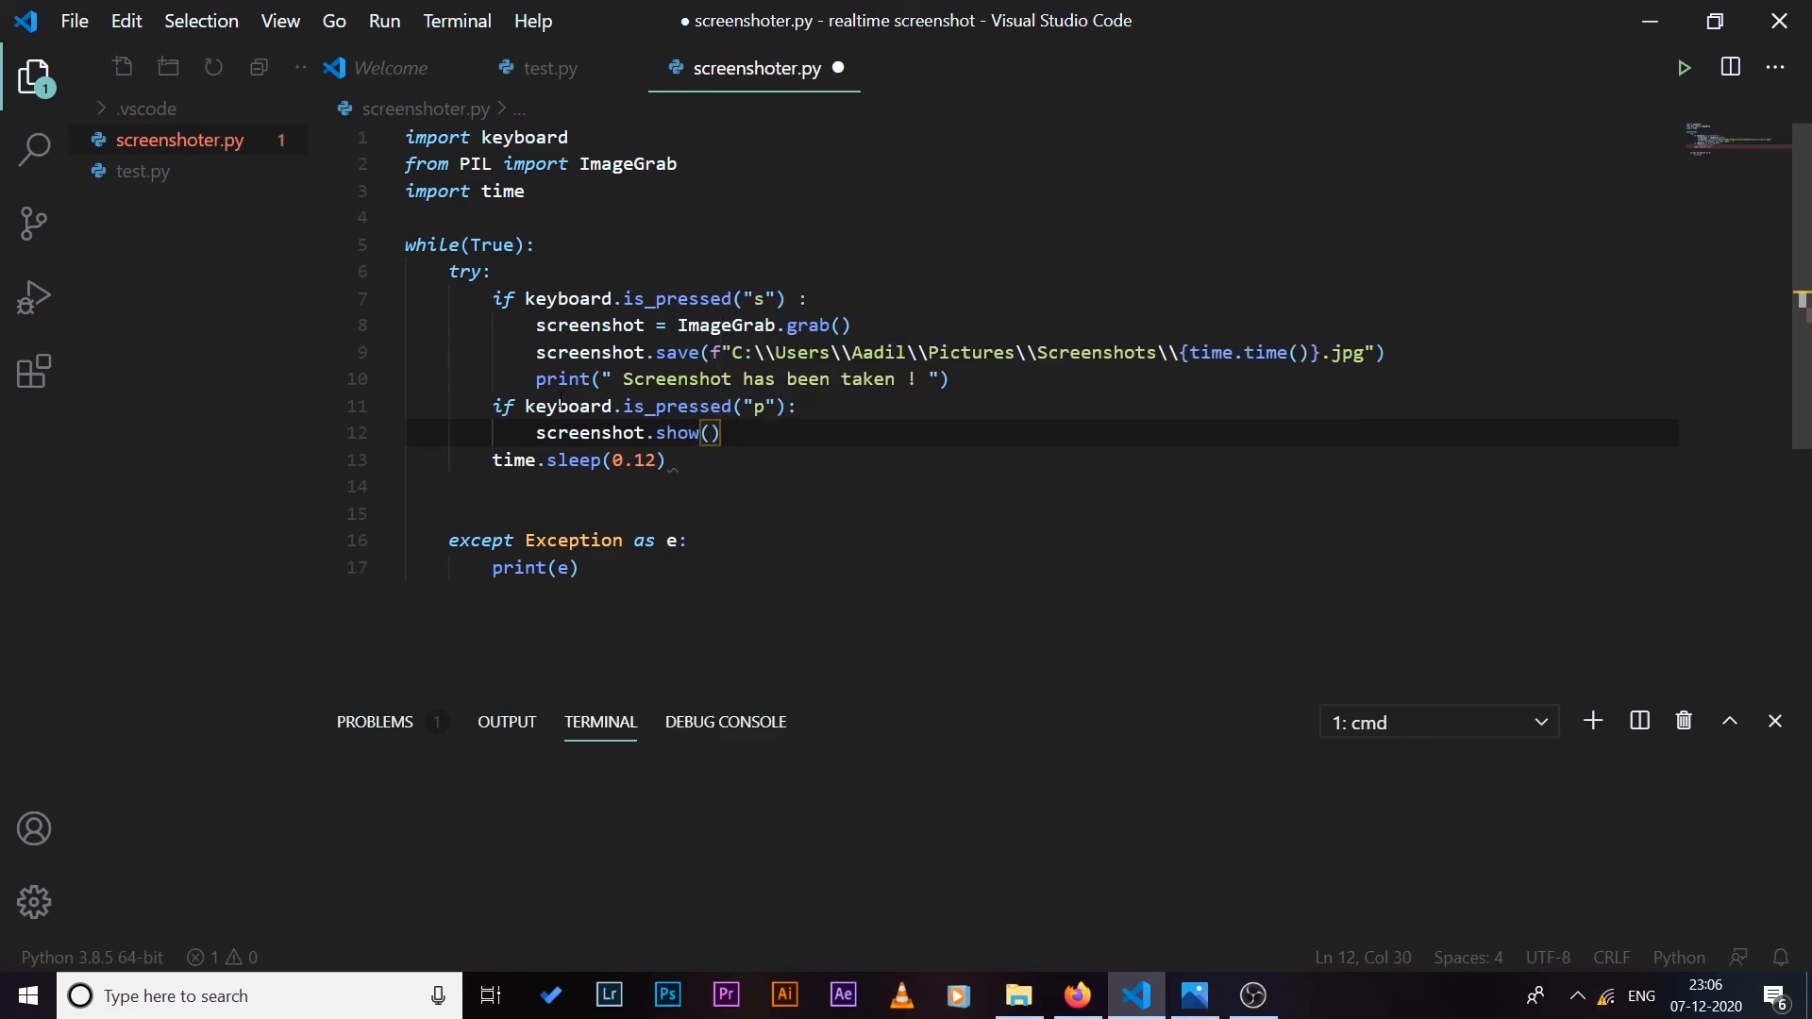
key("ctrl+s")
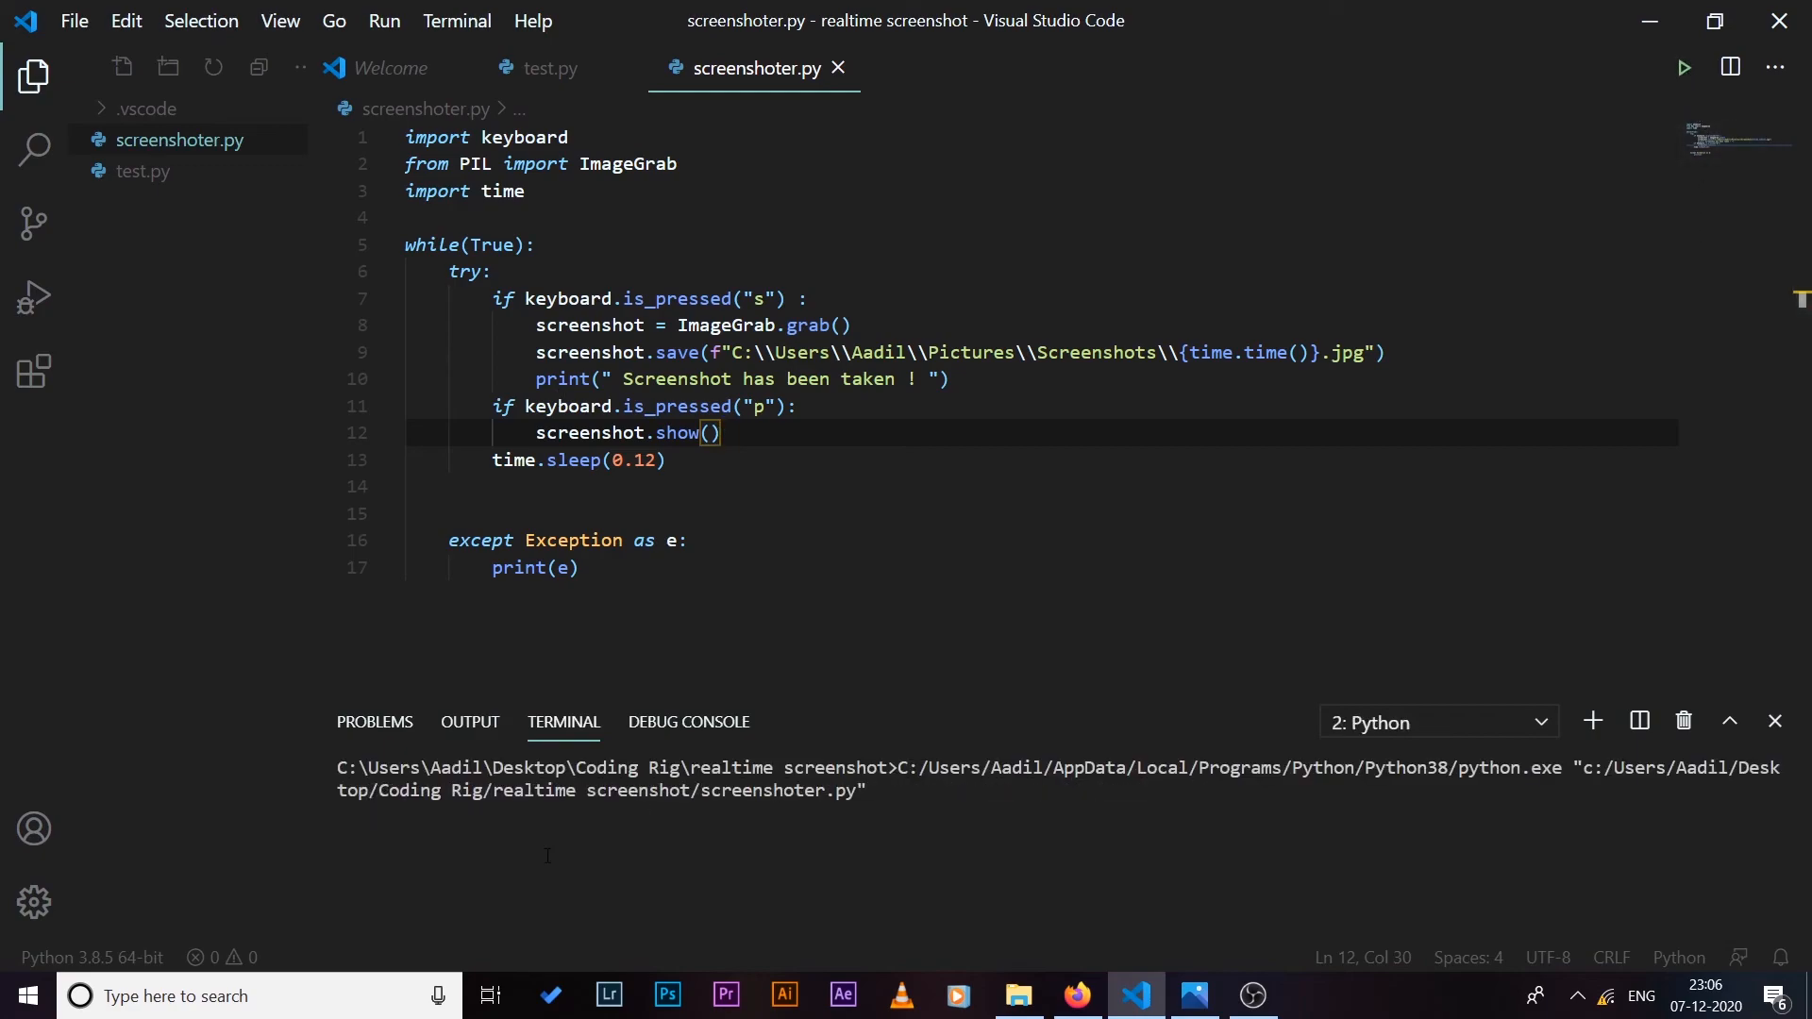
Step: Capture a screenshot with S, preview it with P, and close the Photos preview window
type("s")
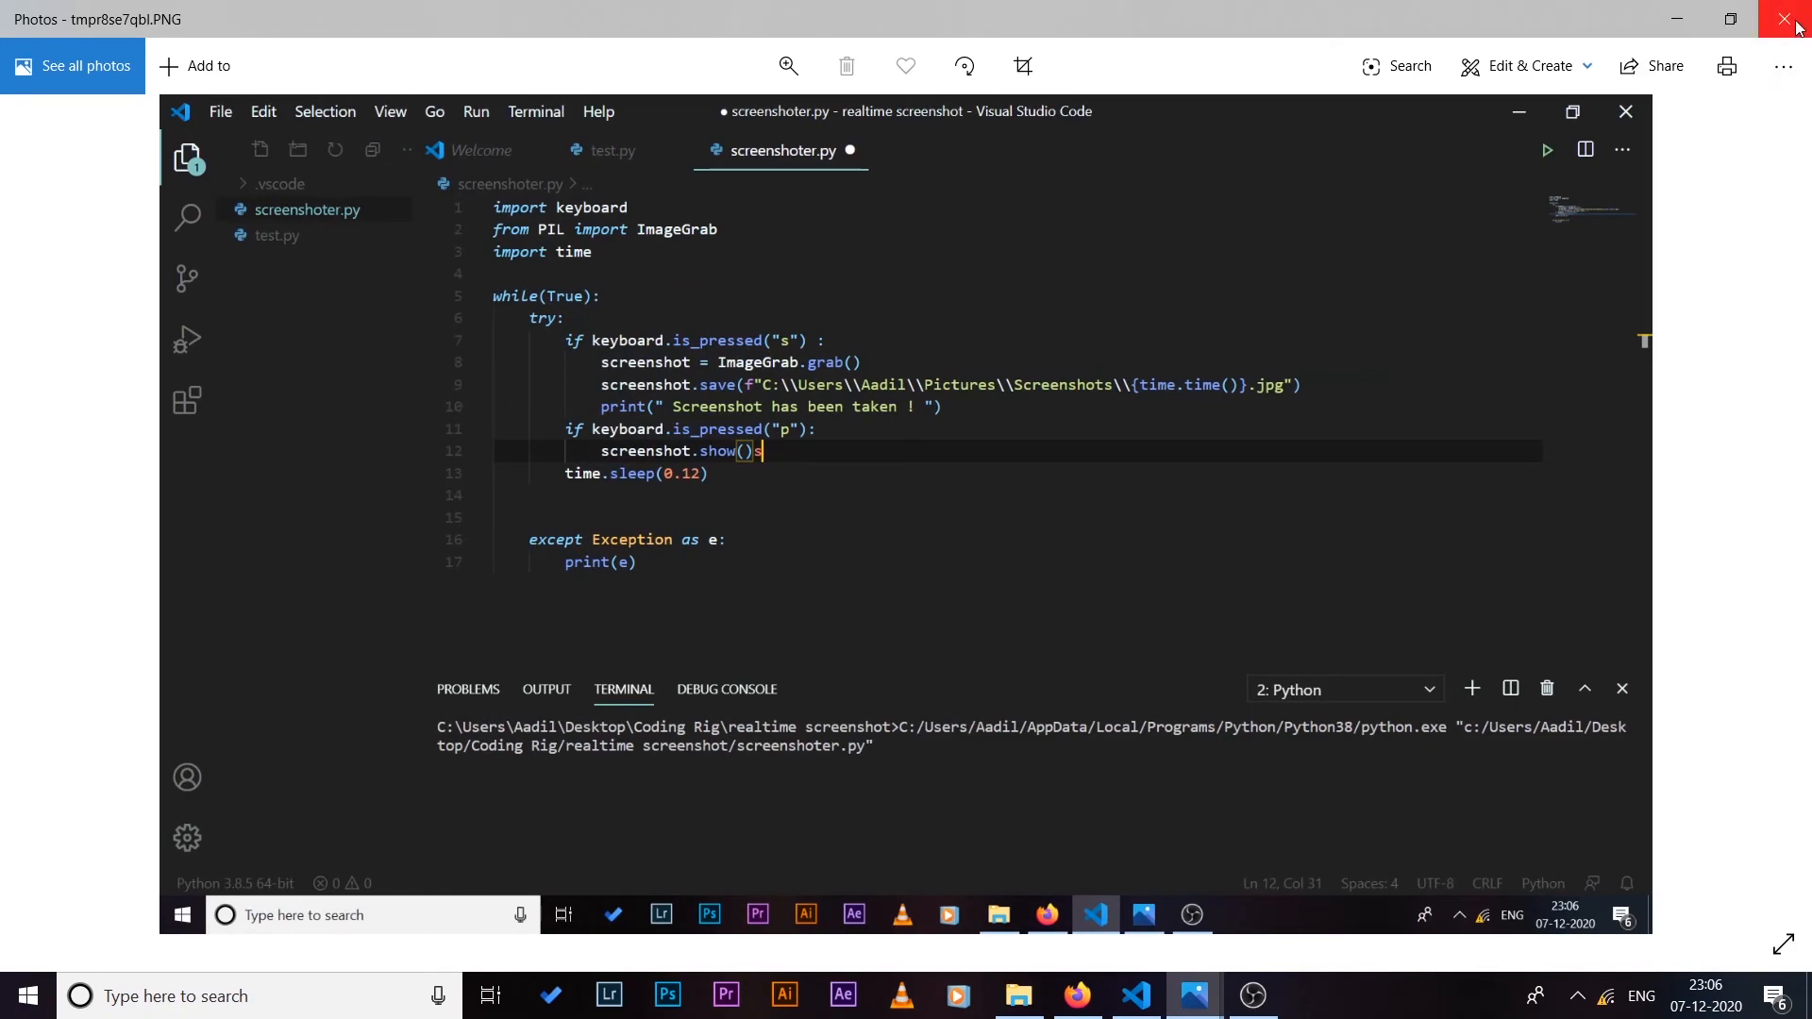
left_click(1791, 21)
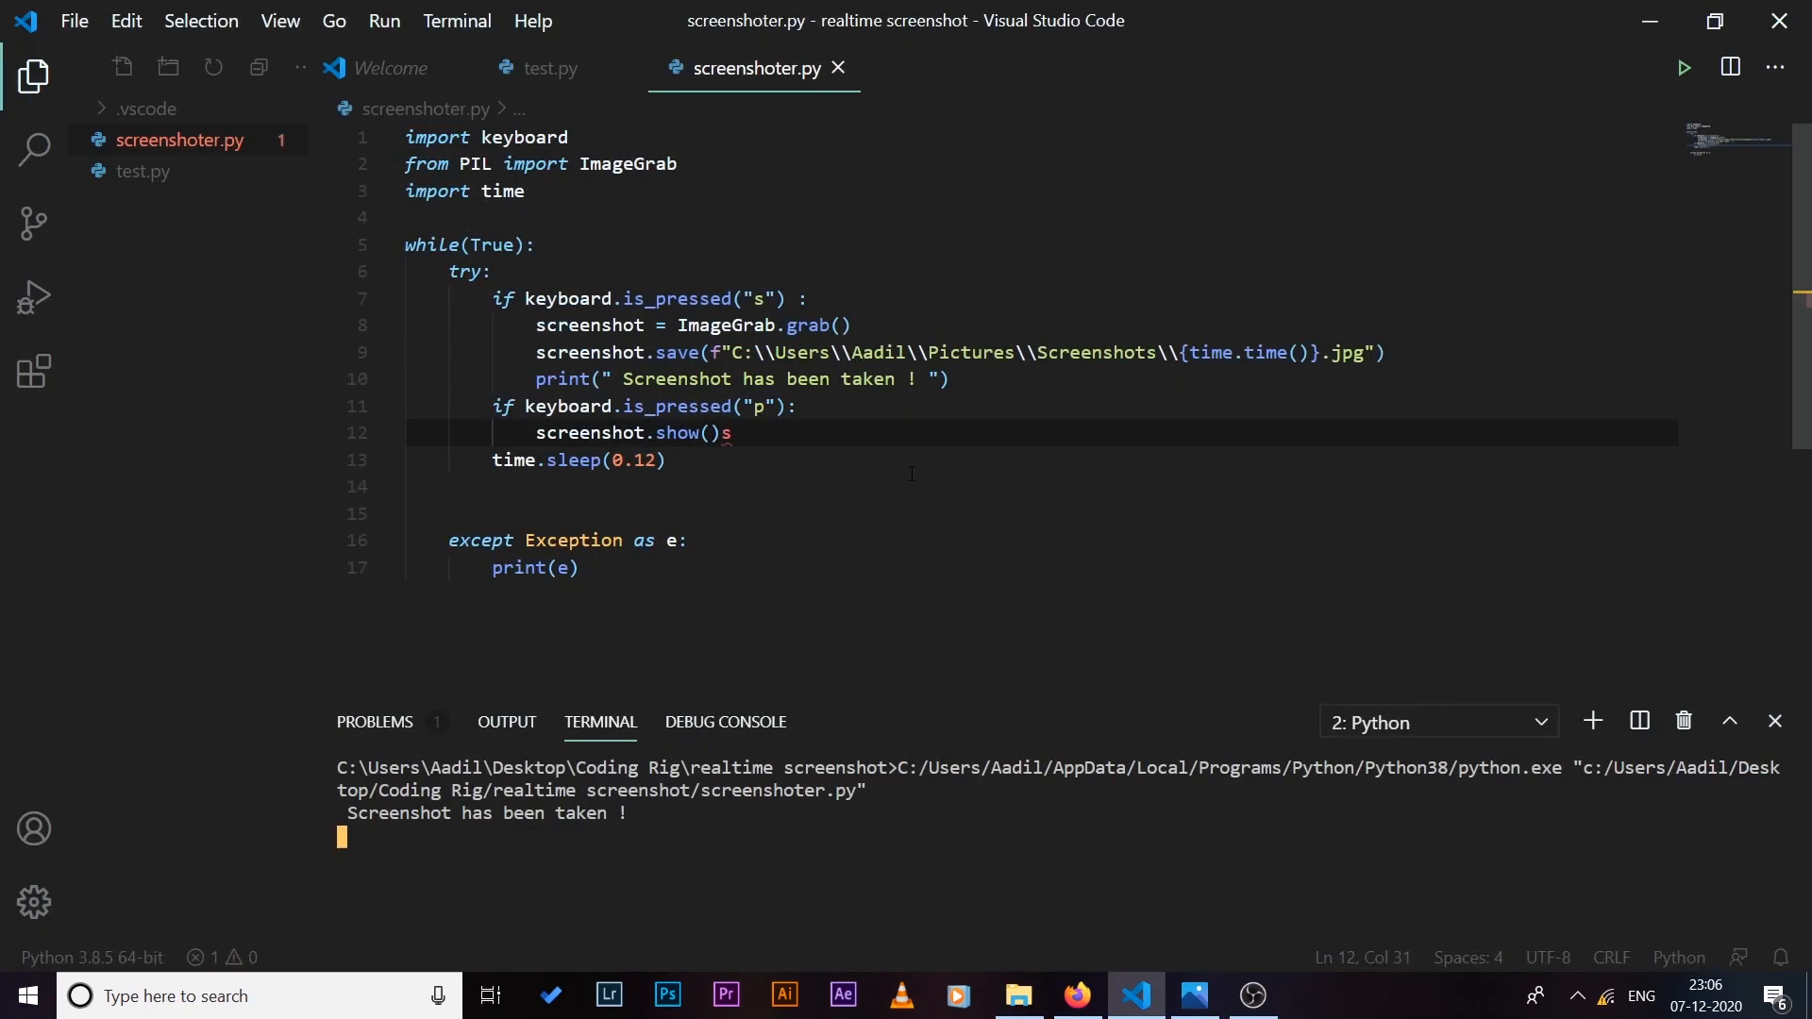